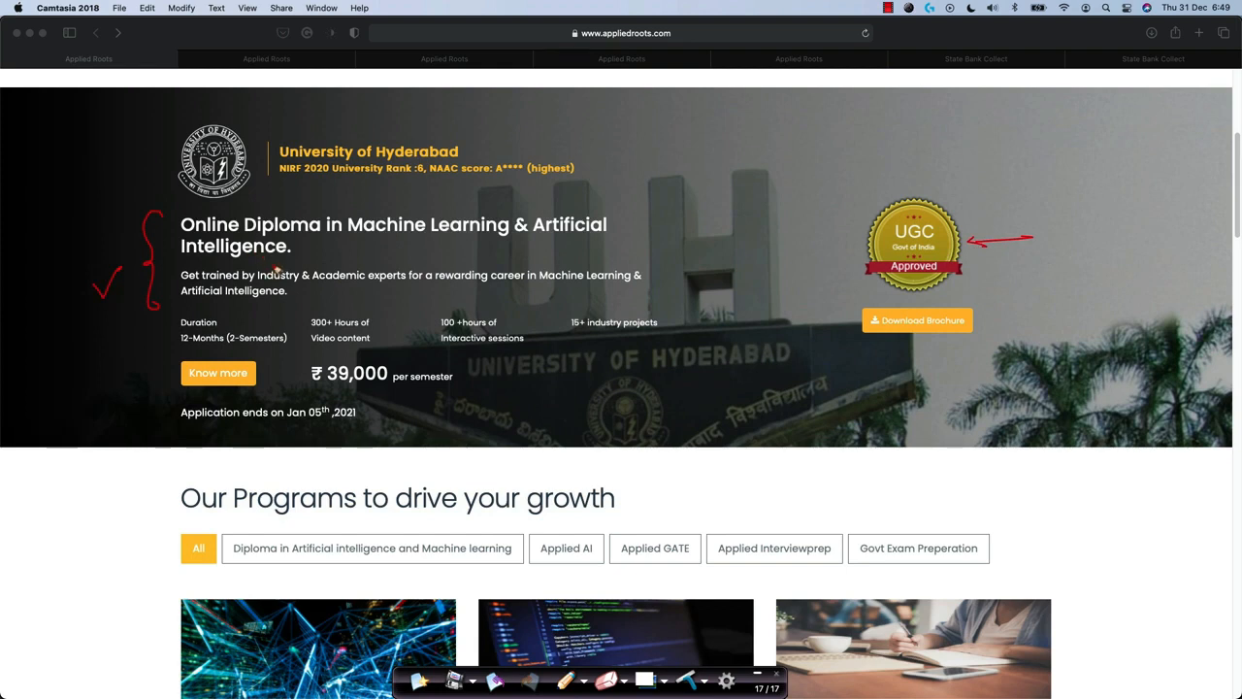
# Open the University of Hyderabad ML & AI diploma details page via 'Know more' and scroll through it.
pyautogui.moveTo(528, 126); pyautogui.dragTo(485, 151)
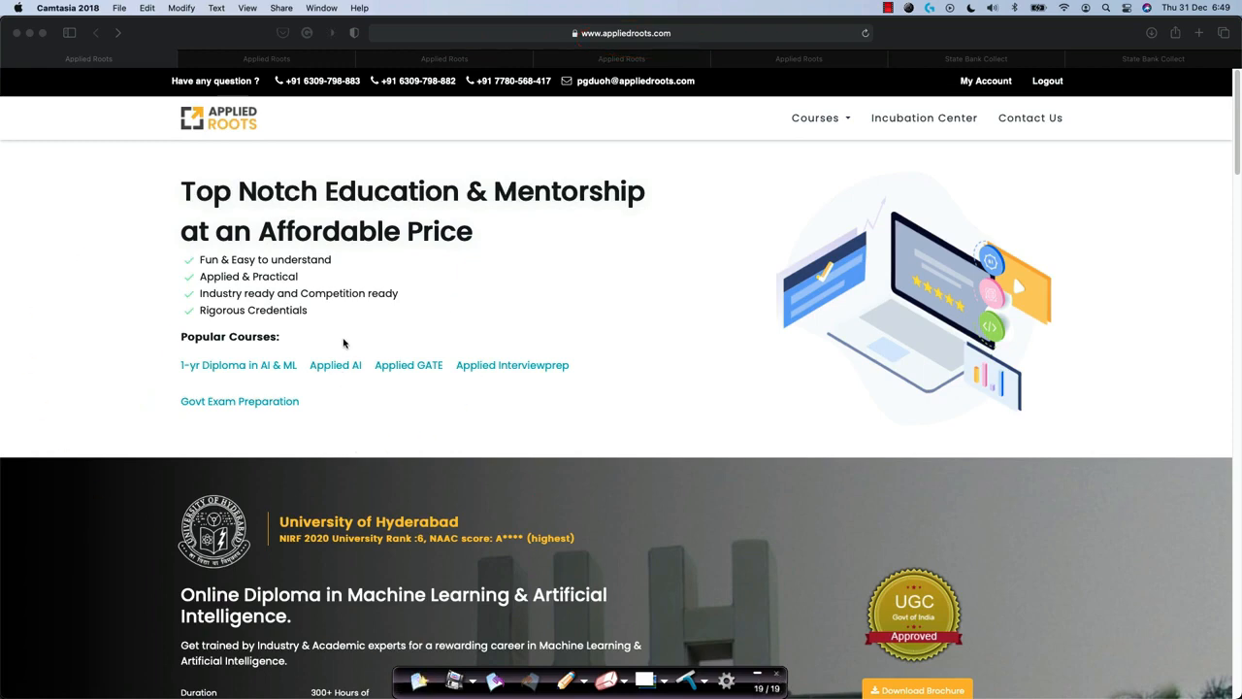
pyautogui.scroll(-3)
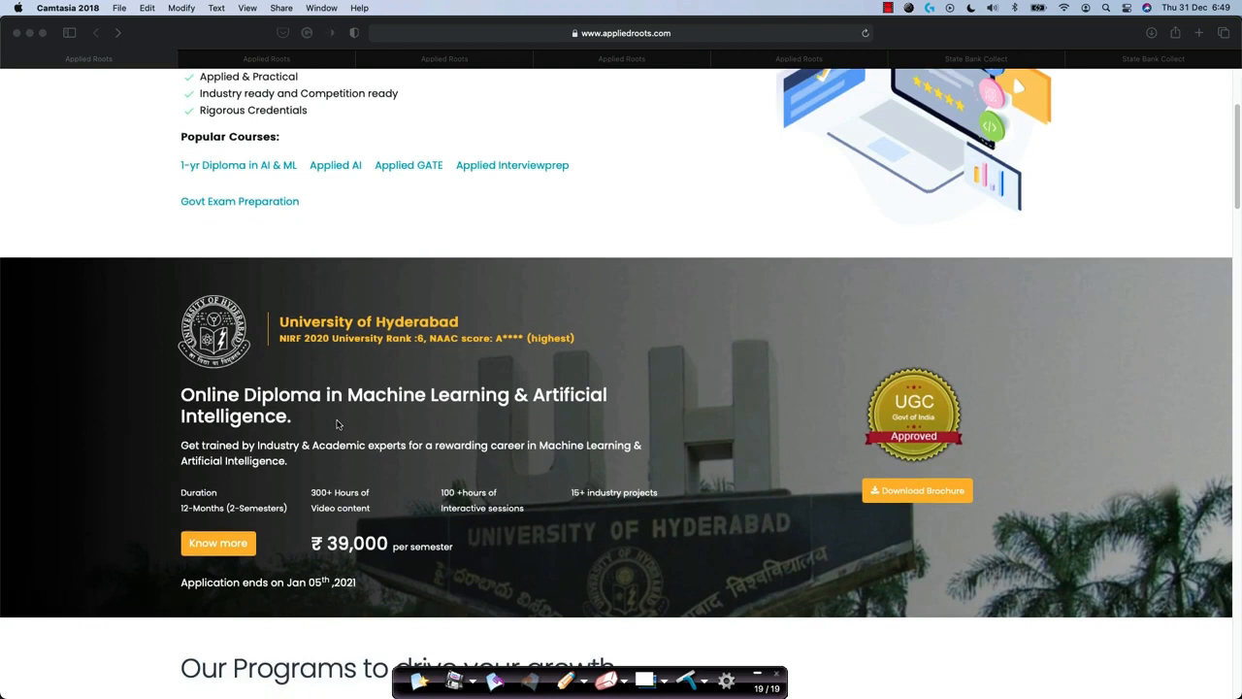
pyautogui.scroll(-3)
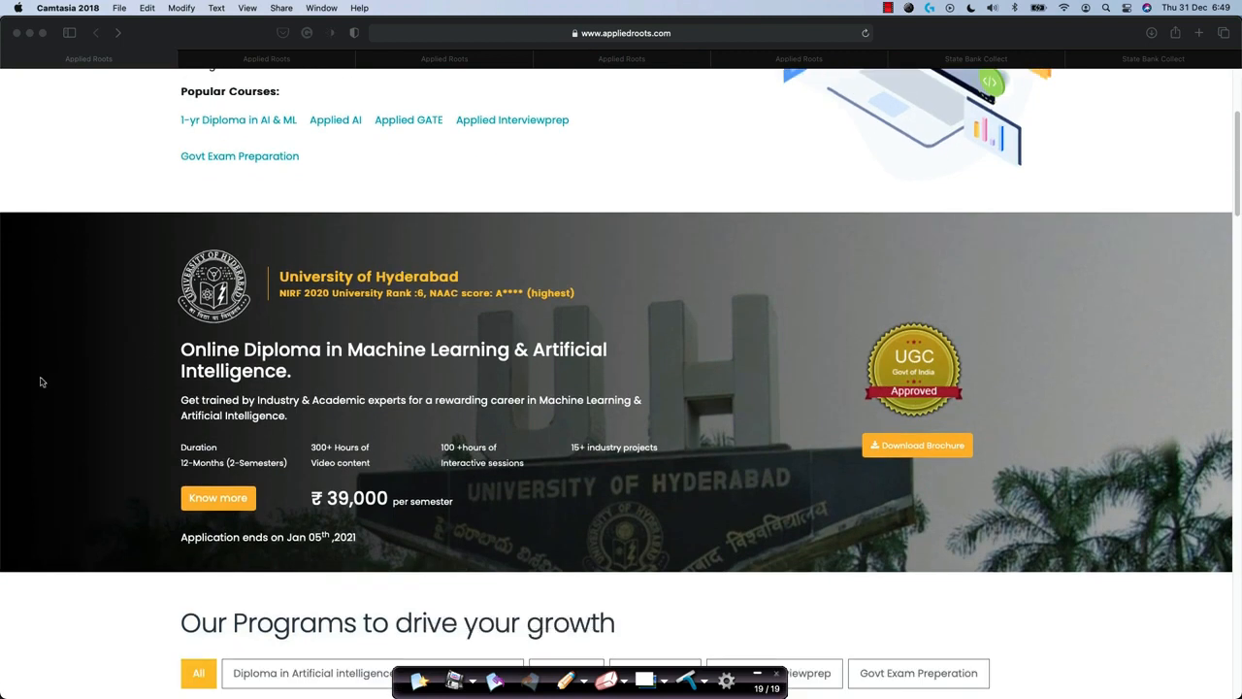
pyautogui.moveTo(631, 307)
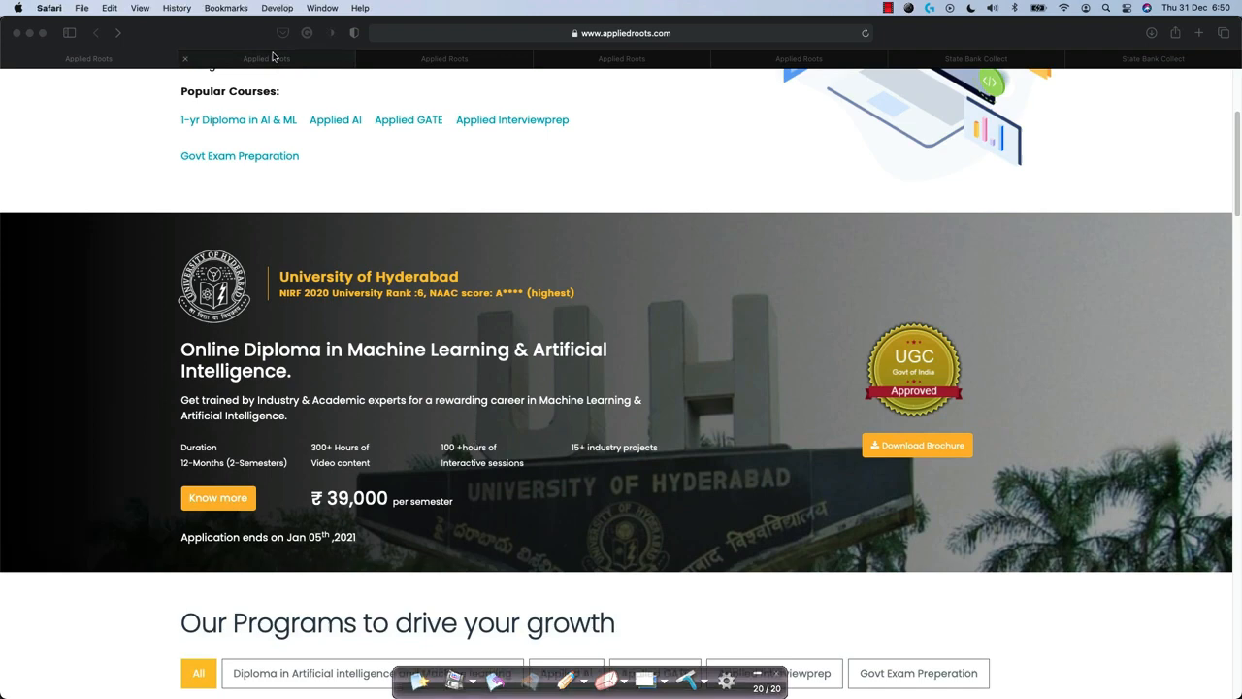
pyautogui.click(218, 497)
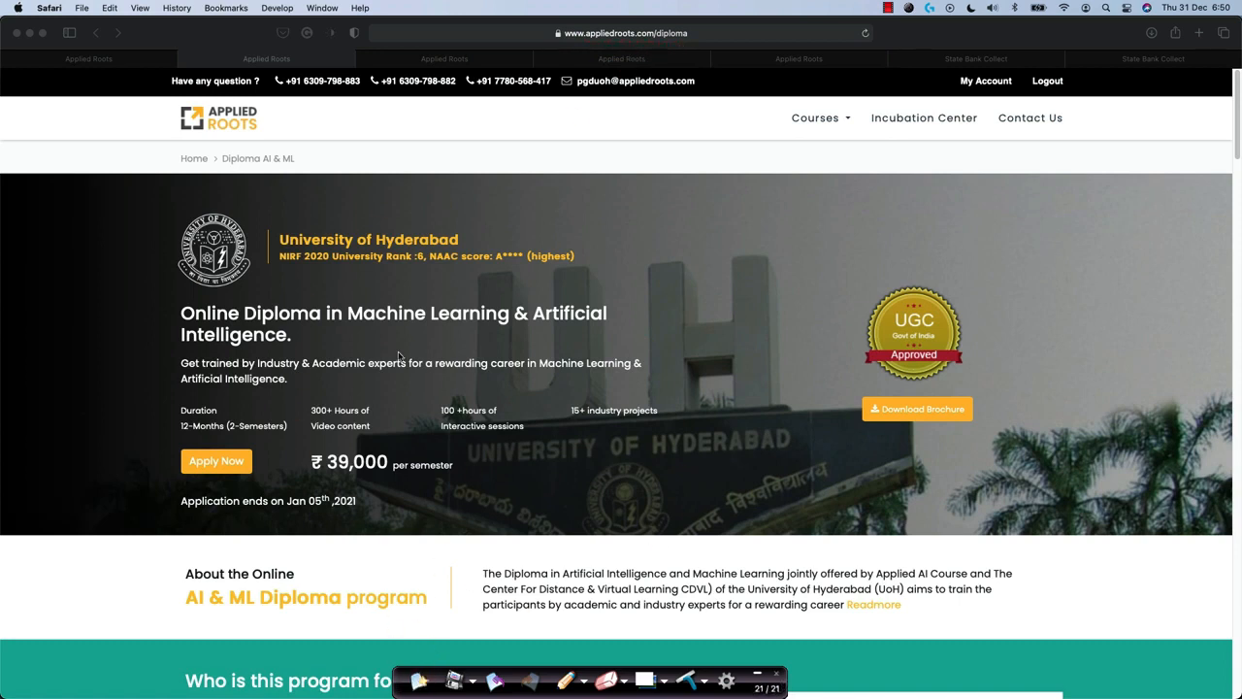
pyautogui.scroll(-3)
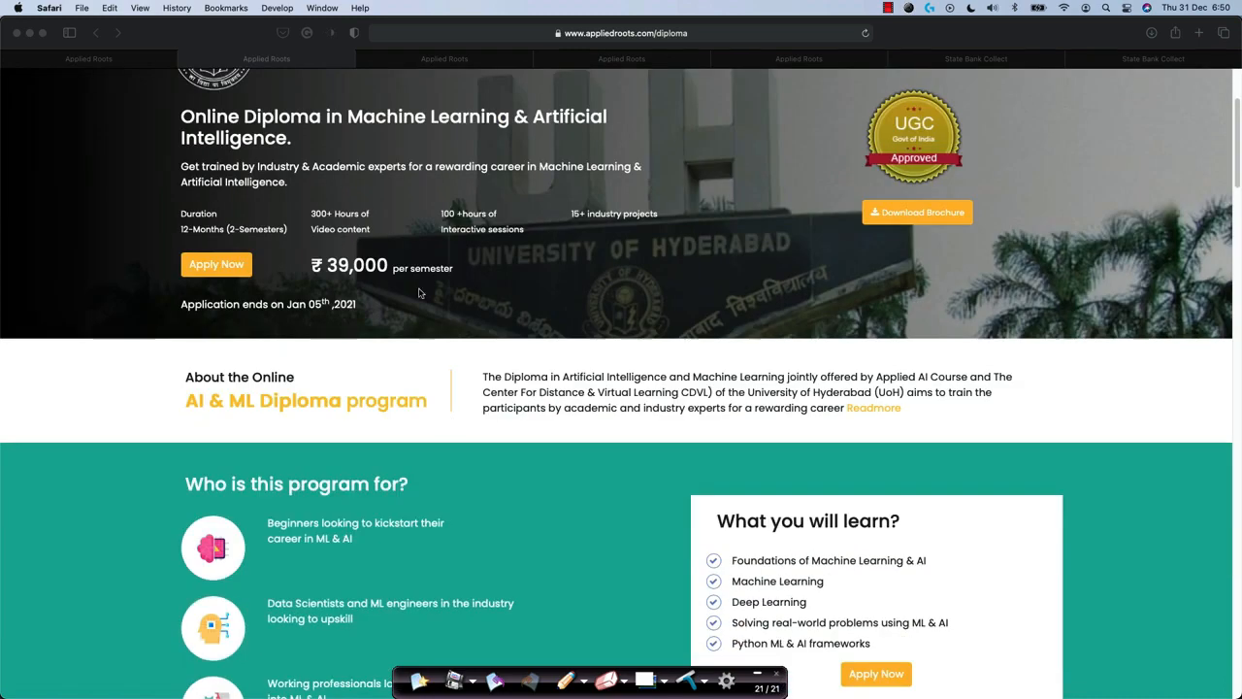
pyautogui.scroll(-3)
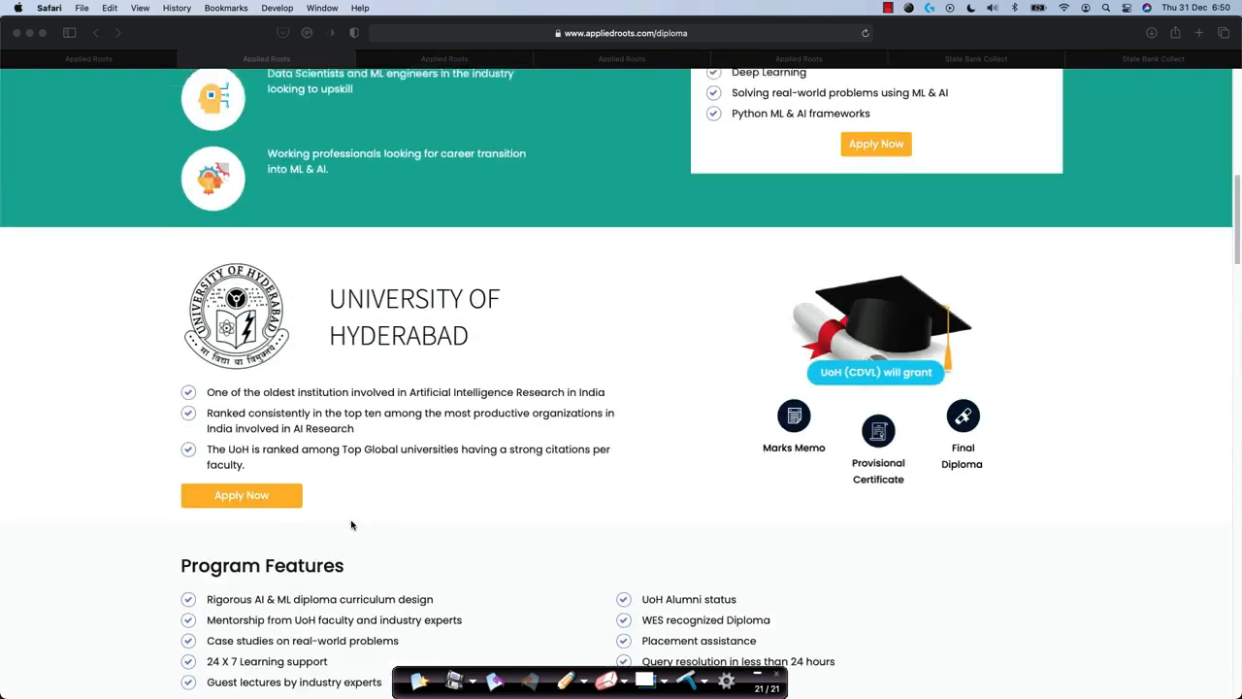
pyautogui.scroll(3)
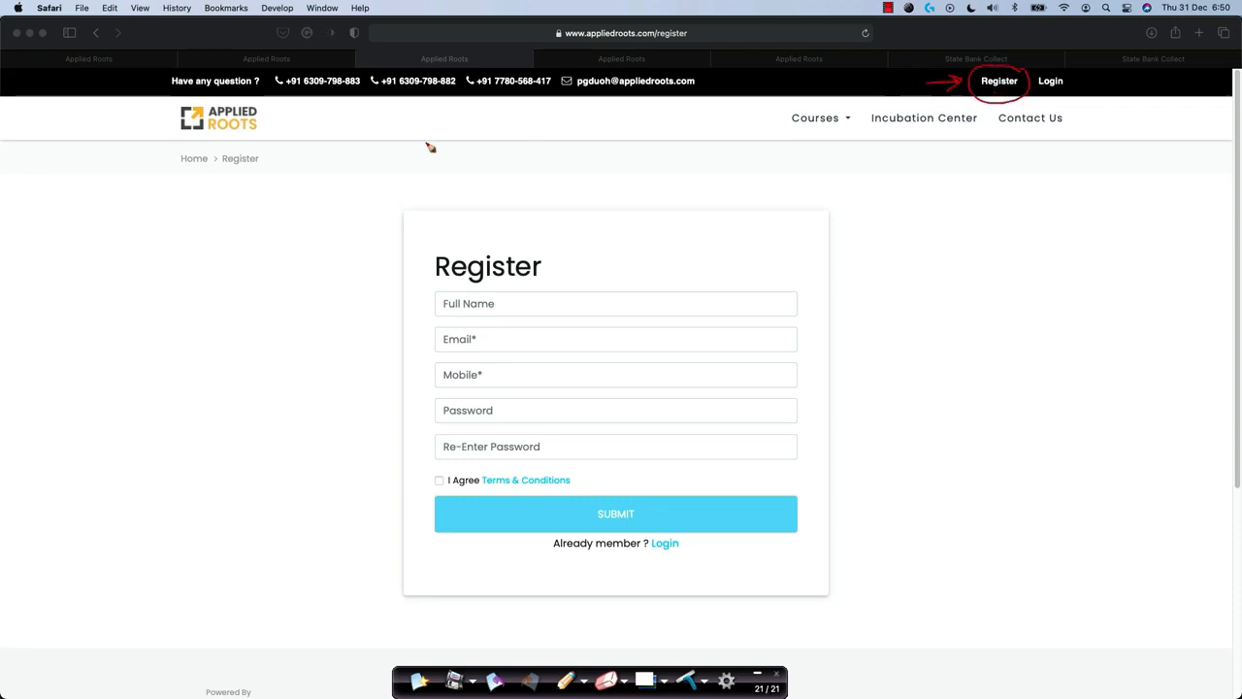
pyautogui.moveTo(723, 303)
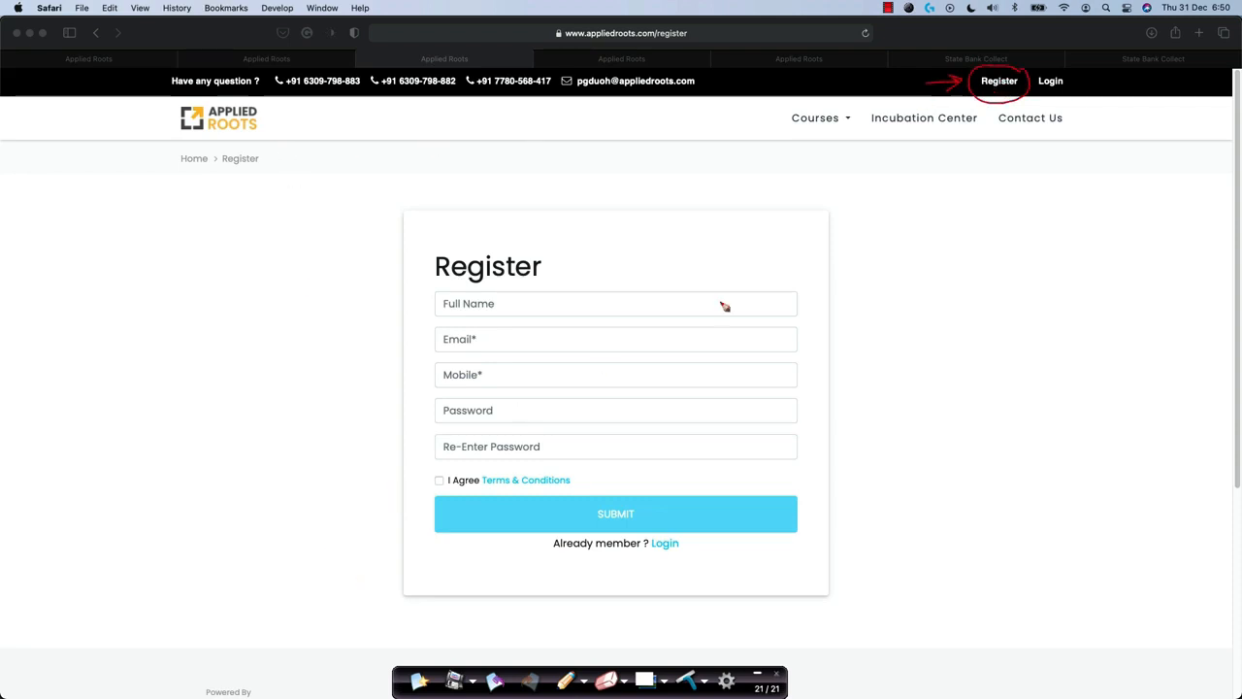
pyautogui.moveTo(745, 192)
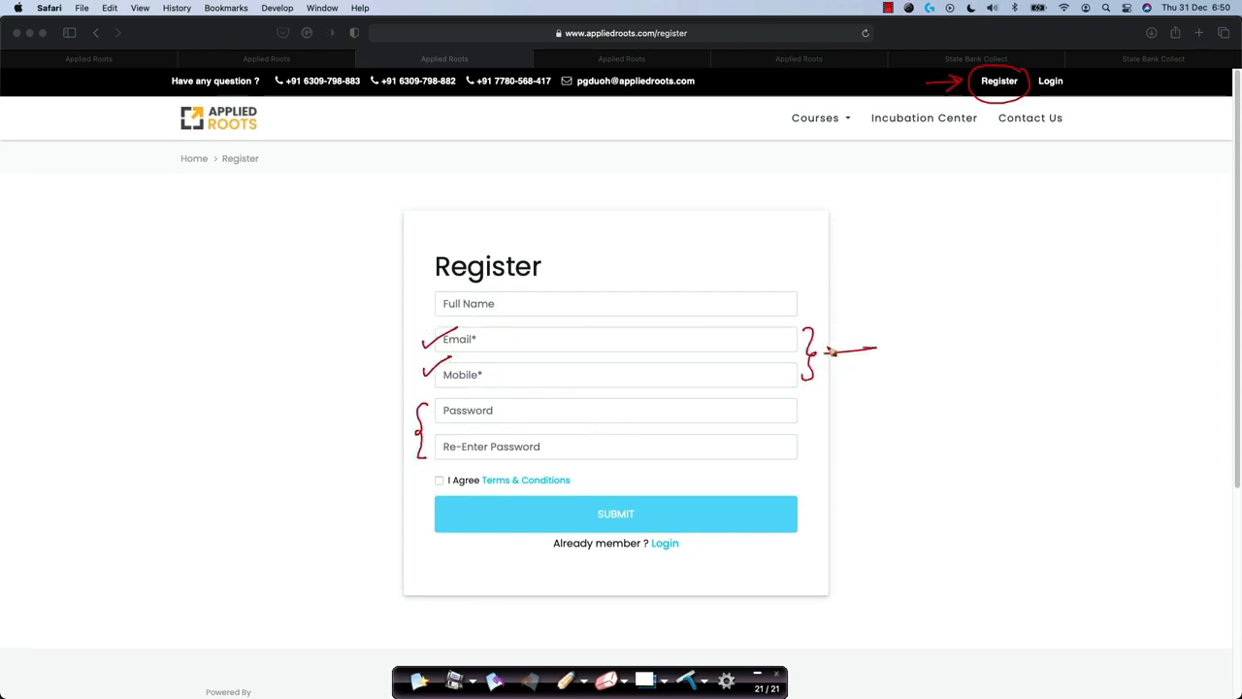
pyautogui.moveTo(910, 293)
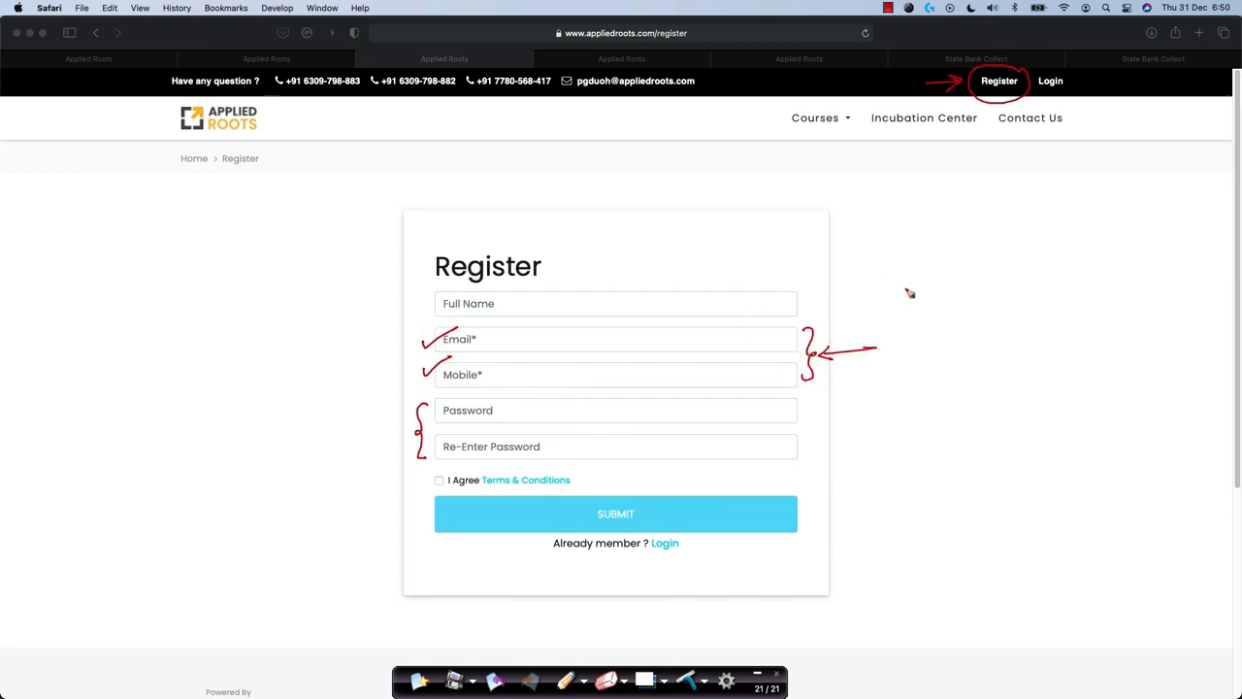
pyautogui.moveTo(759, 341)
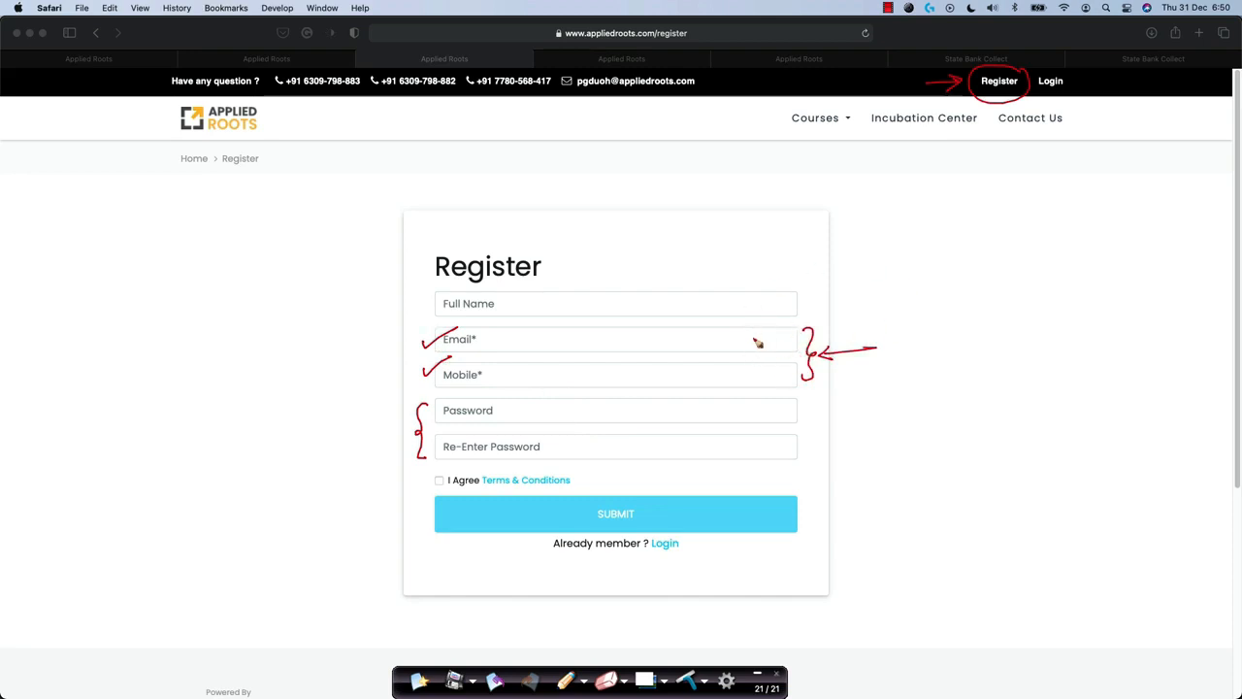
pyautogui.moveTo(512, 349)
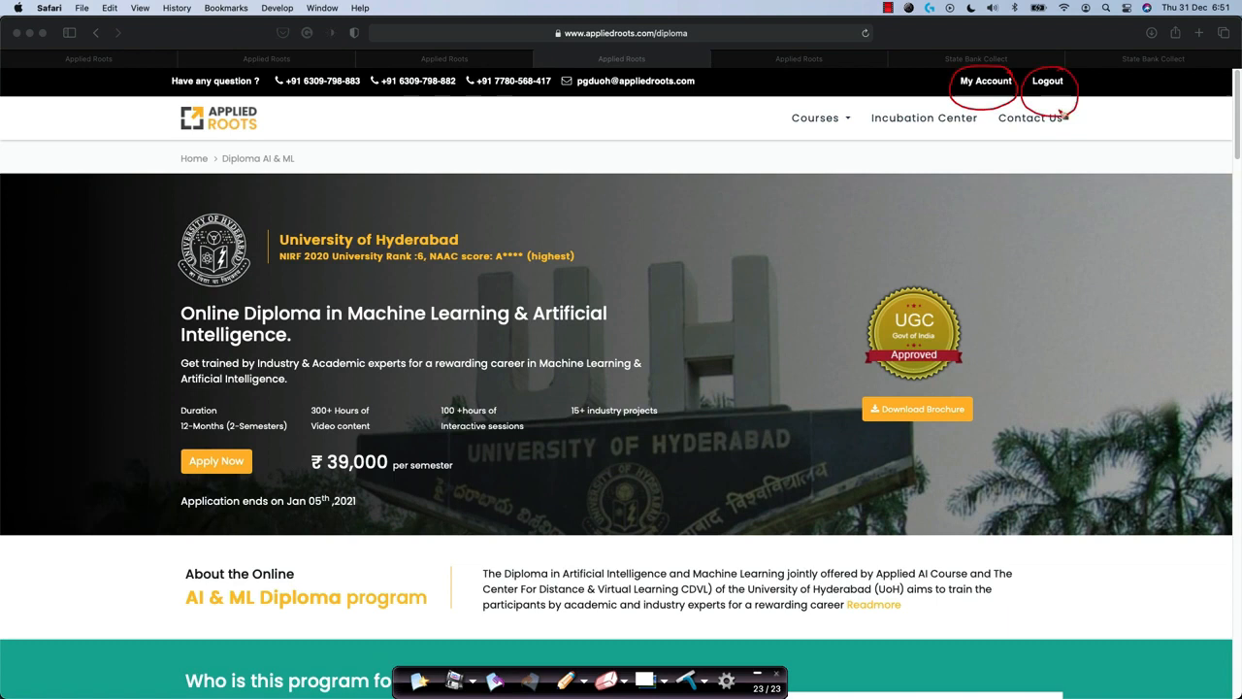
# Stay on the Diploma AI & ML page, now signed in with My Account and Logout in the top bar.
pyautogui.moveTo(980, 146); pyautogui.dragTo(1063, 139)
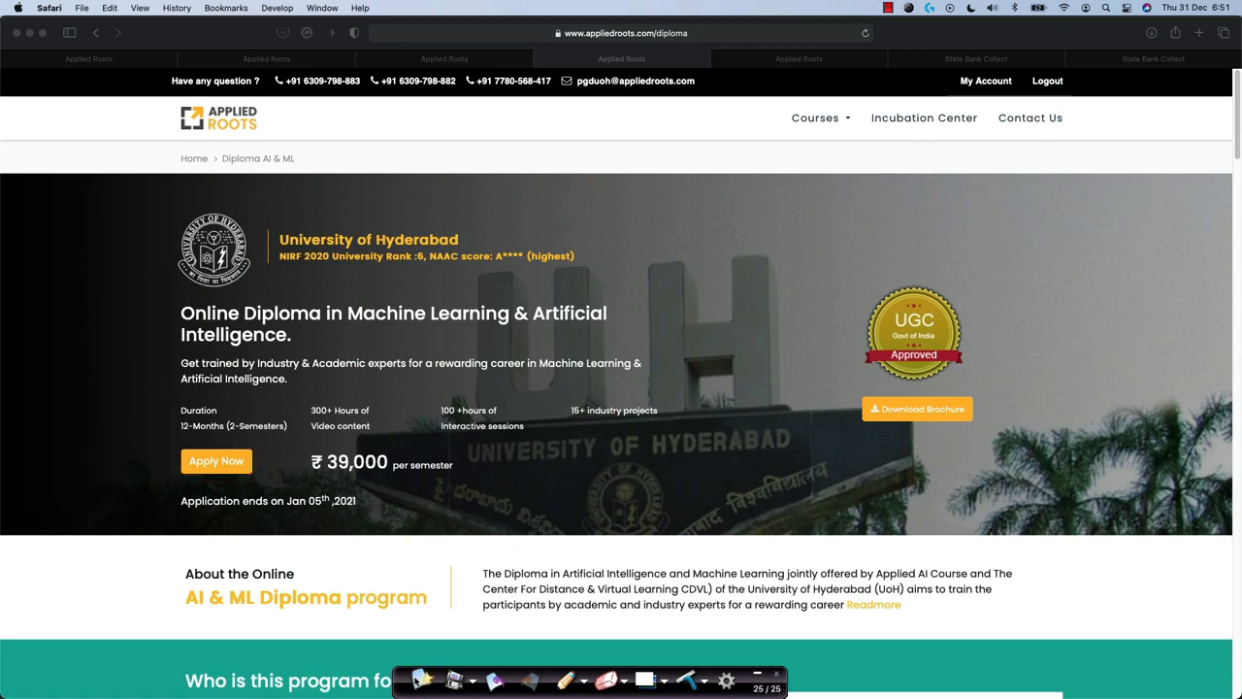
# Start the diploma application via 'Apply Now', opening the pre-filled application form.
pyautogui.click(217, 459)
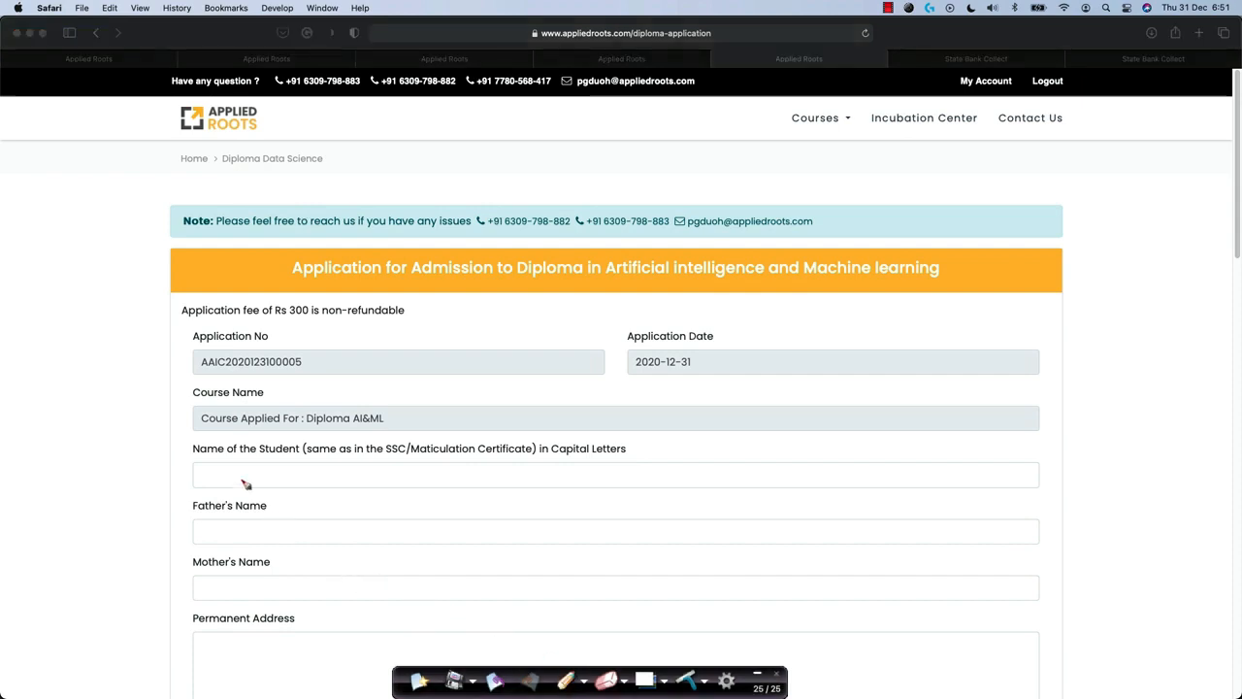
pyautogui.moveTo(229, 291)
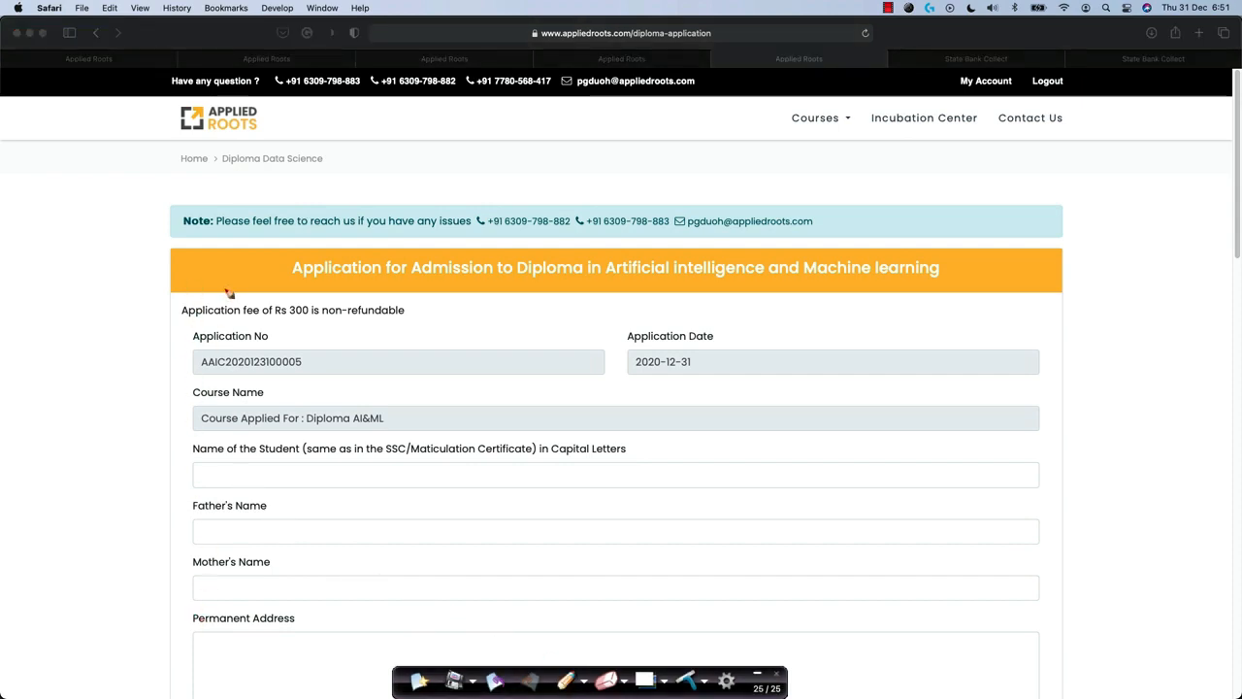
pyautogui.moveTo(353, 392)
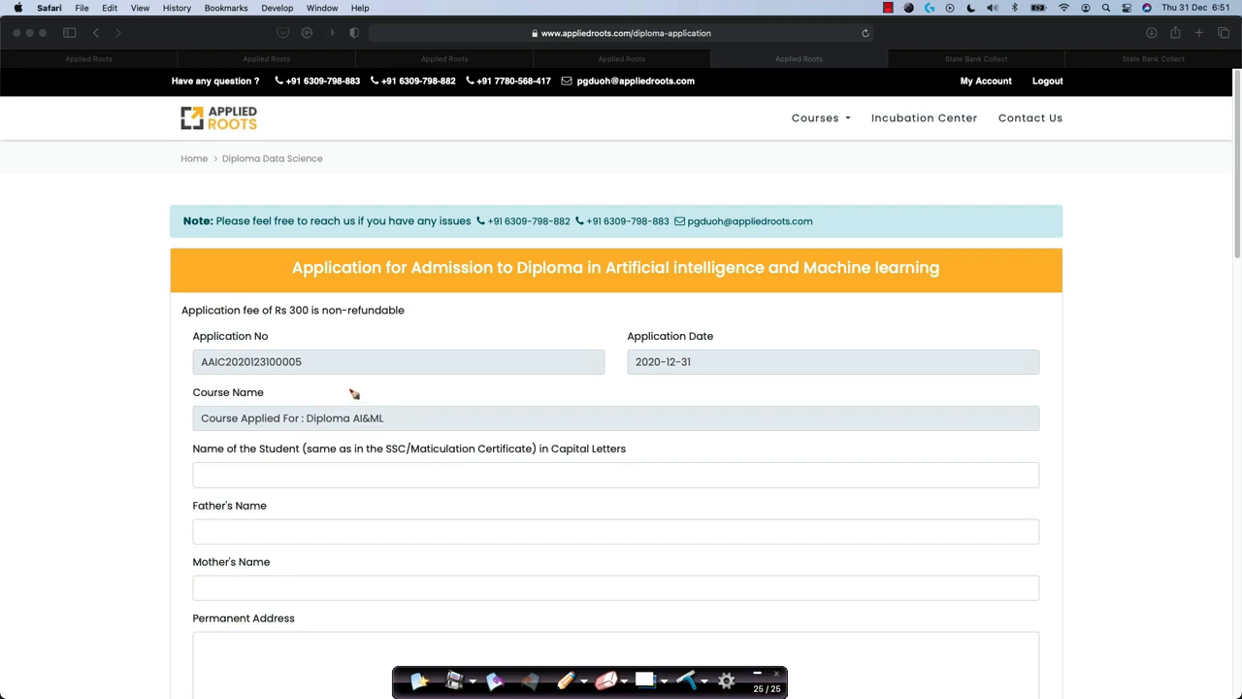
pyautogui.moveTo(486, 215)
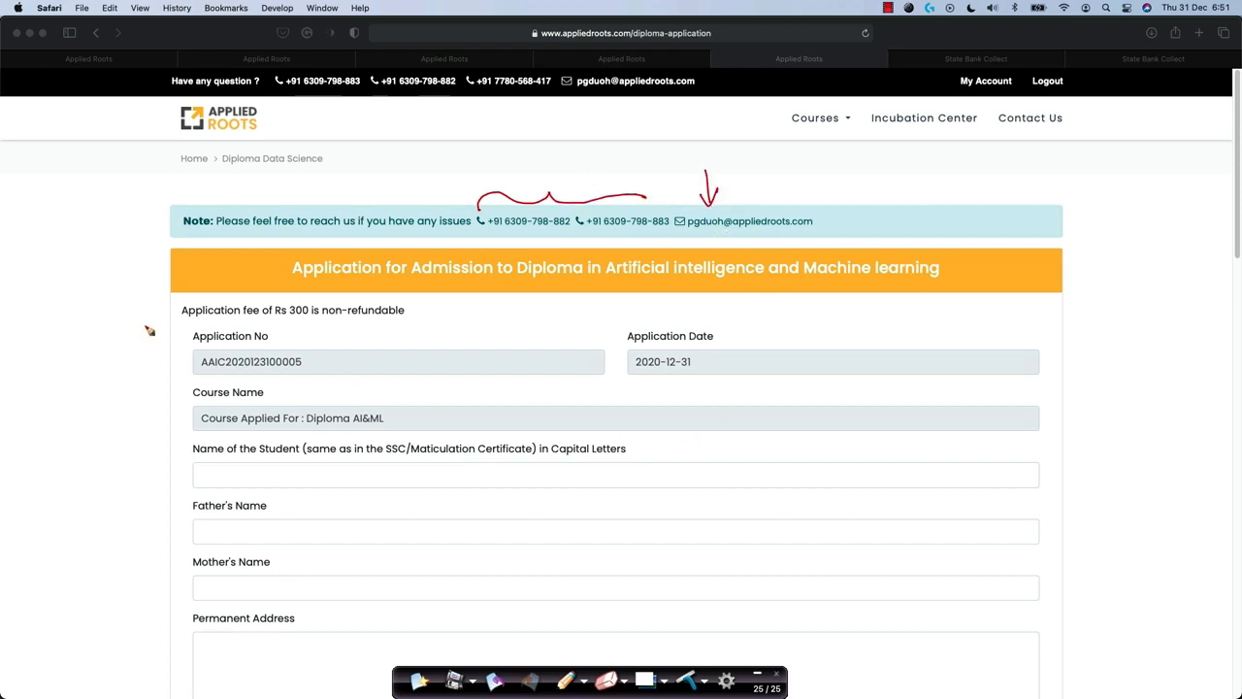
pyautogui.moveTo(396, 326)
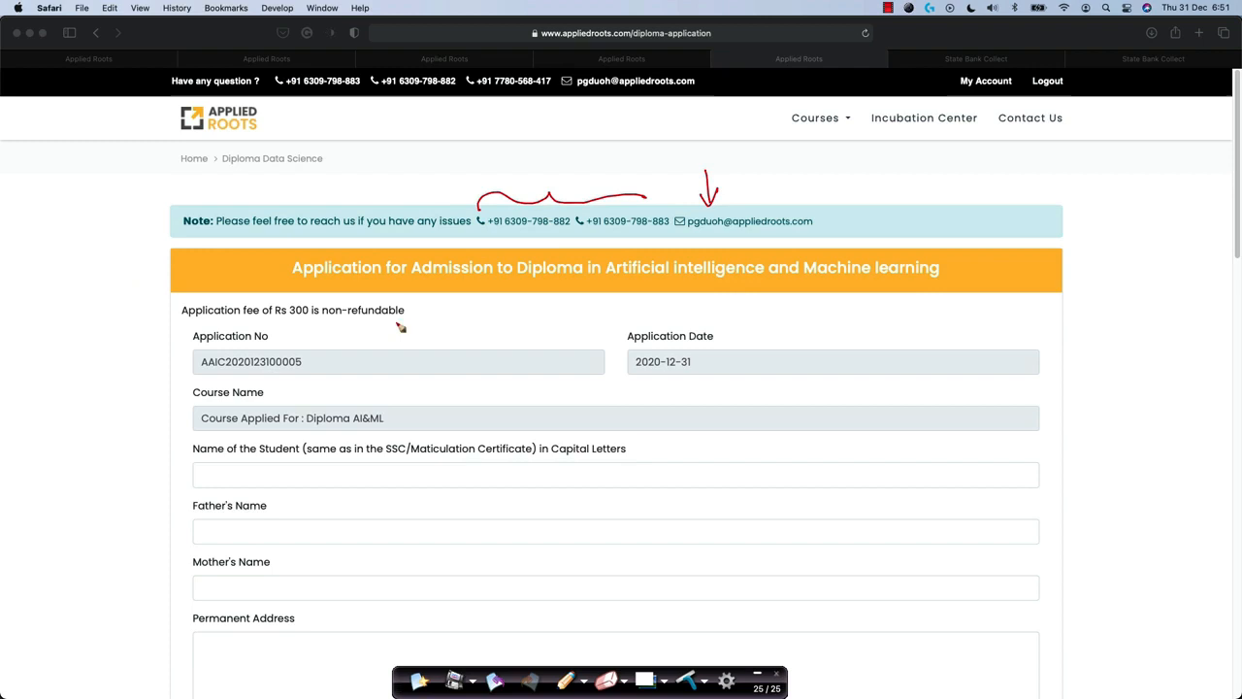
pyautogui.moveTo(444, 299)
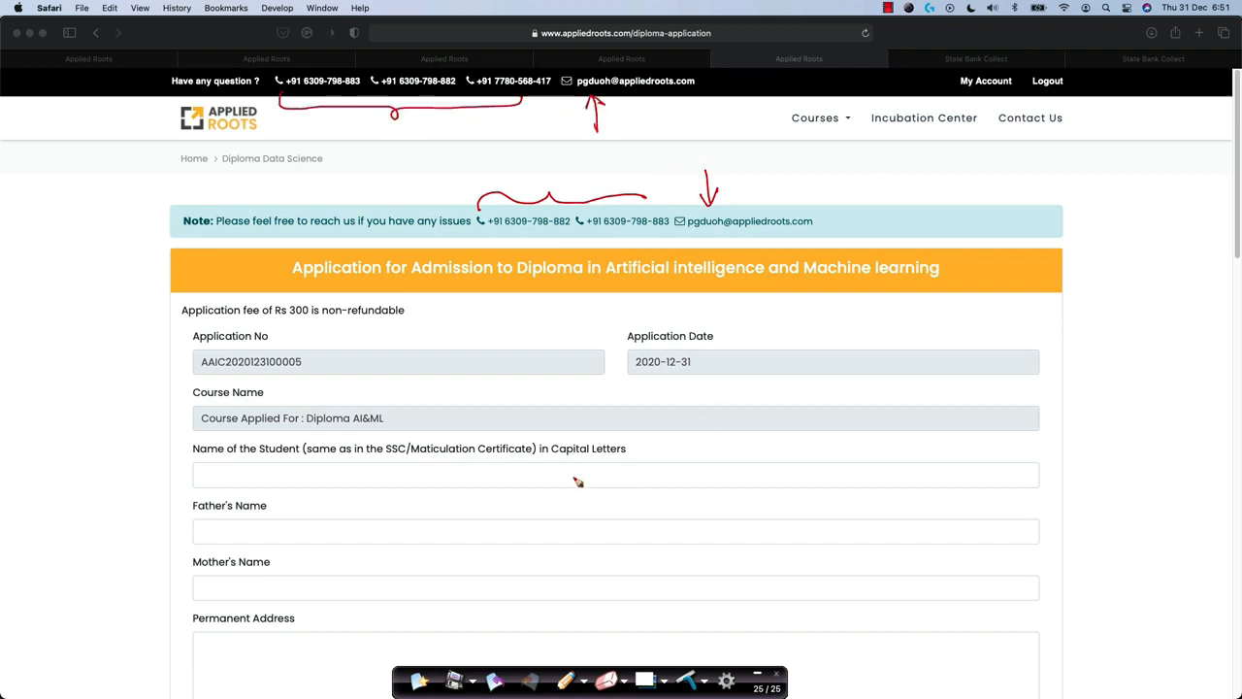
pyautogui.moveTo(639, 124)
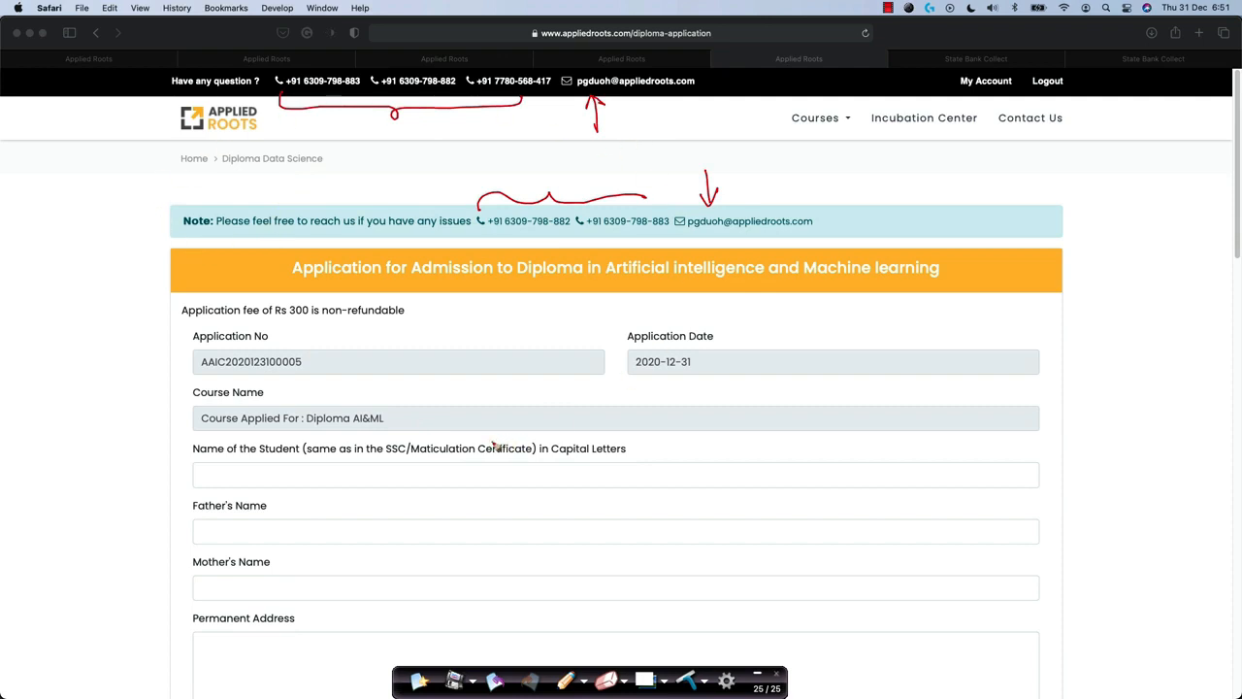
pyautogui.moveTo(482, 451)
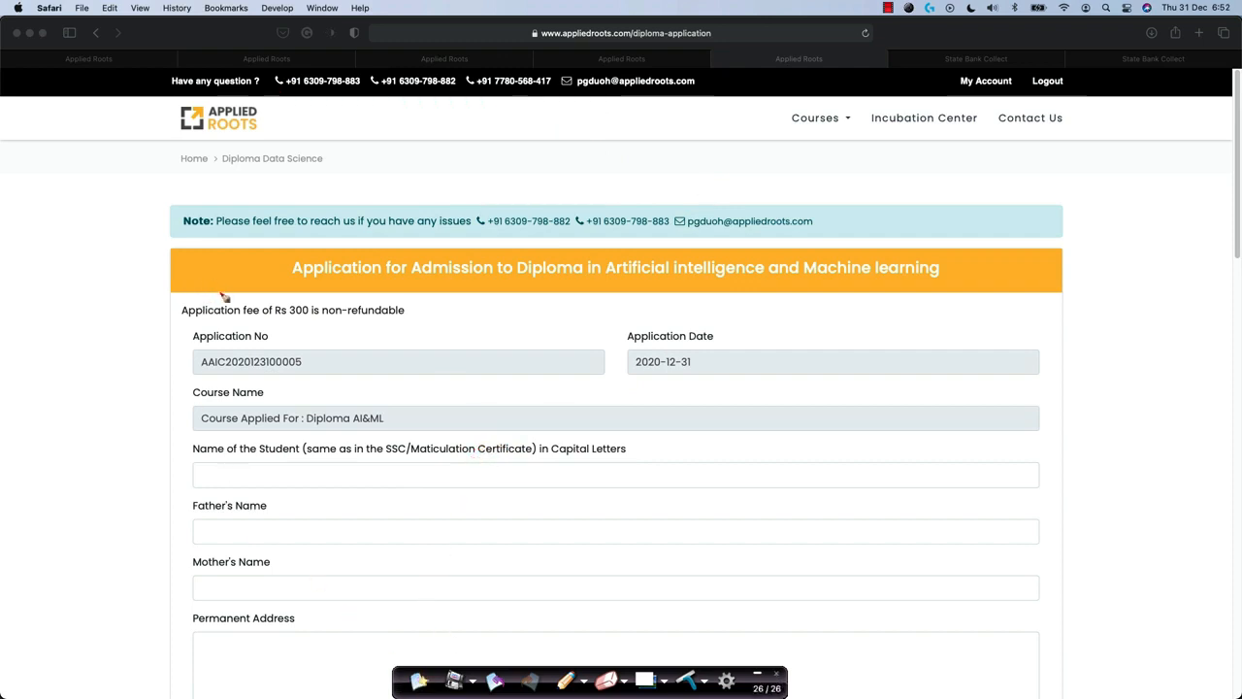
pyautogui.moveTo(177, 365)
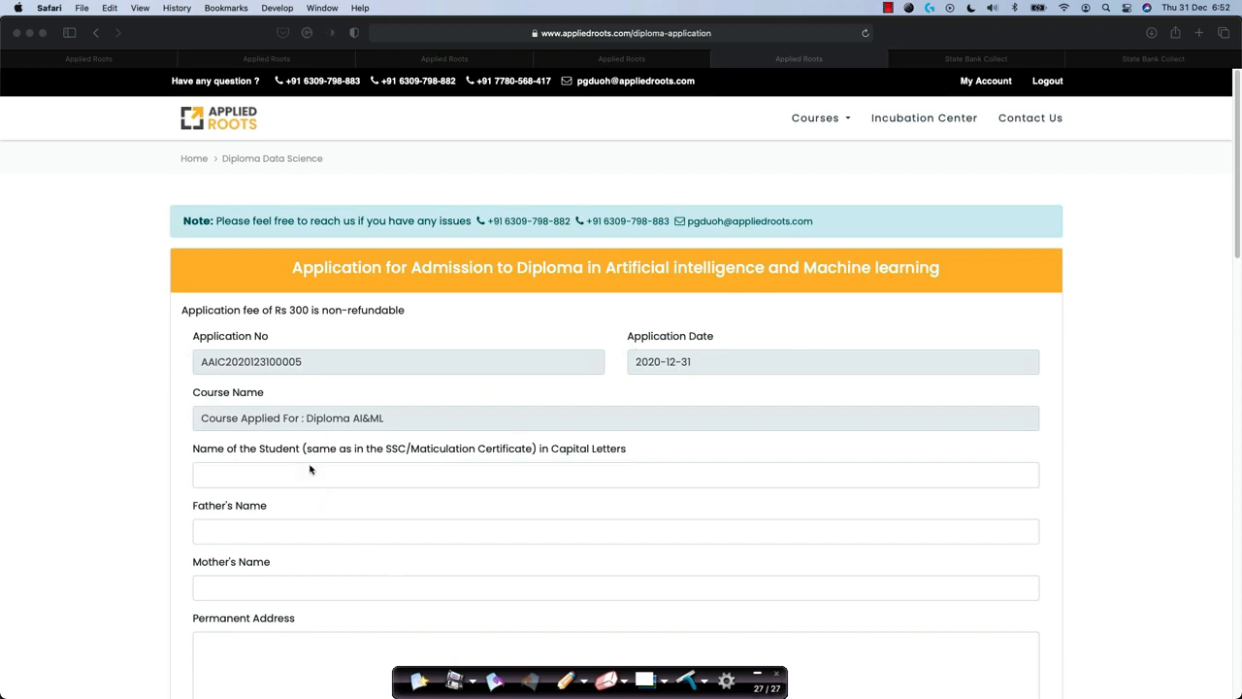
pyautogui.scroll(-3)
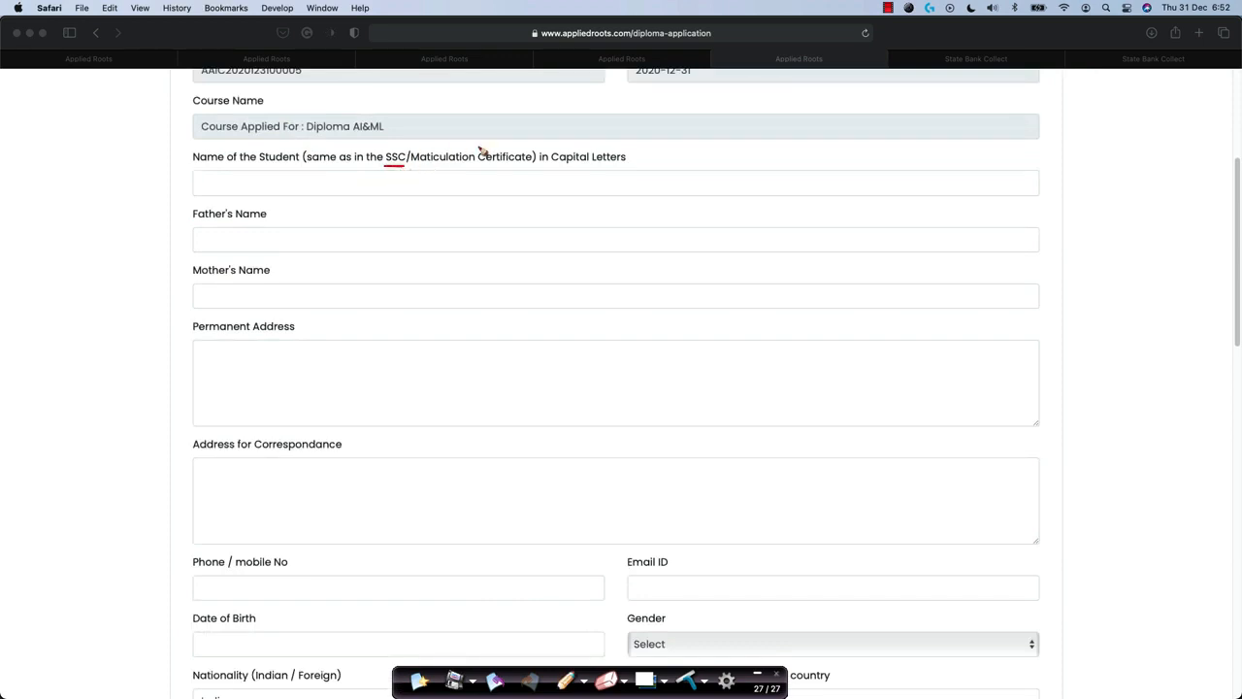
pyautogui.moveTo(233, 233)
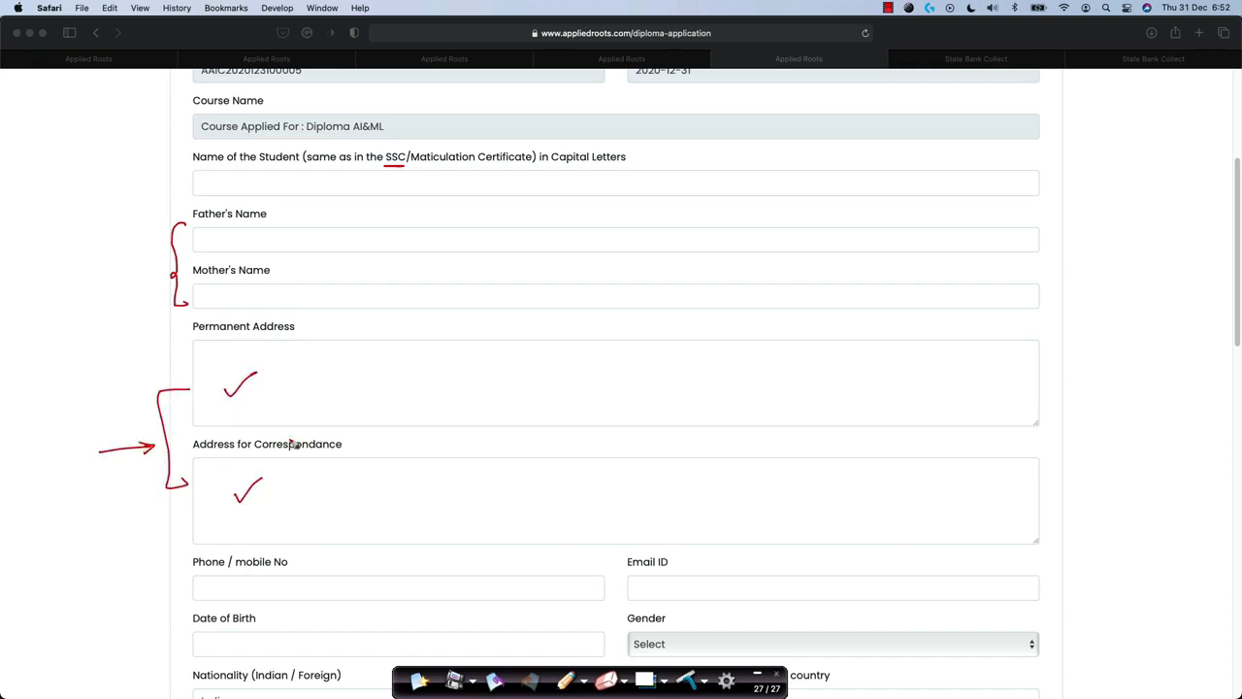
pyautogui.moveTo(304, 458)
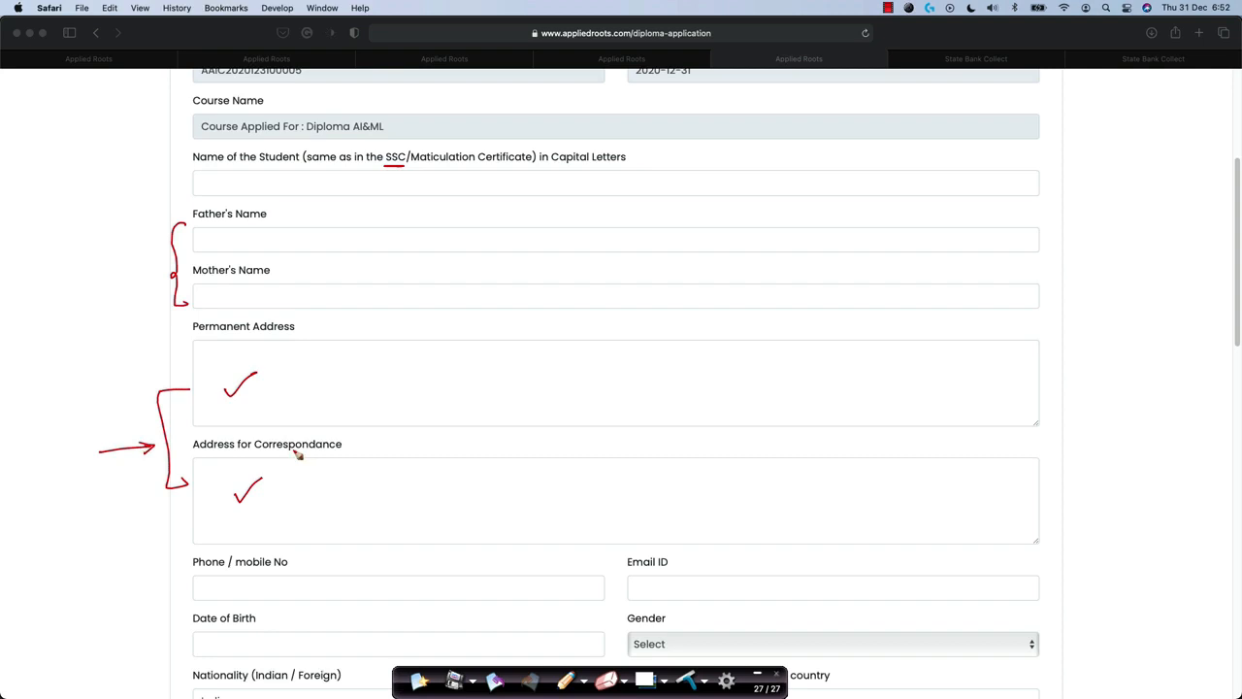
pyautogui.moveTo(252, 390)
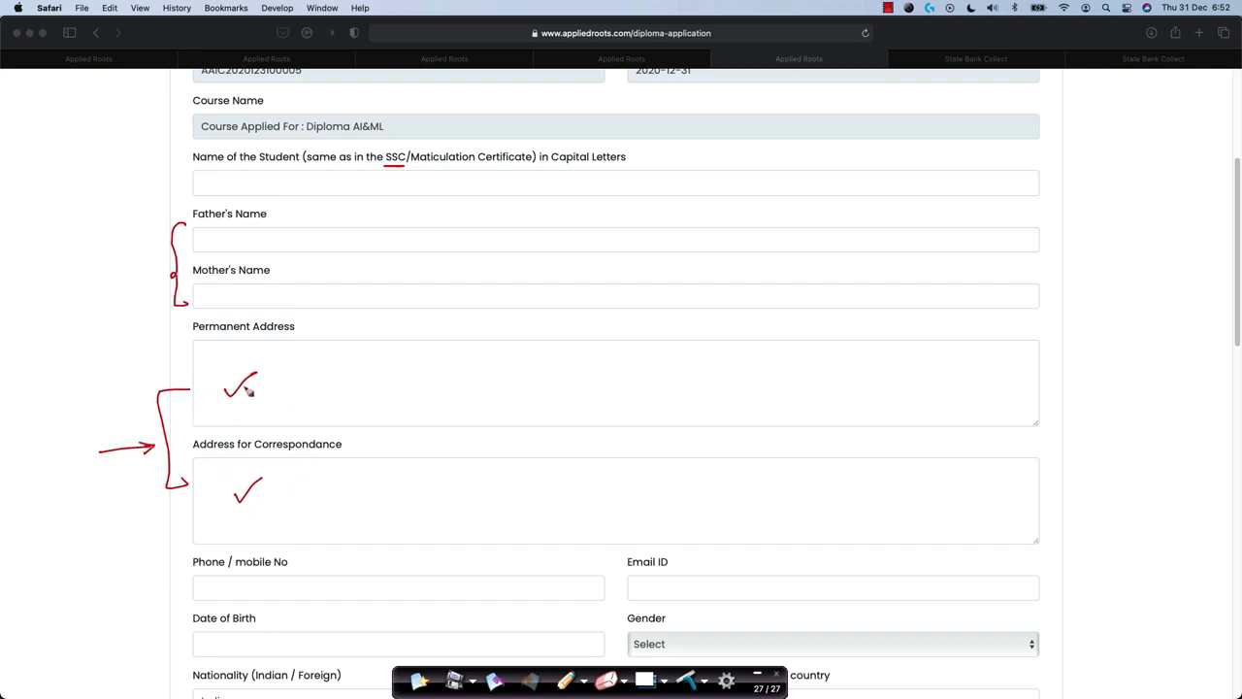
pyautogui.moveTo(276, 505)
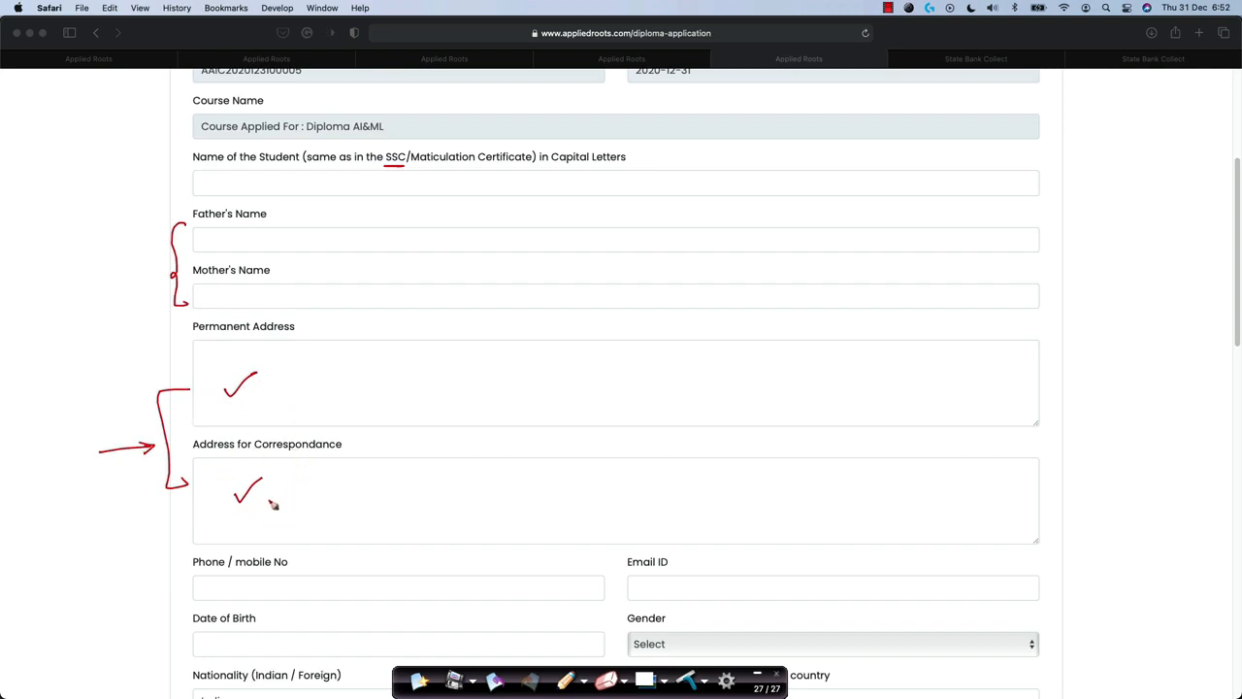
pyautogui.moveTo(307, 527)
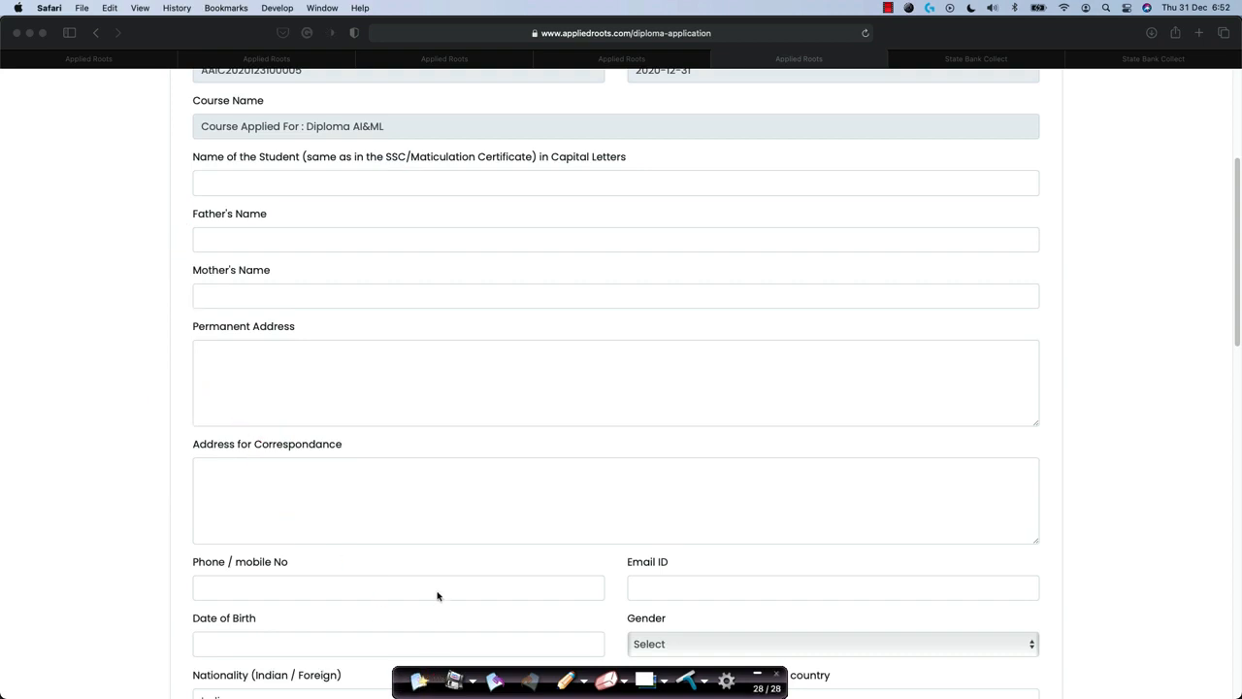
pyautogui.scroll(-3)
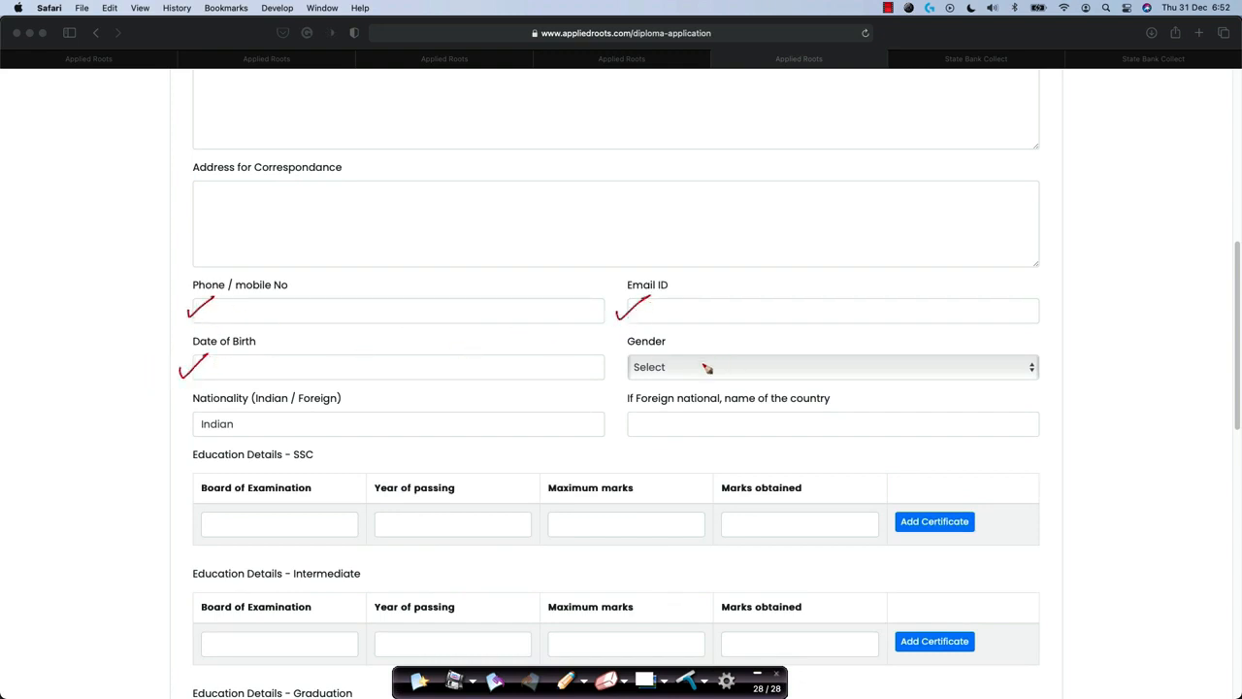
pyautogui.moveTo(171, 302)
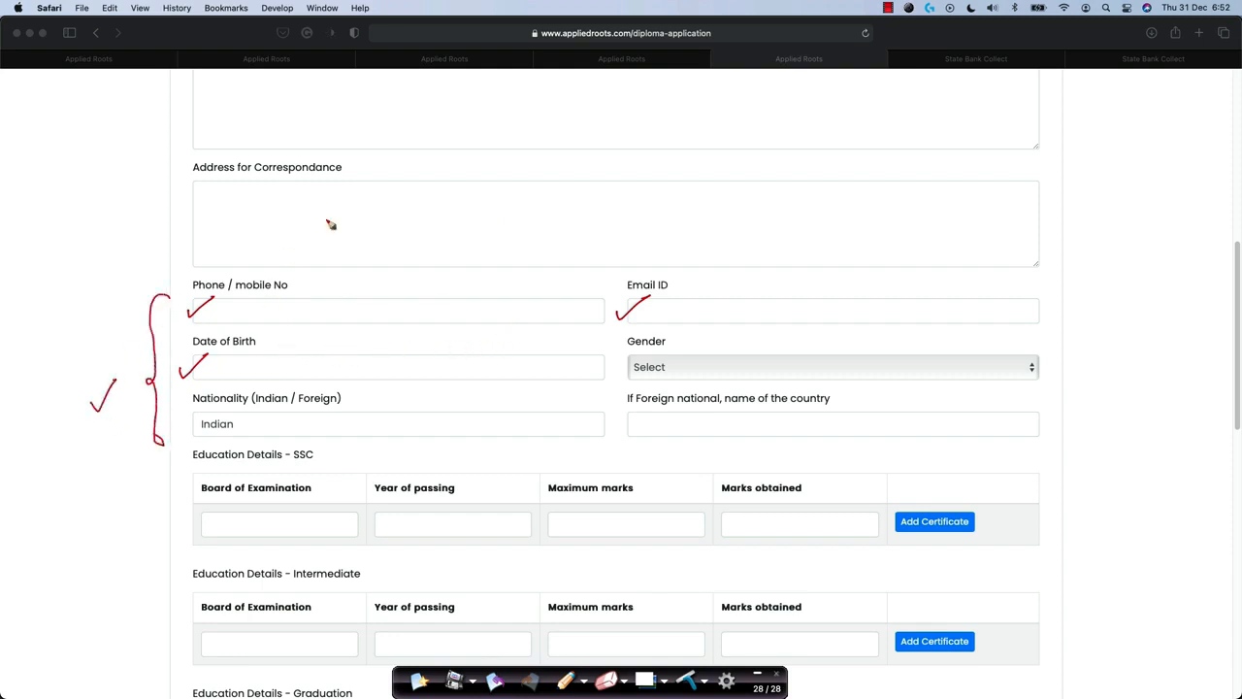
pyautogui.moveTo(677, 439)
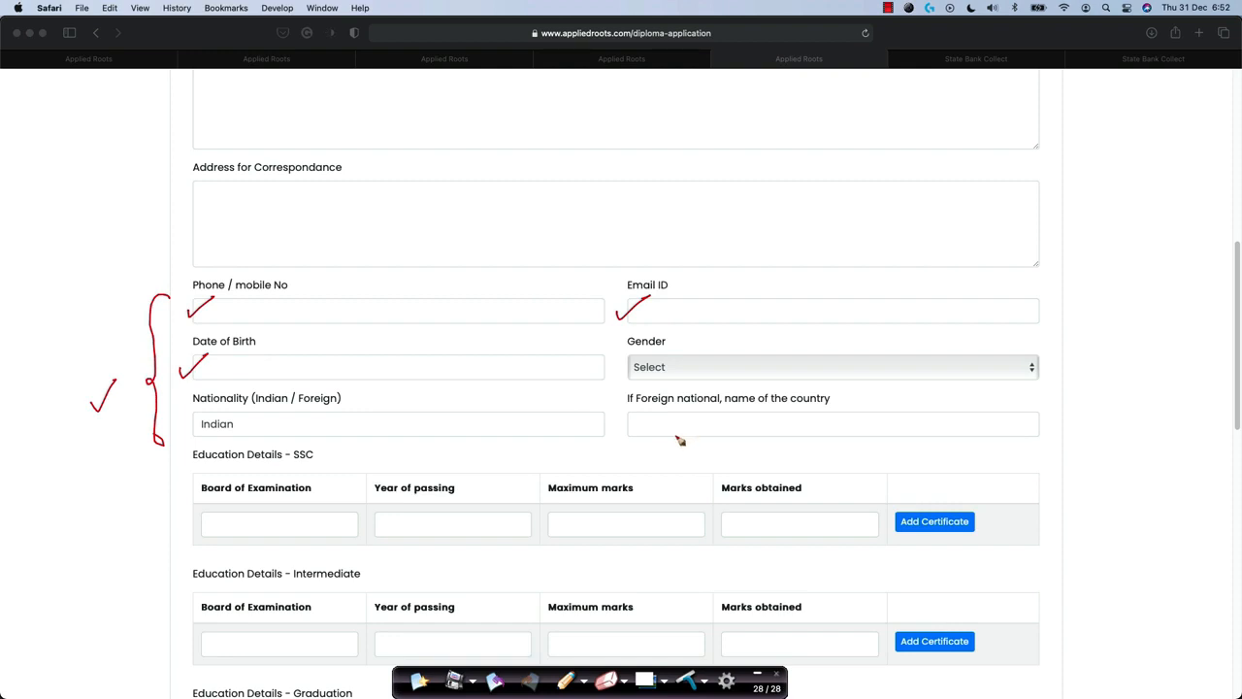
pyautogui.moveTo(683, 312)
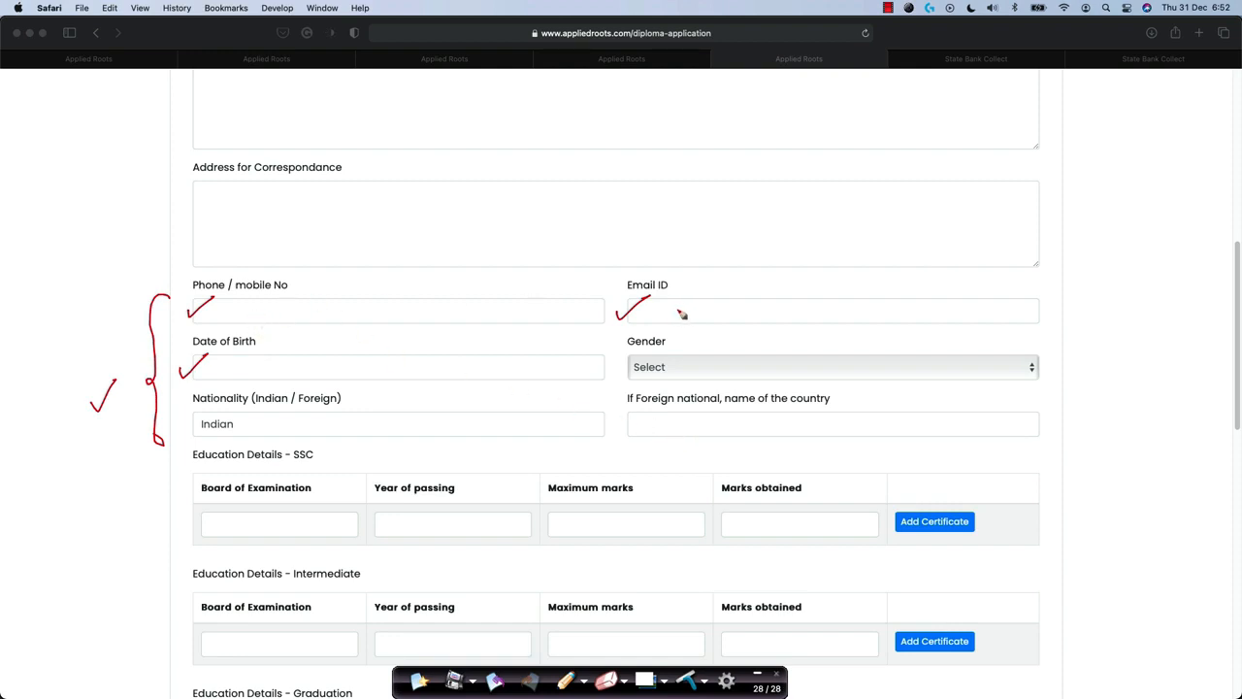
pyautogui.moveTo(711, 306)
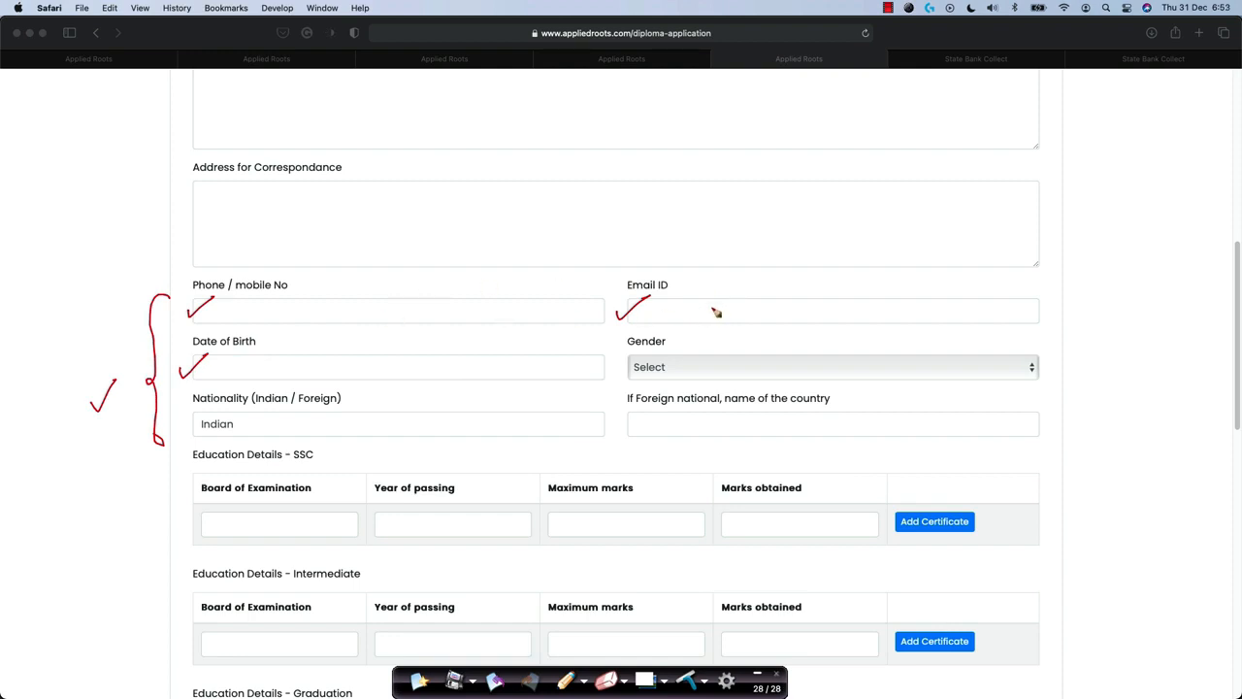
pyautogui.moveTo(715, 303)
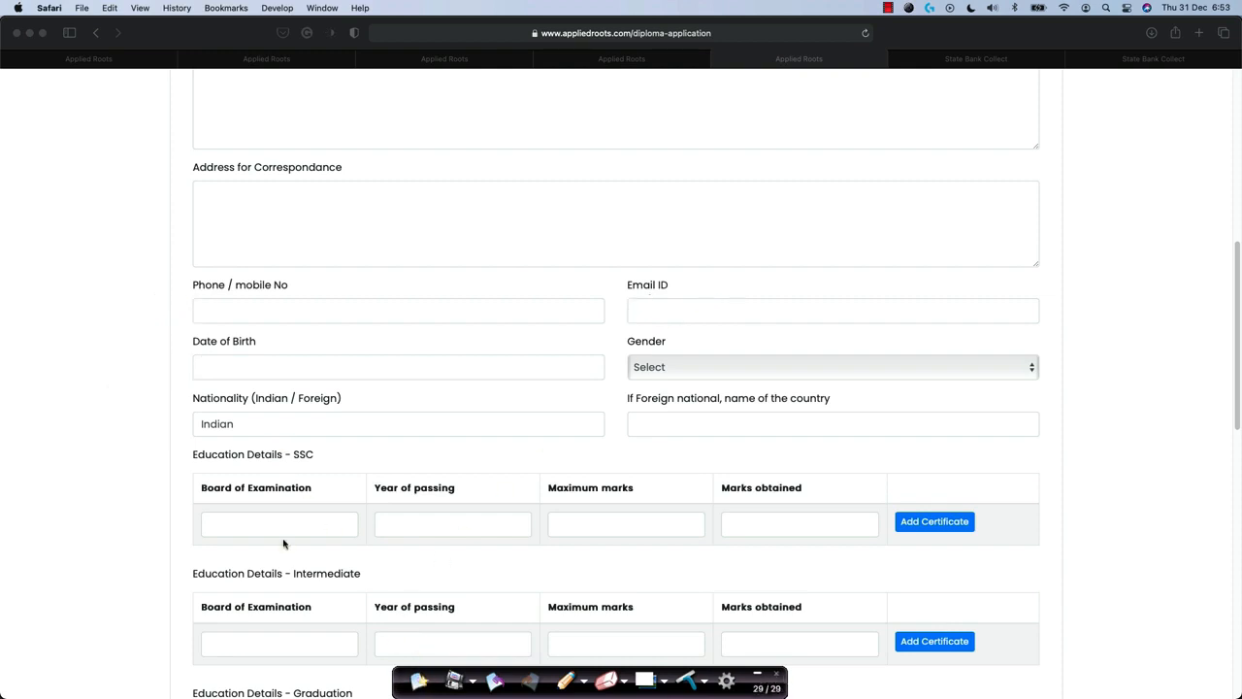
pyautogui.scroll(-3)
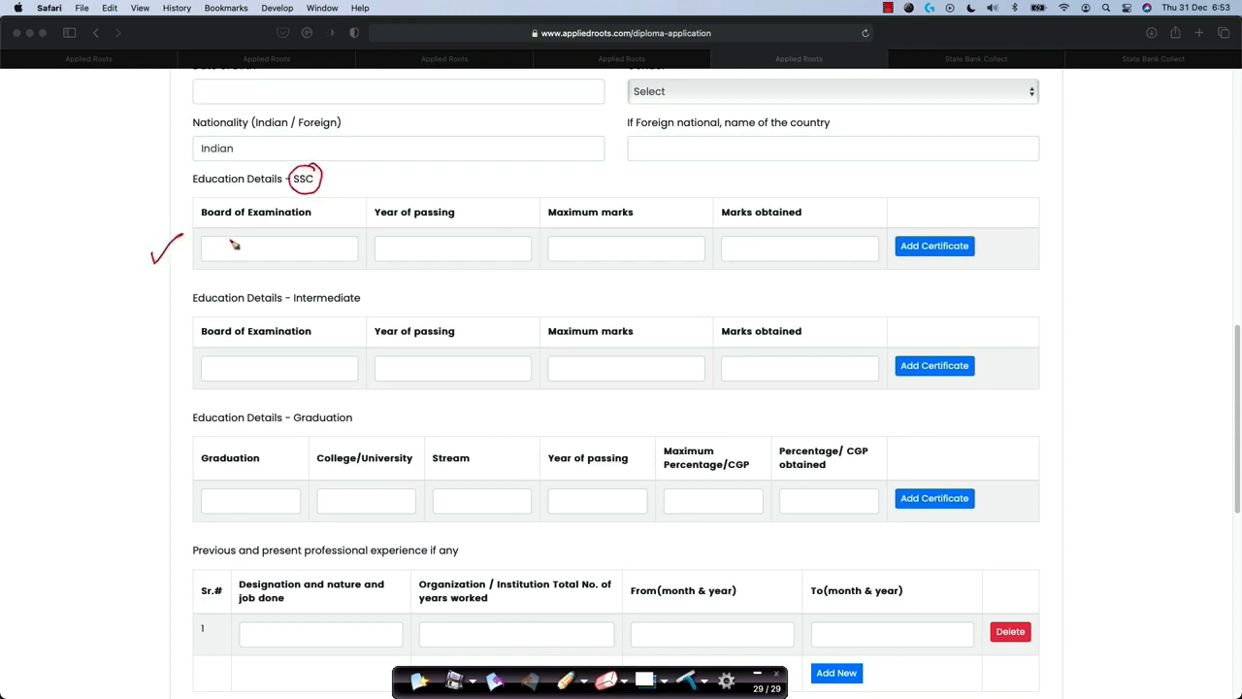
pyautogui.moveTo(435, 245)
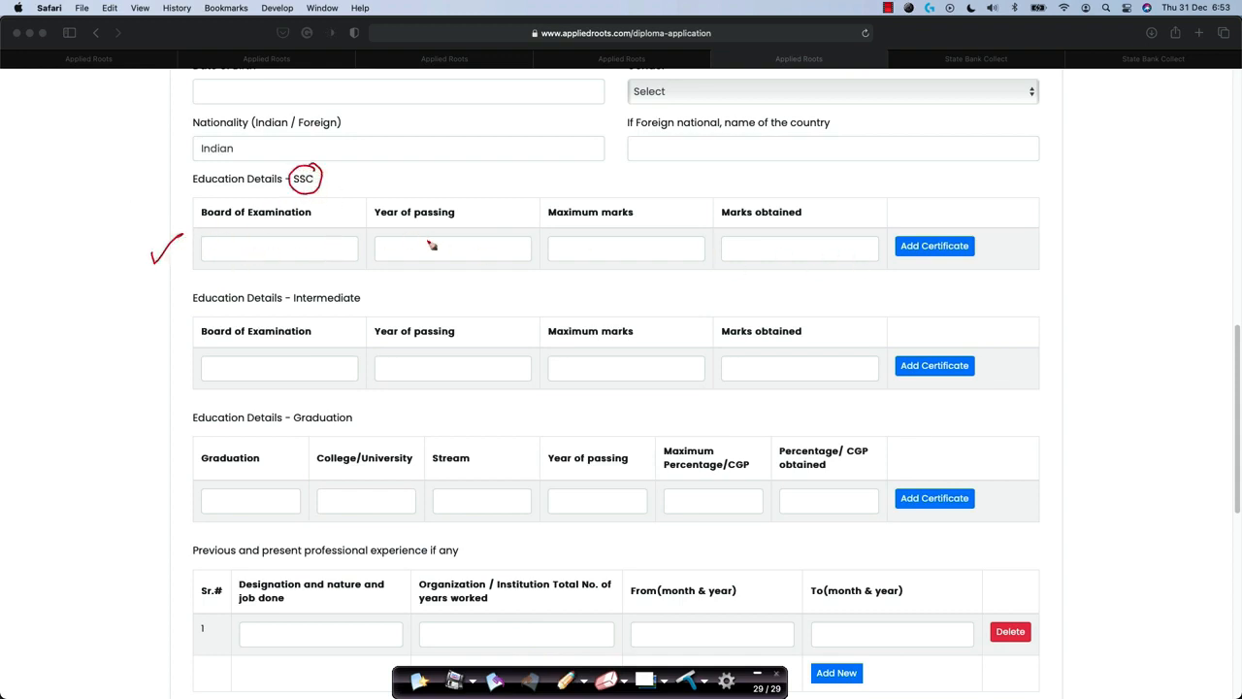
pyautogui.moveTo(617, 239)
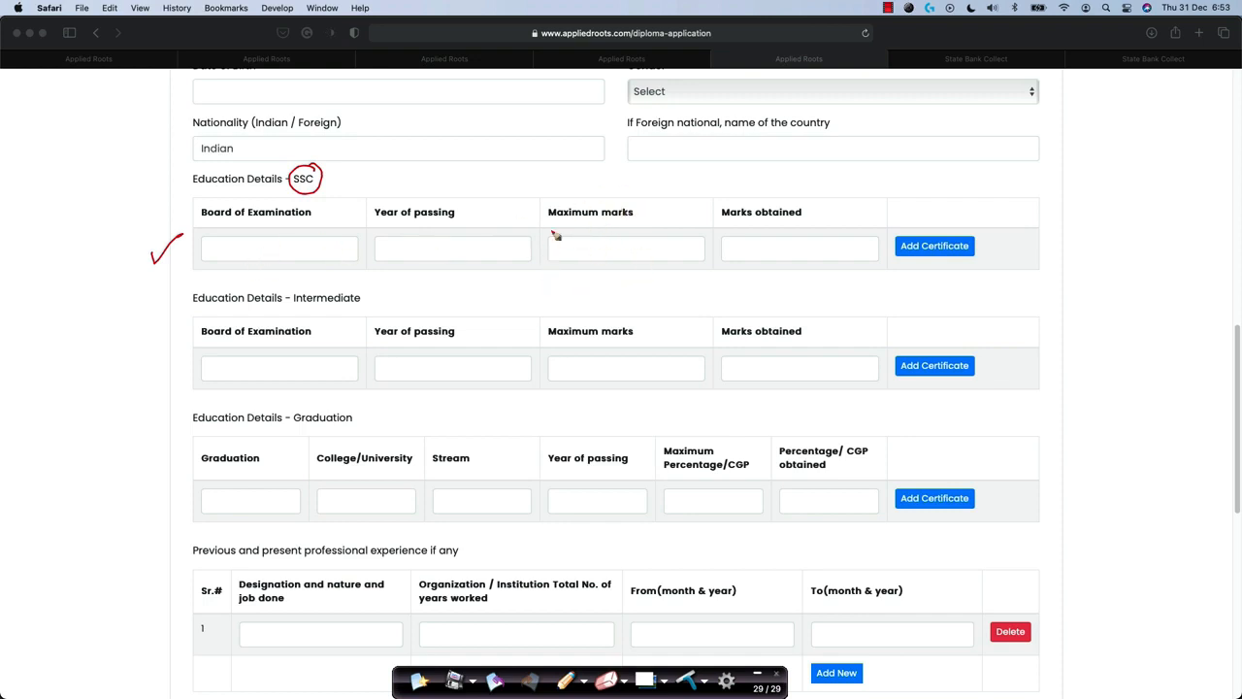
pyautogui.moveTo(795, 252)
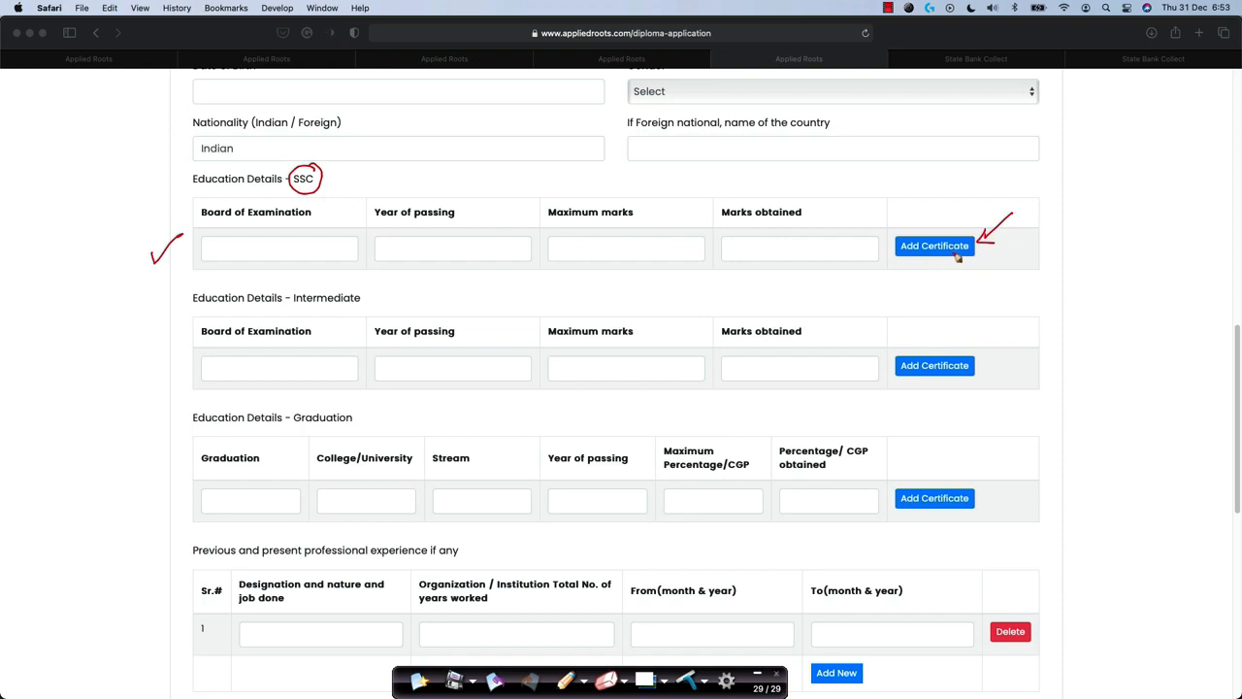
pyautogui.moveTo(935, 264)
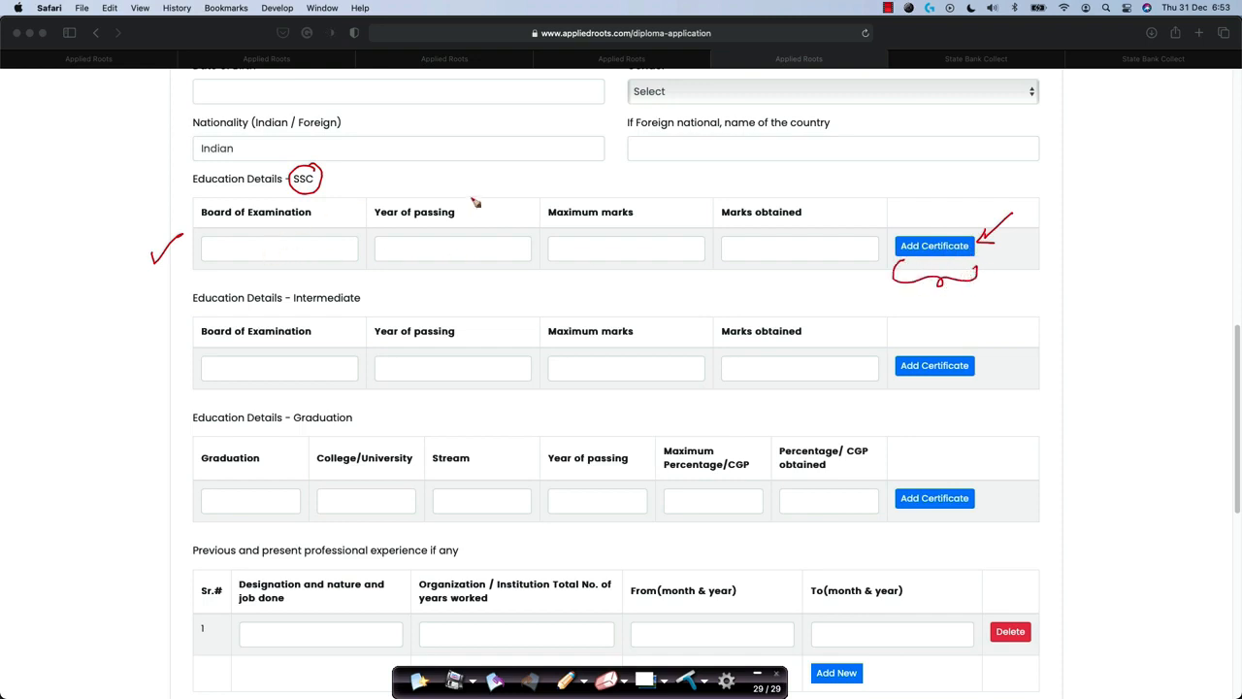
pyautogui.moveTo(883, 260)
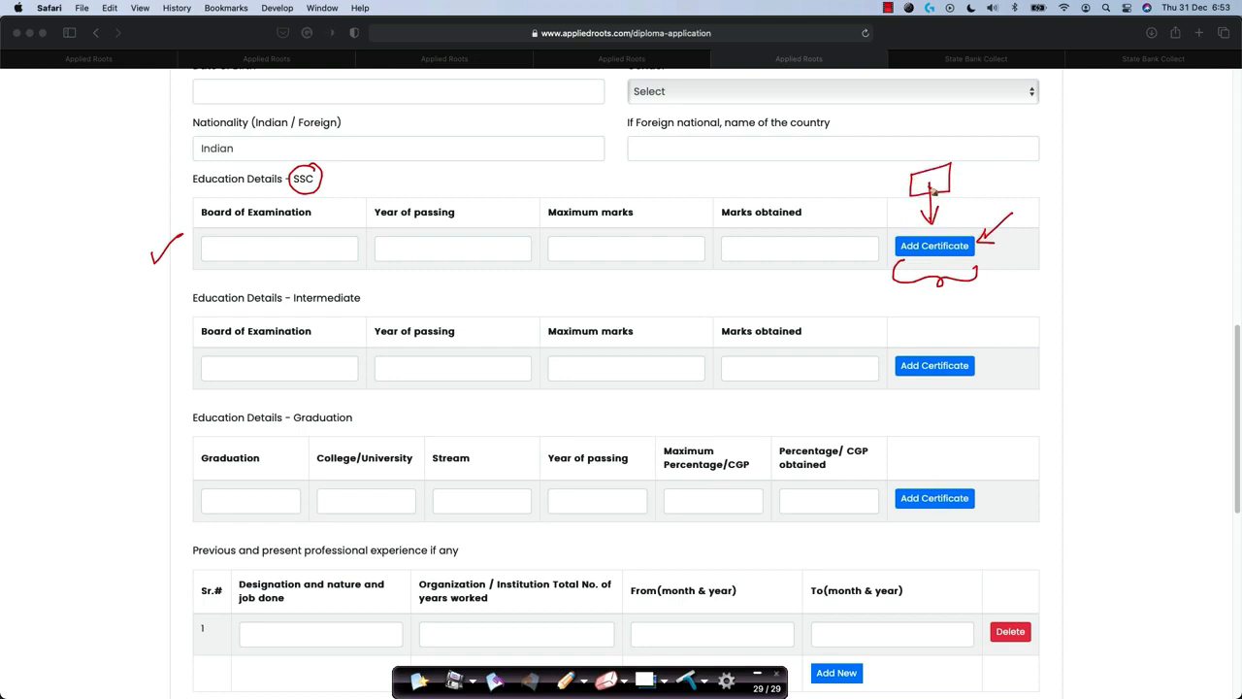
pyautogui.moveTo(933, 532)
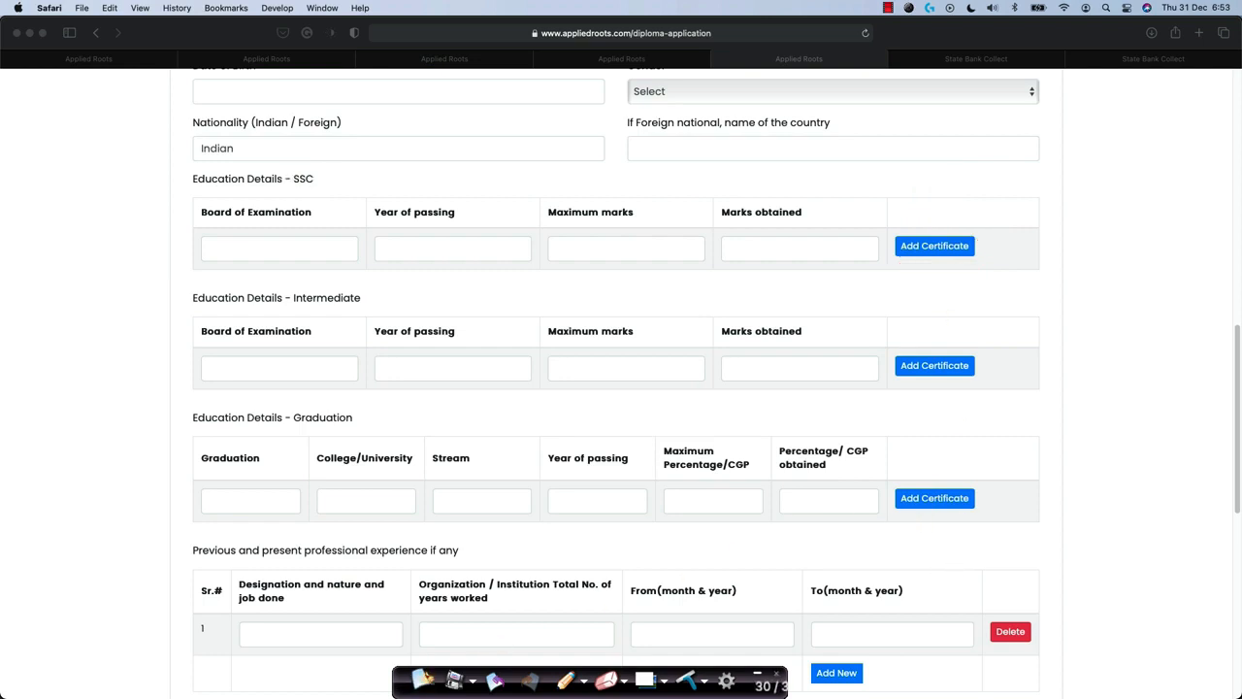
pyautogui.scroll(3)
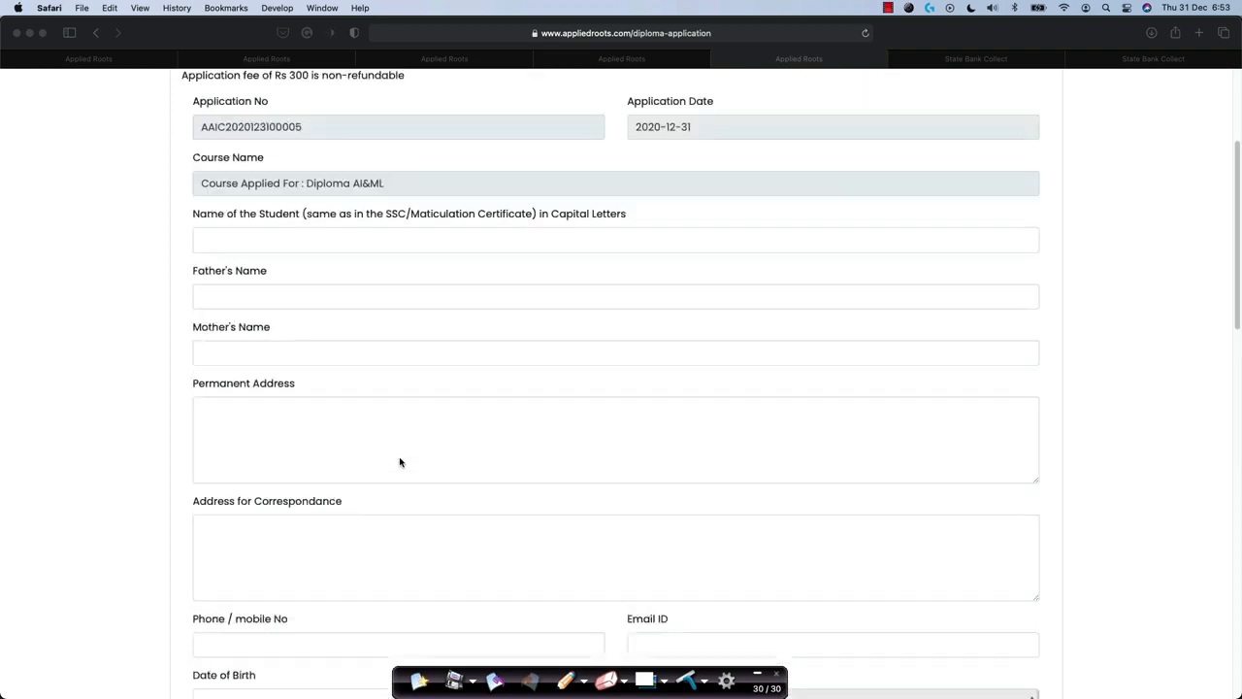
pyautogui.scroll(3)
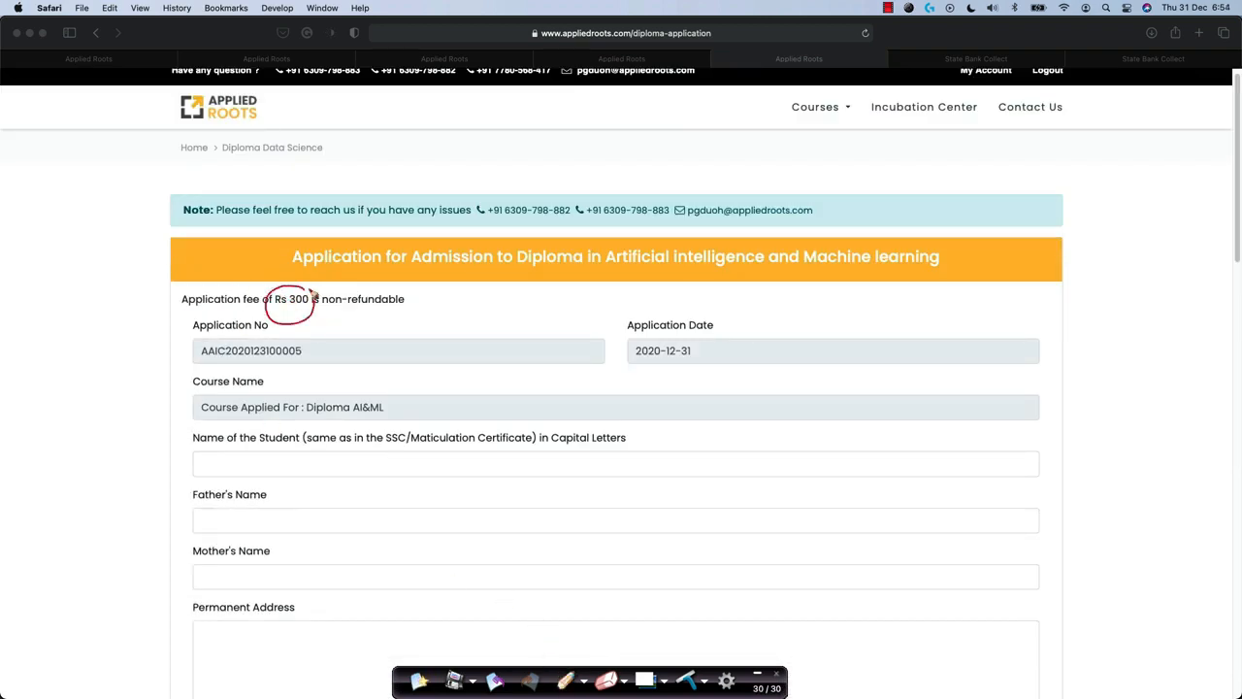
pyautogui.moveTo(320, 314); pyautogui.dragTo(379, 313)
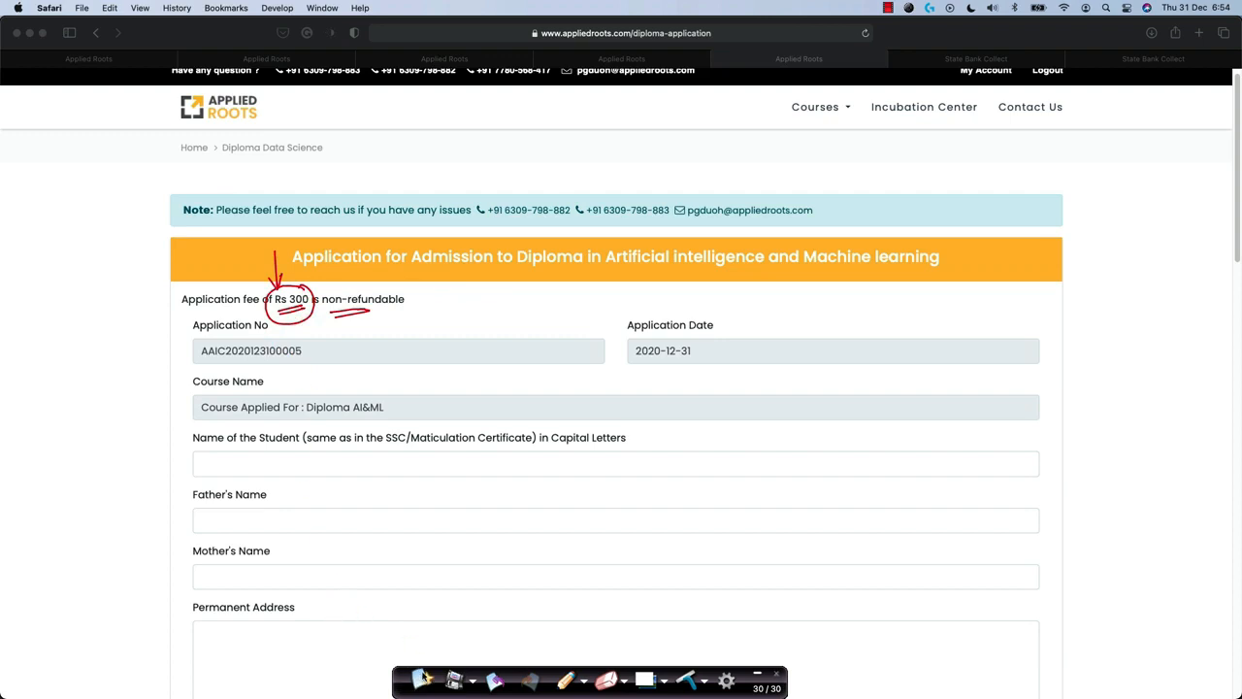
pyautogui.scroll(-3)
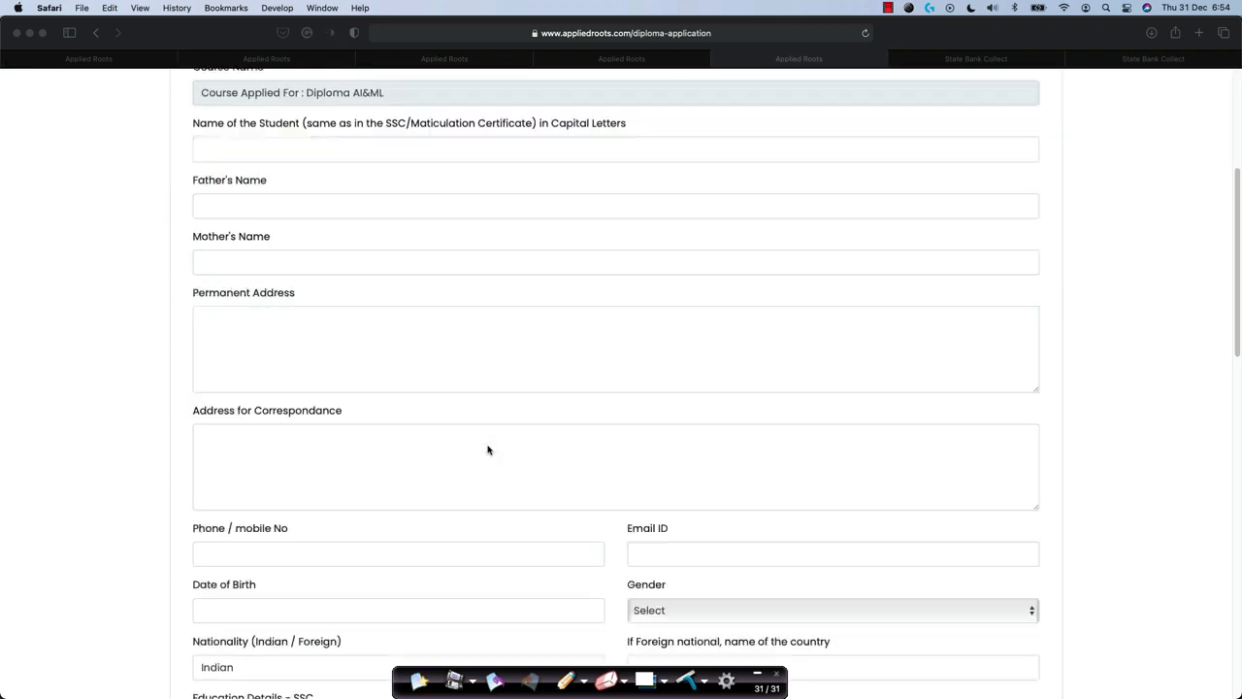
pyautogui.scroll(-3)
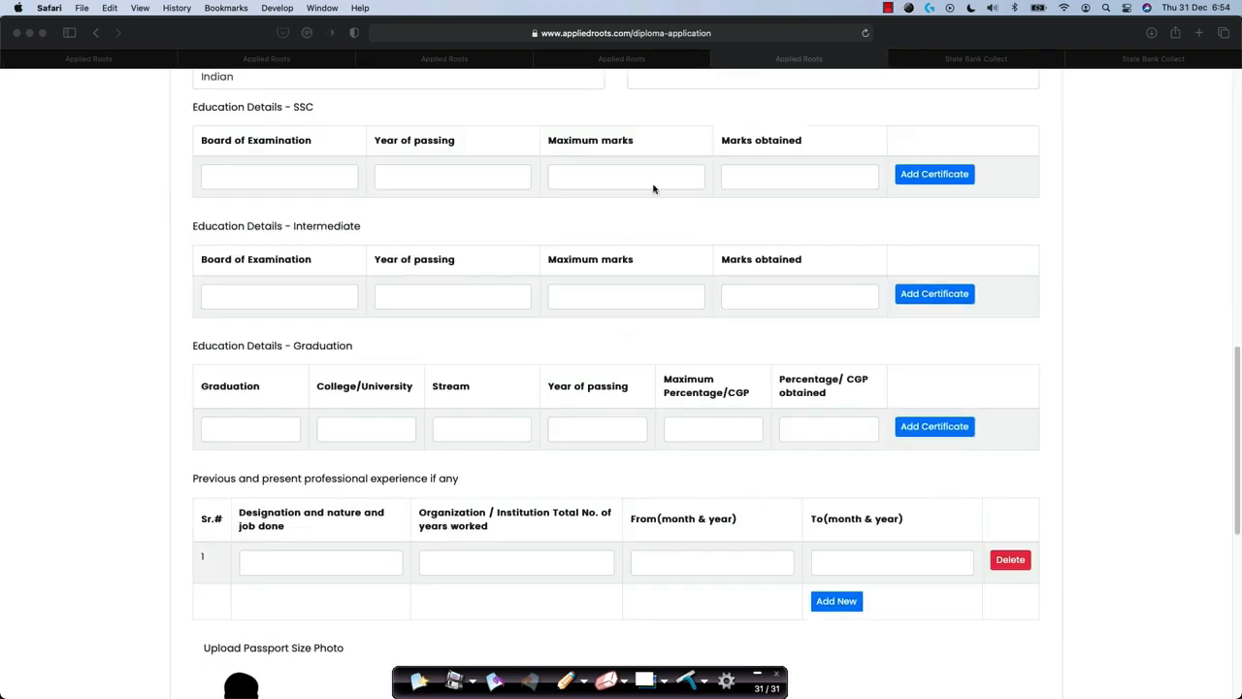
pyautogui.moveTo(846, 260)
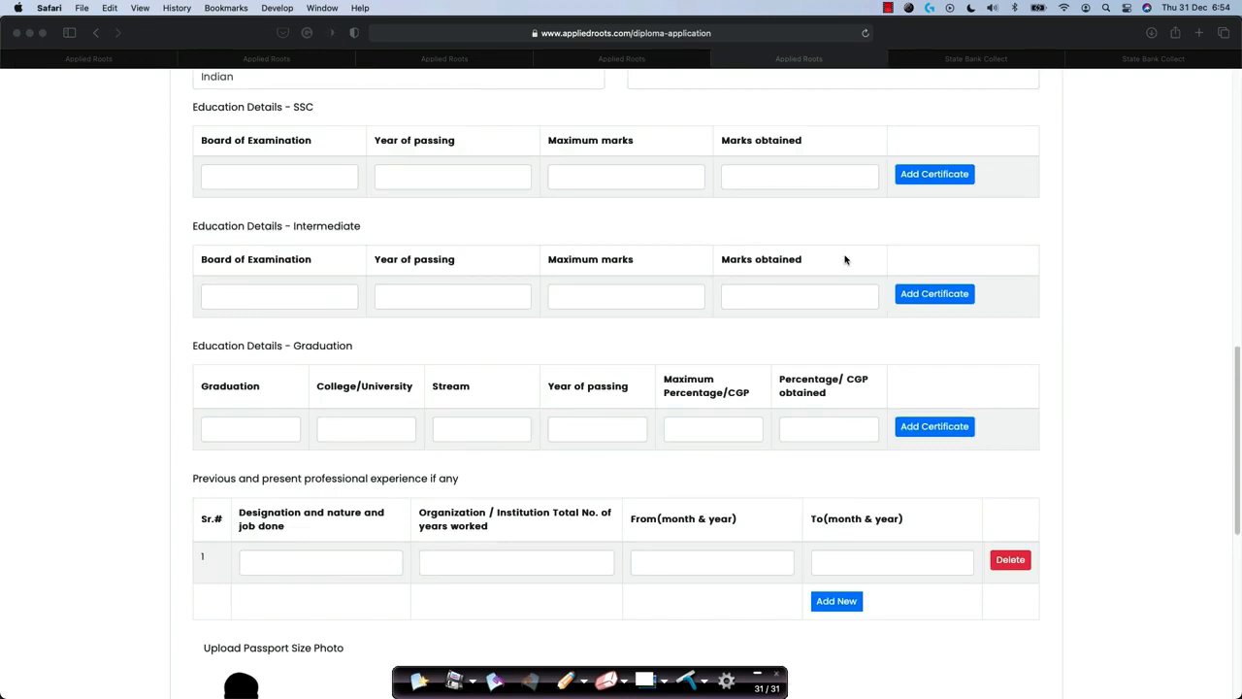
pyautogui.scroll(3)
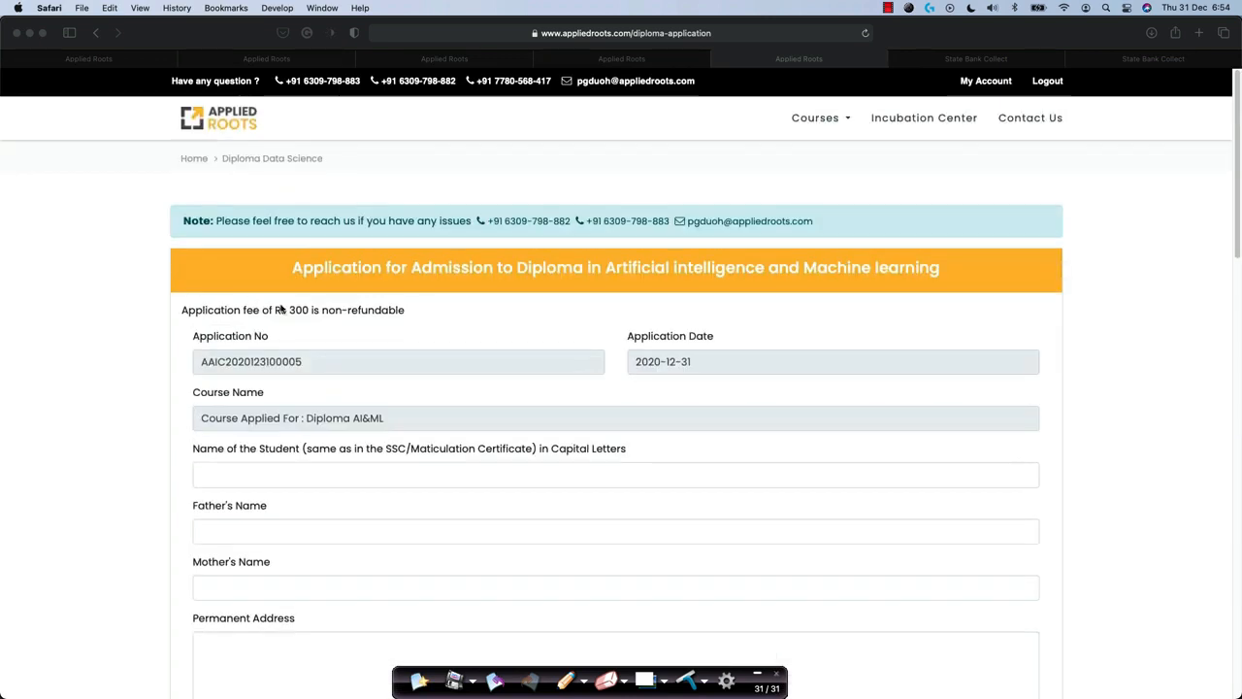
pyautogui.moveTo(411, 319)
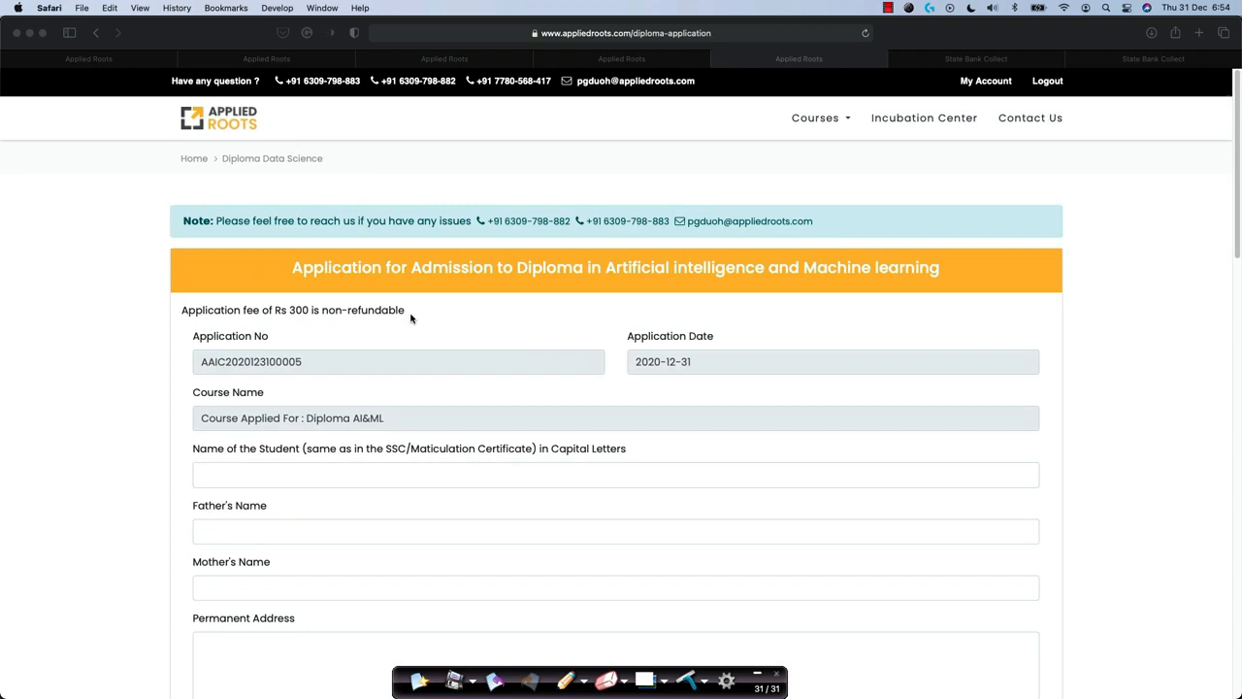
pyautogui.scroll(-3)
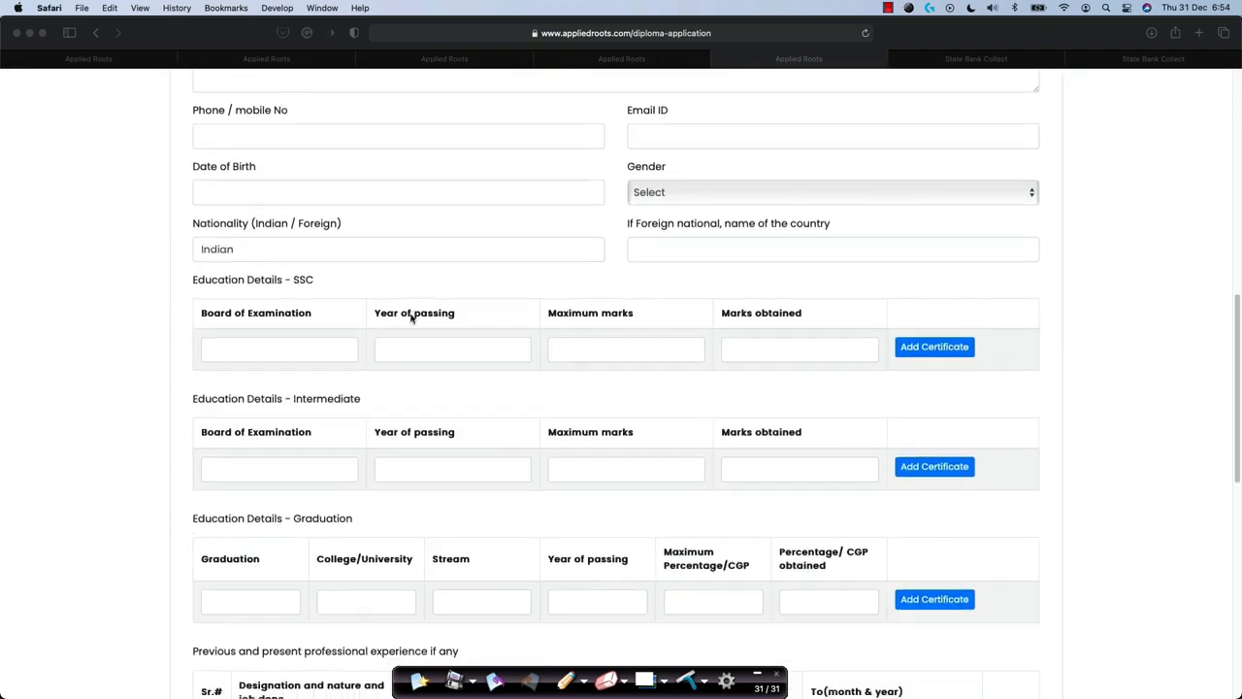
pyautogui.scroll(-3)
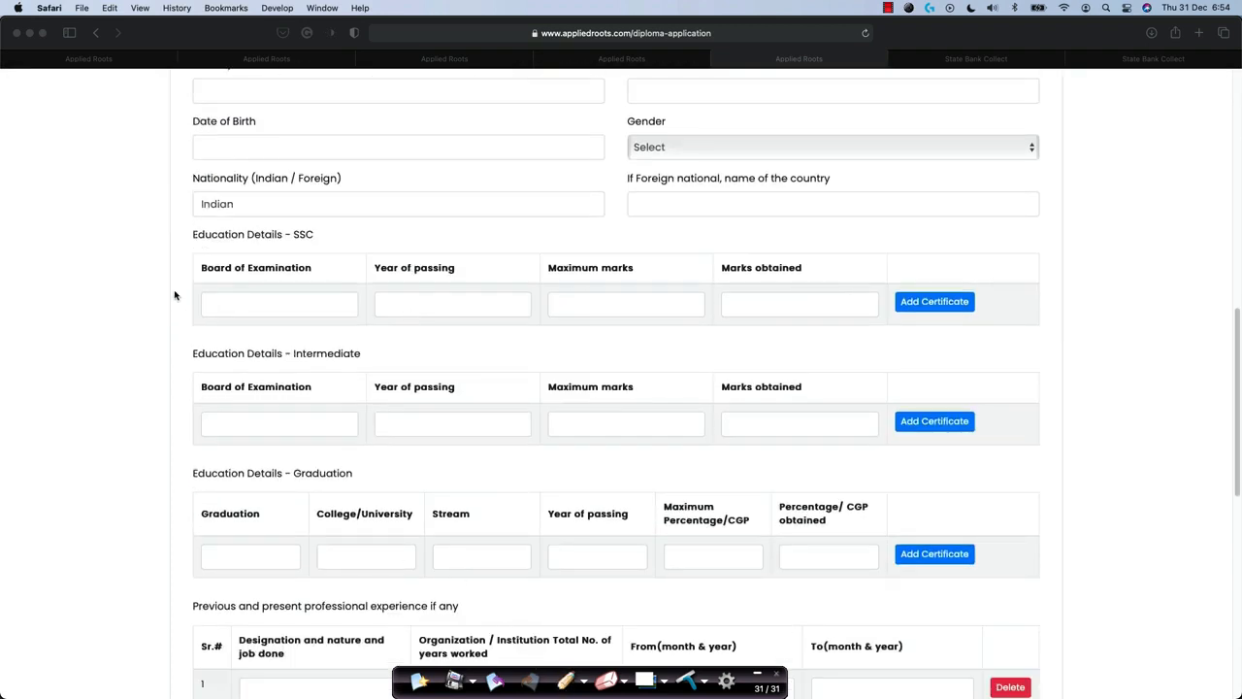
pyautogui.moveTo(118, 241)
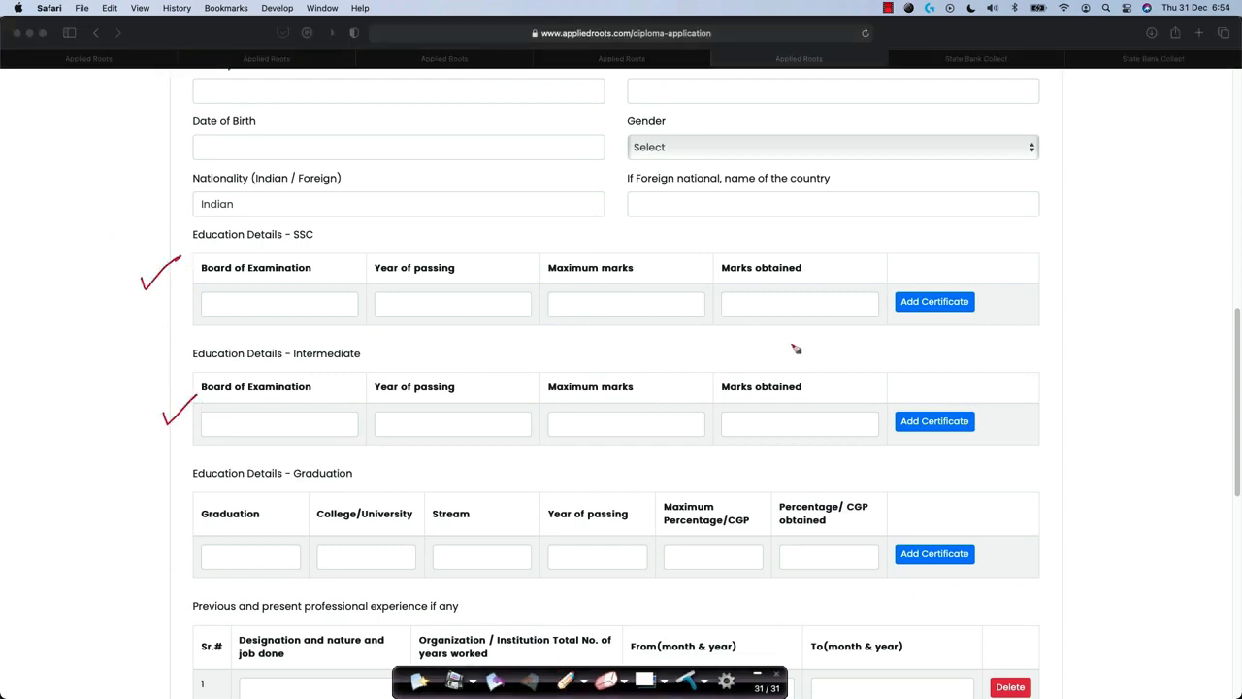
pyautogui.moveTo(770, 404)
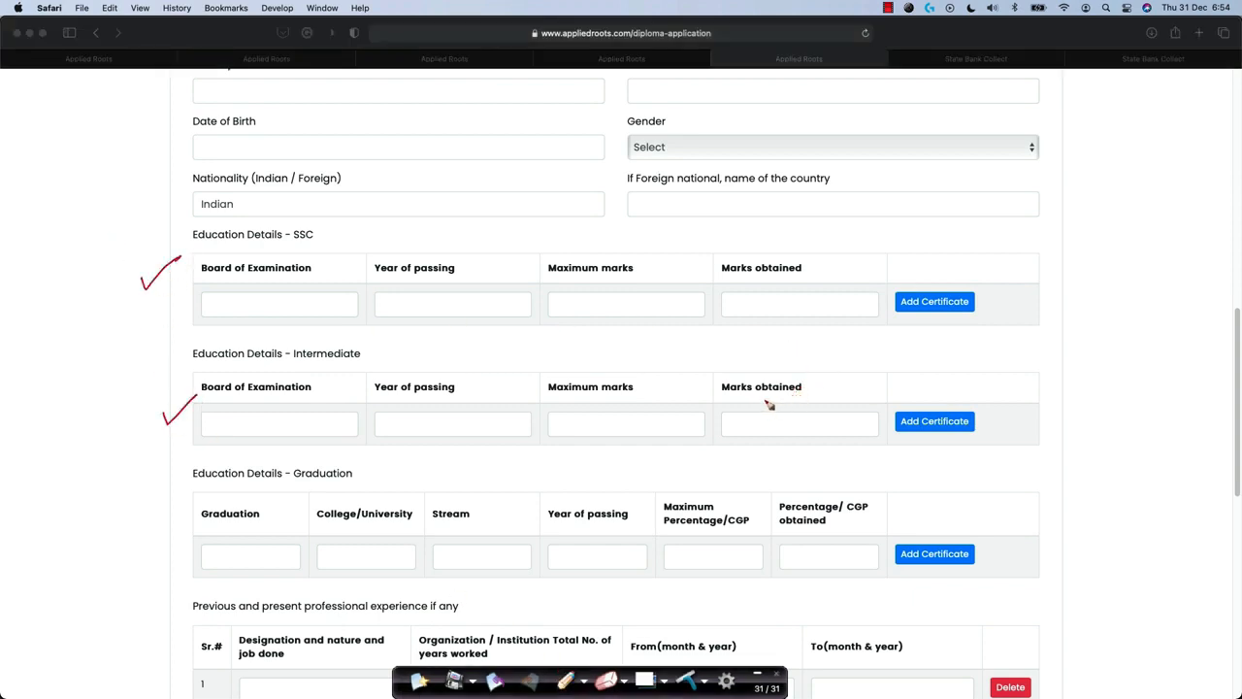
pyautogui.moveTo(389, 390)
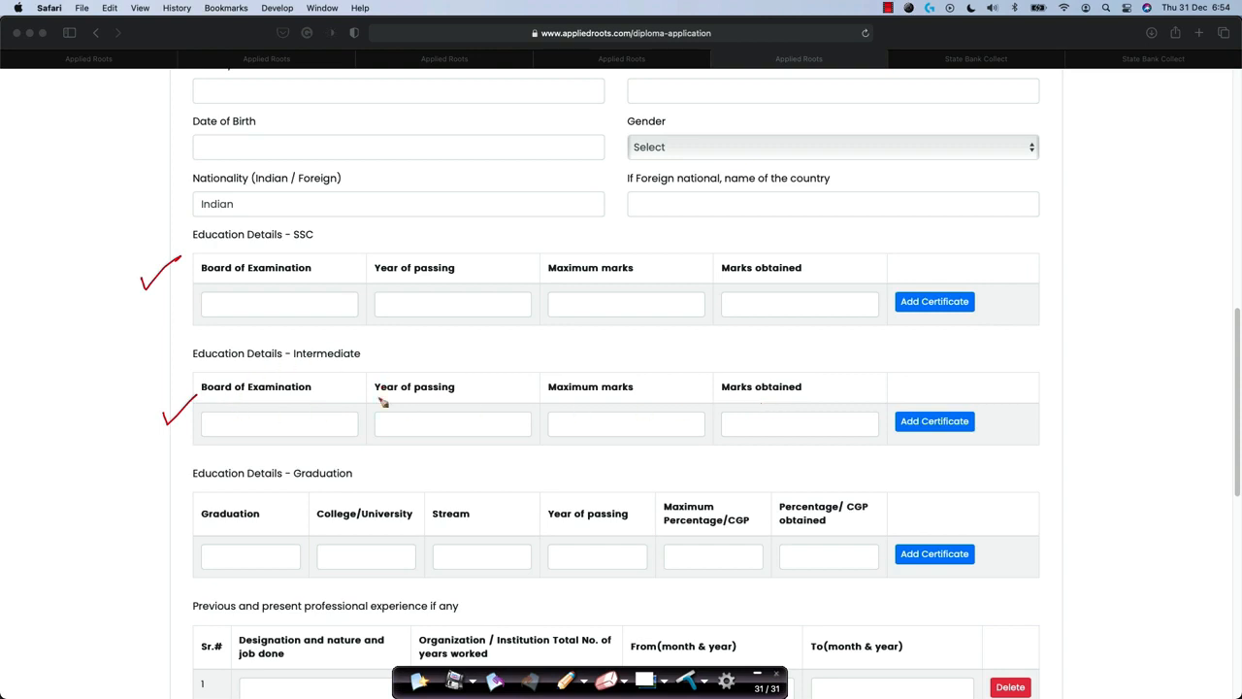
pyautogui.moveTo(427, 363)
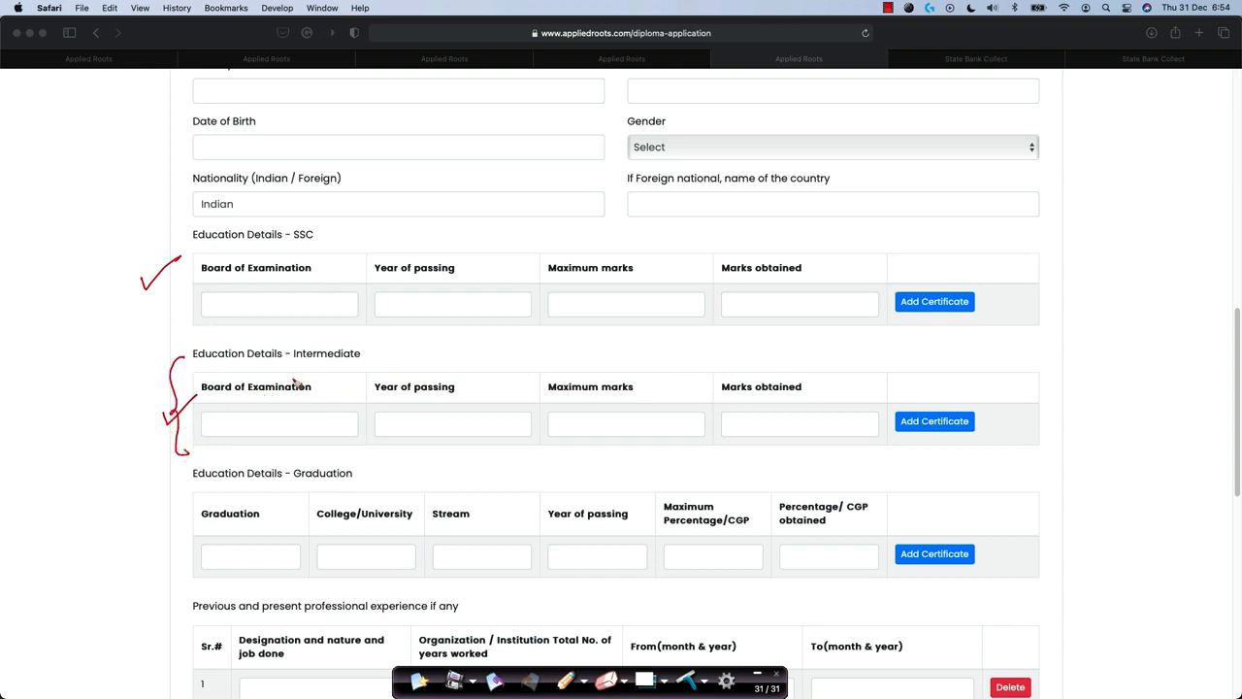
pyautogui.moveTo(792, 412)
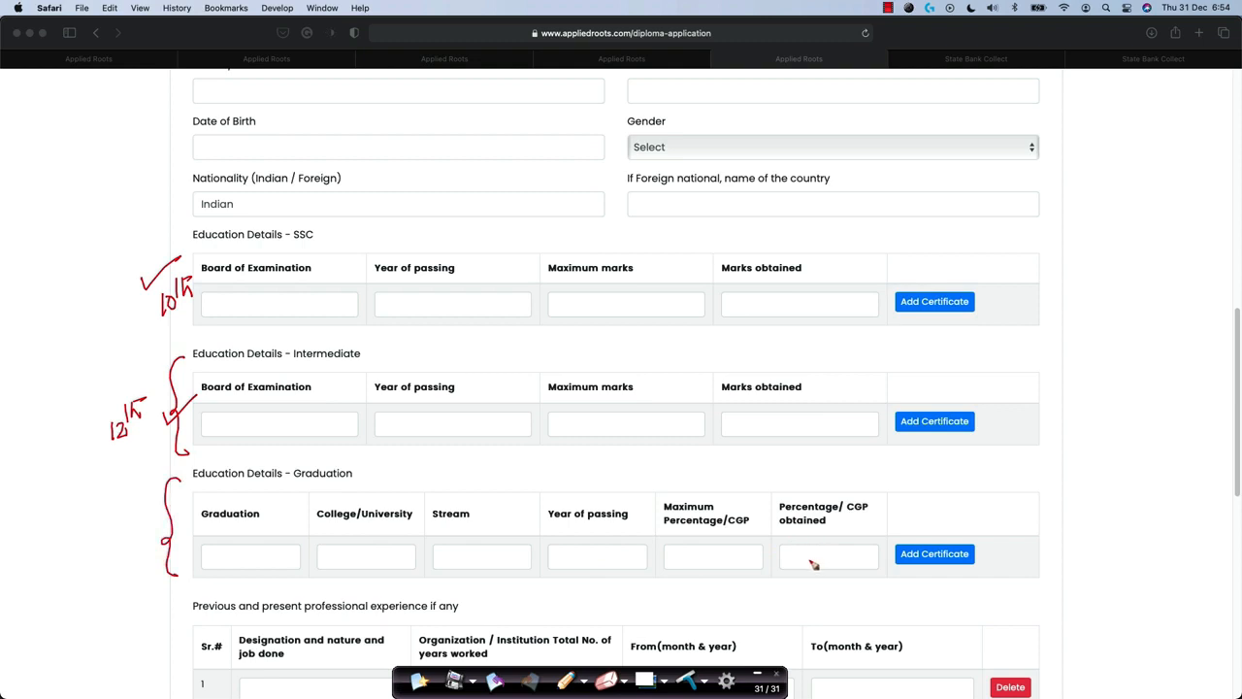
pyautogui.moveTo(788, 355)
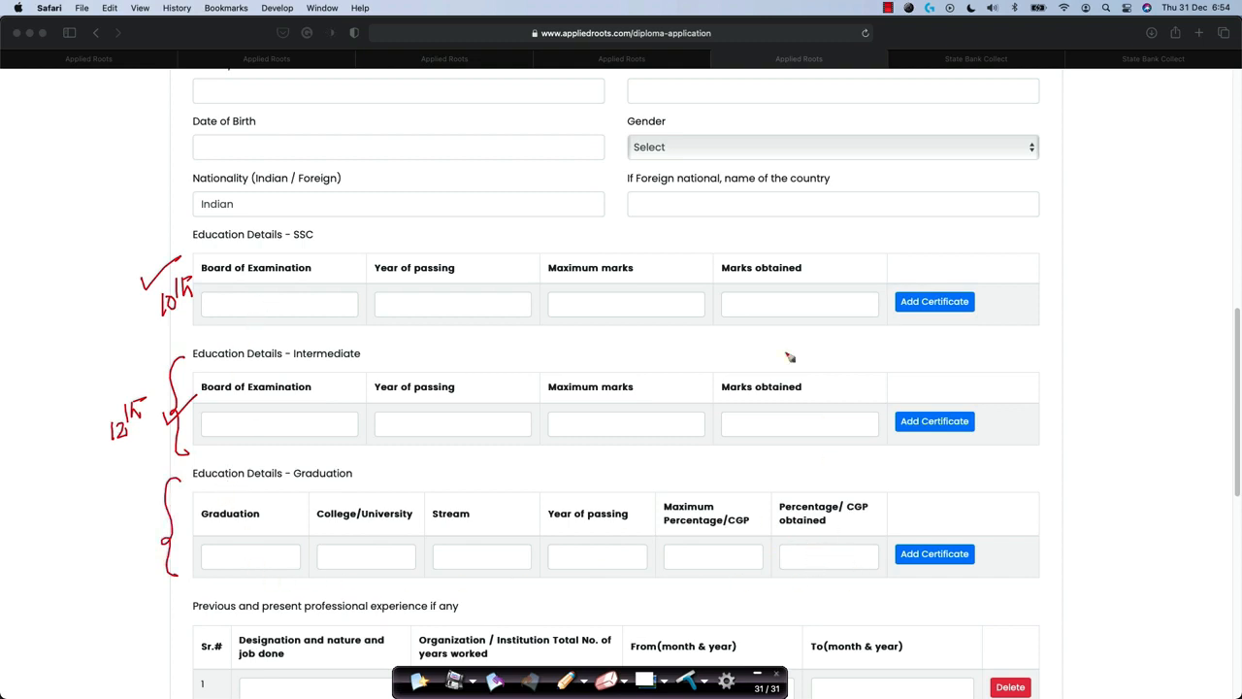
pyautogui.moveTo(858, 326)
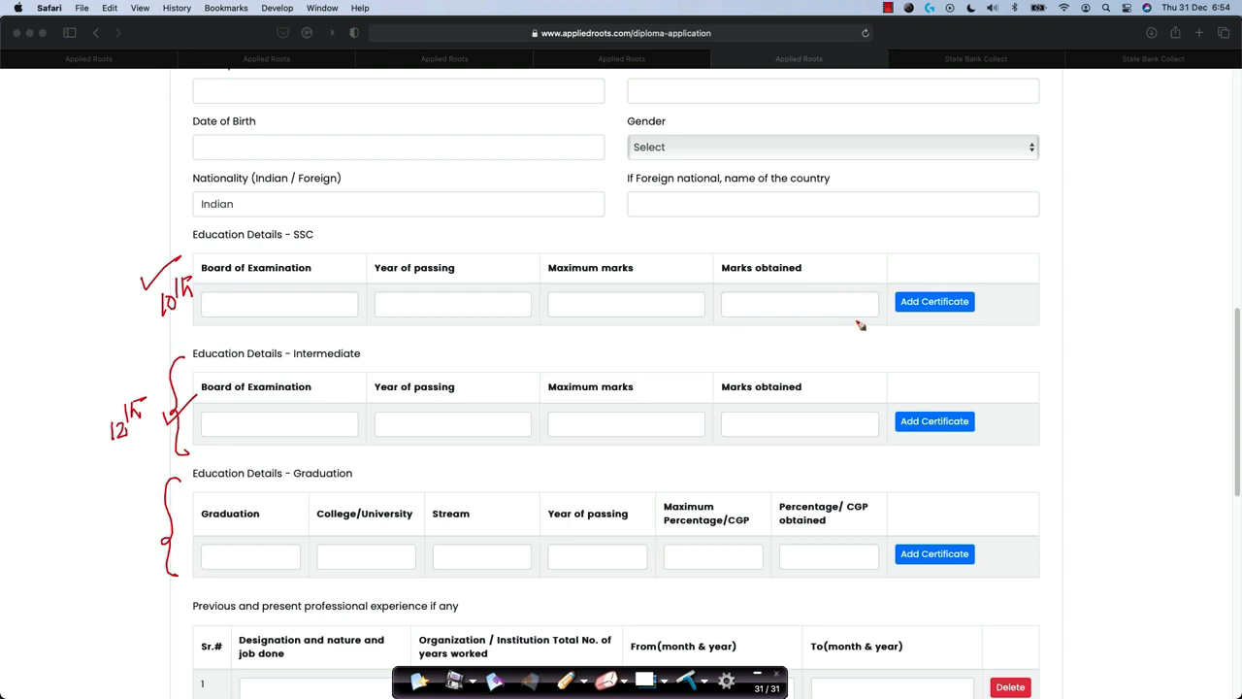
pyautogui.moveTo(997, 268)
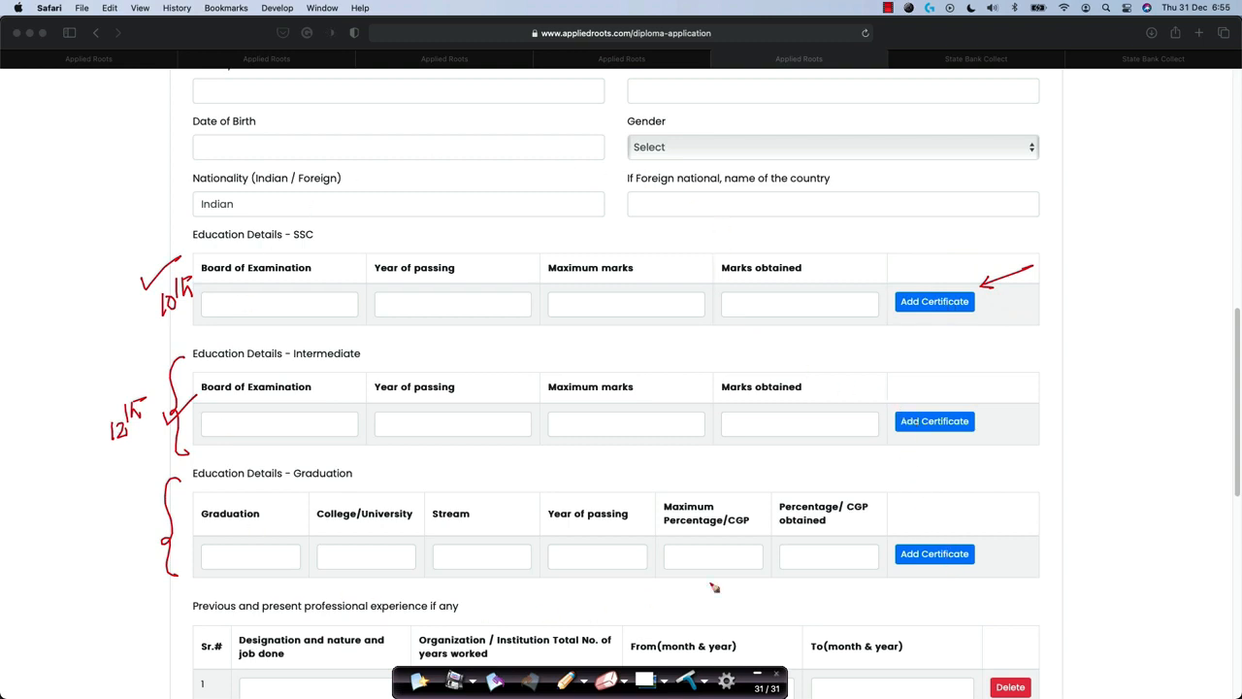
pyautogui.moveTo(970, 326)
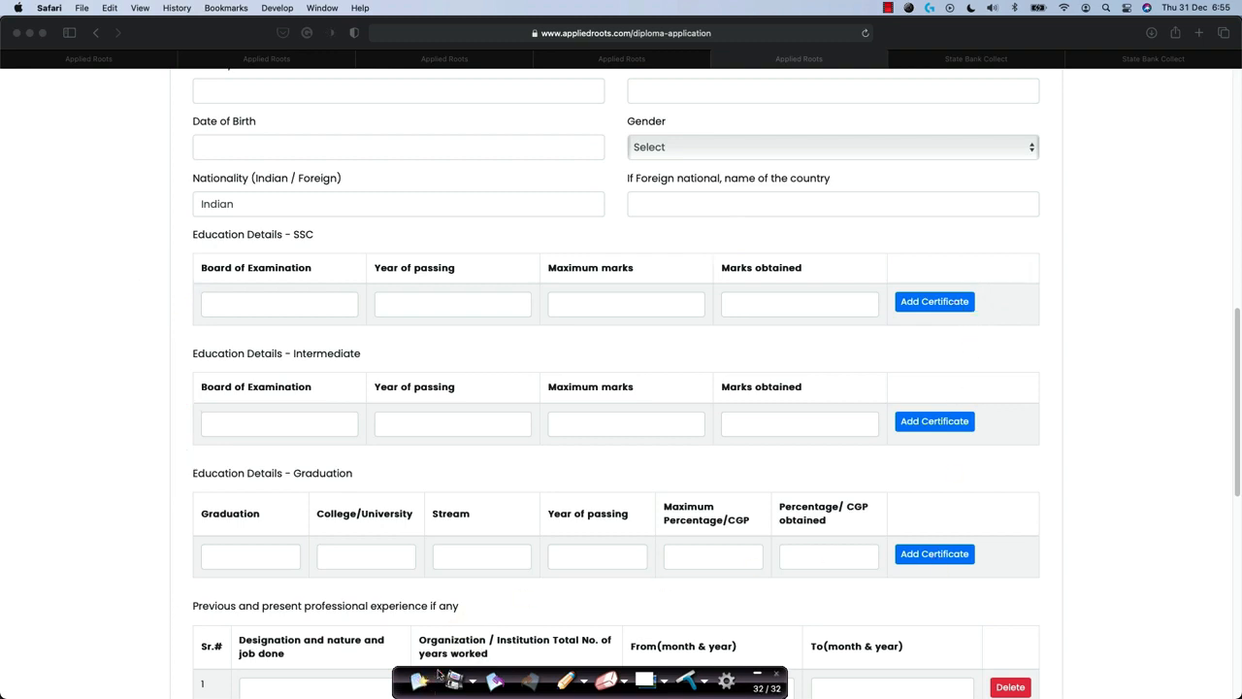
pyautogui.scroll(-3)
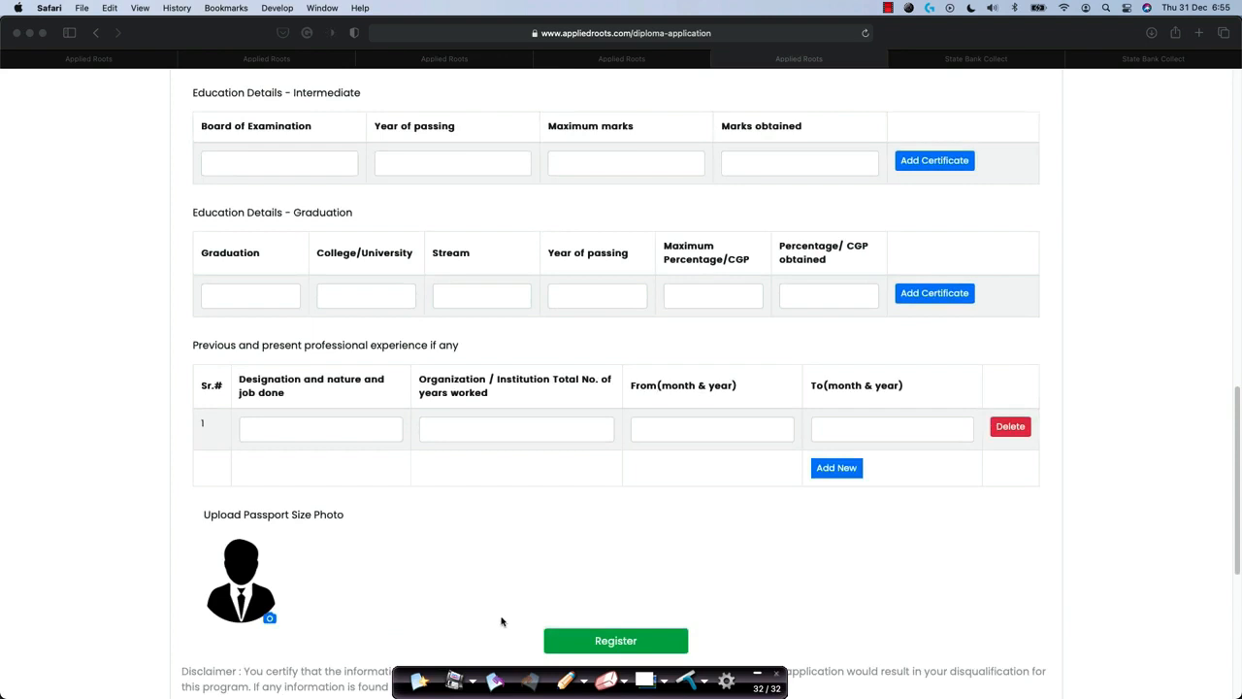
pyautogui.moveTo(346, 406)
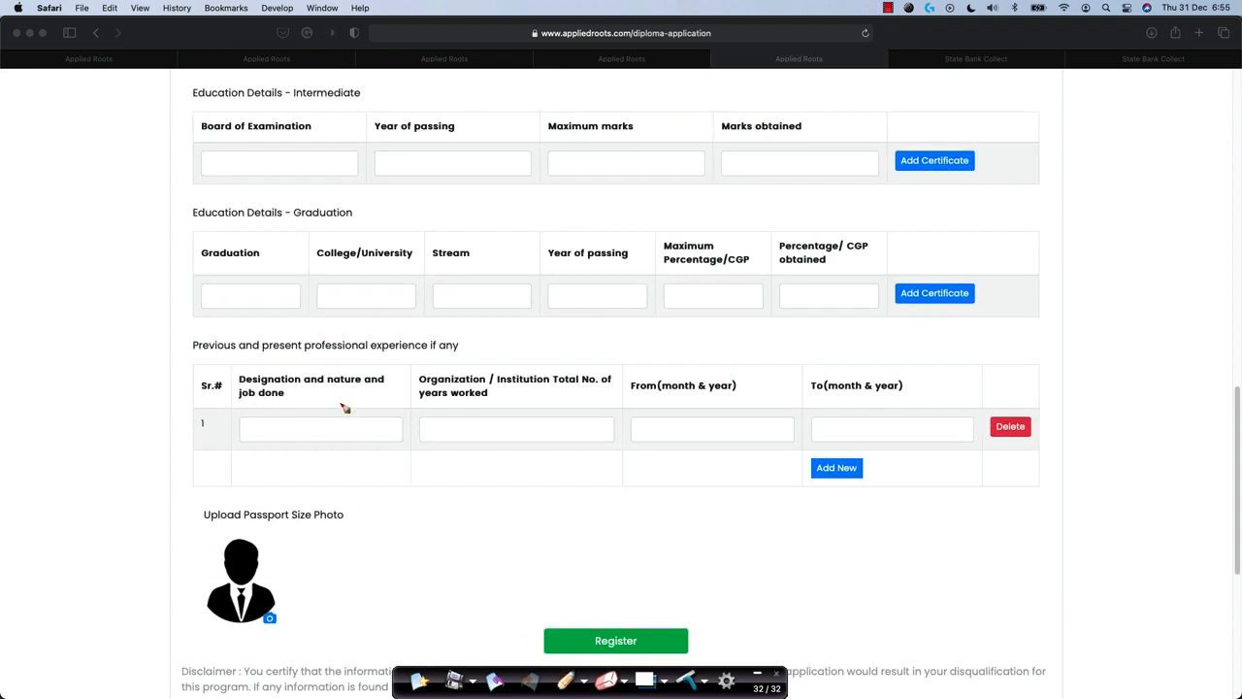
pyautogui.moveTo(322, 407)
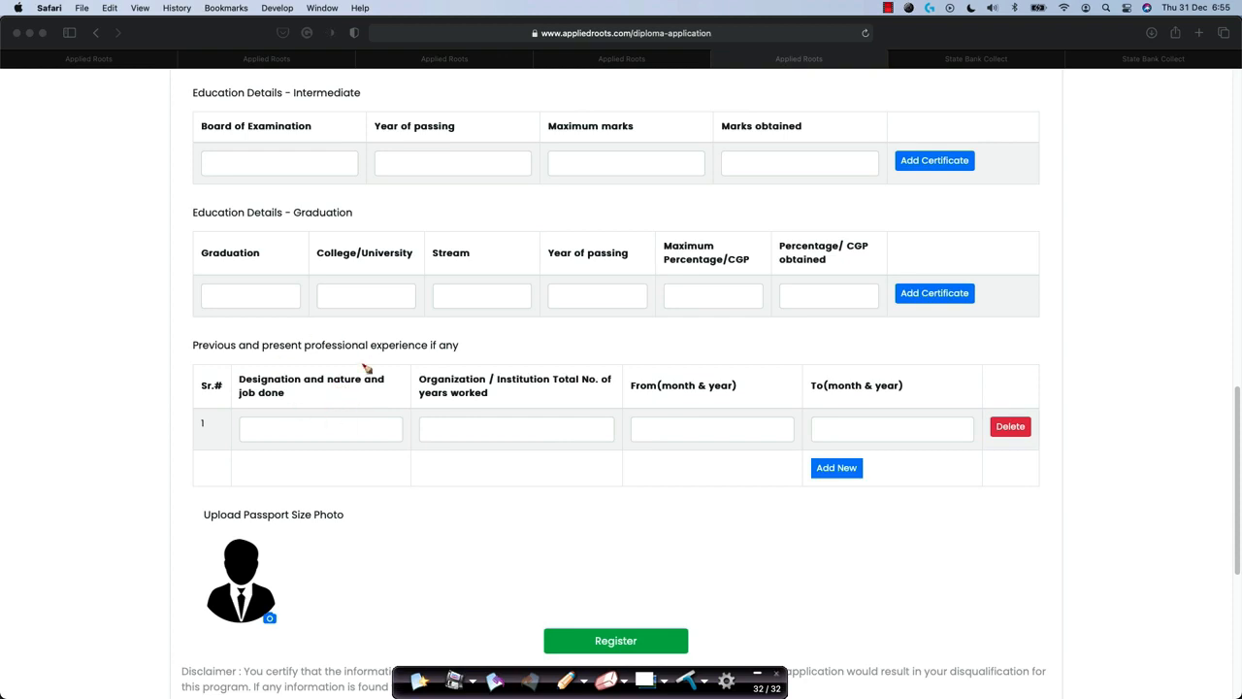
pyautogui.moveTo(307, 352)
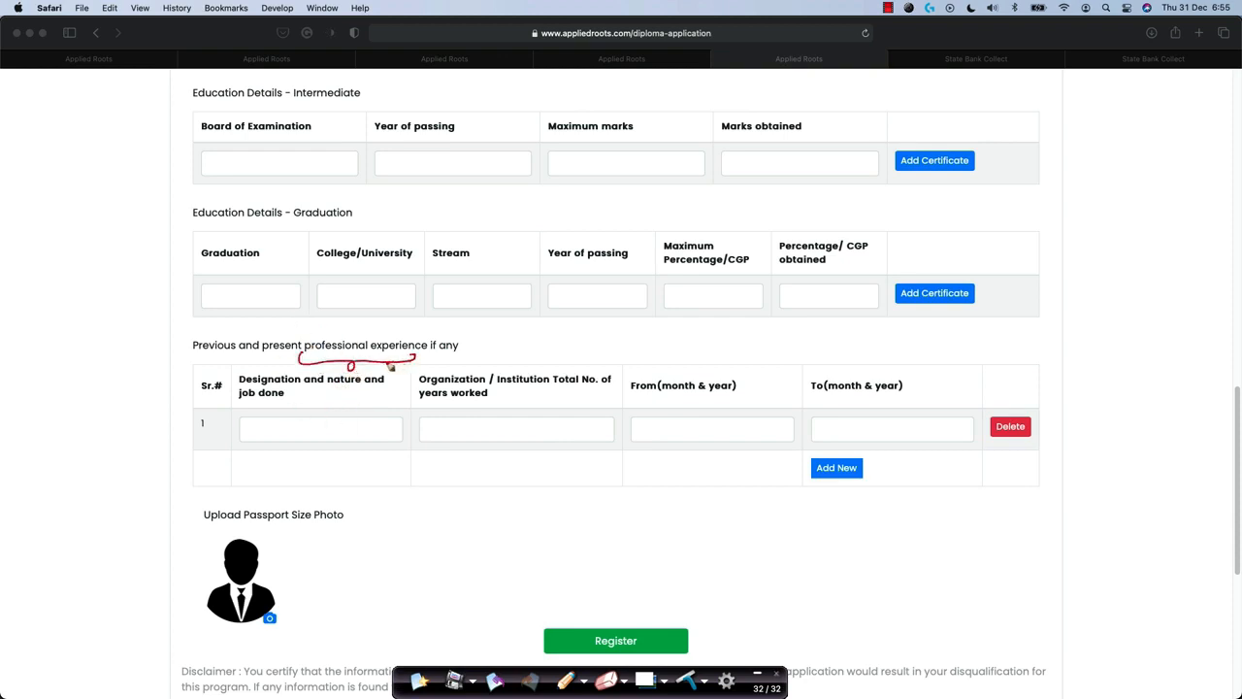
pyautogui.moveTo(384, 299)
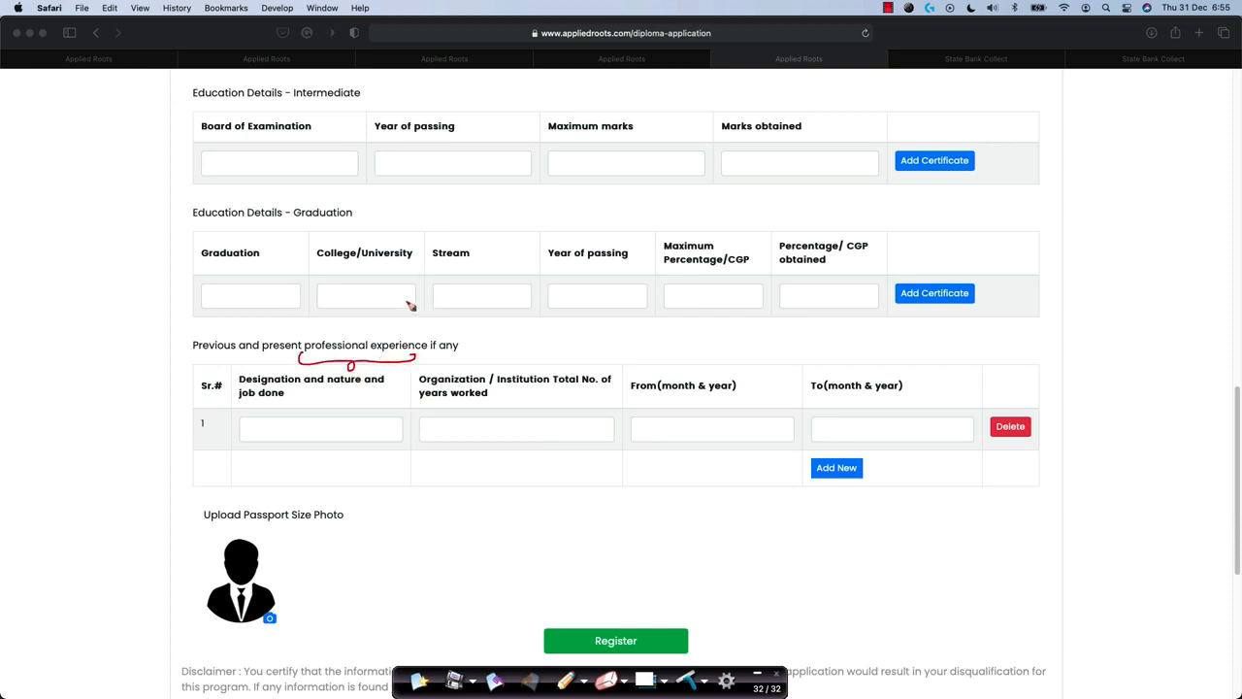
pyautogui.moveTo(566, 487)
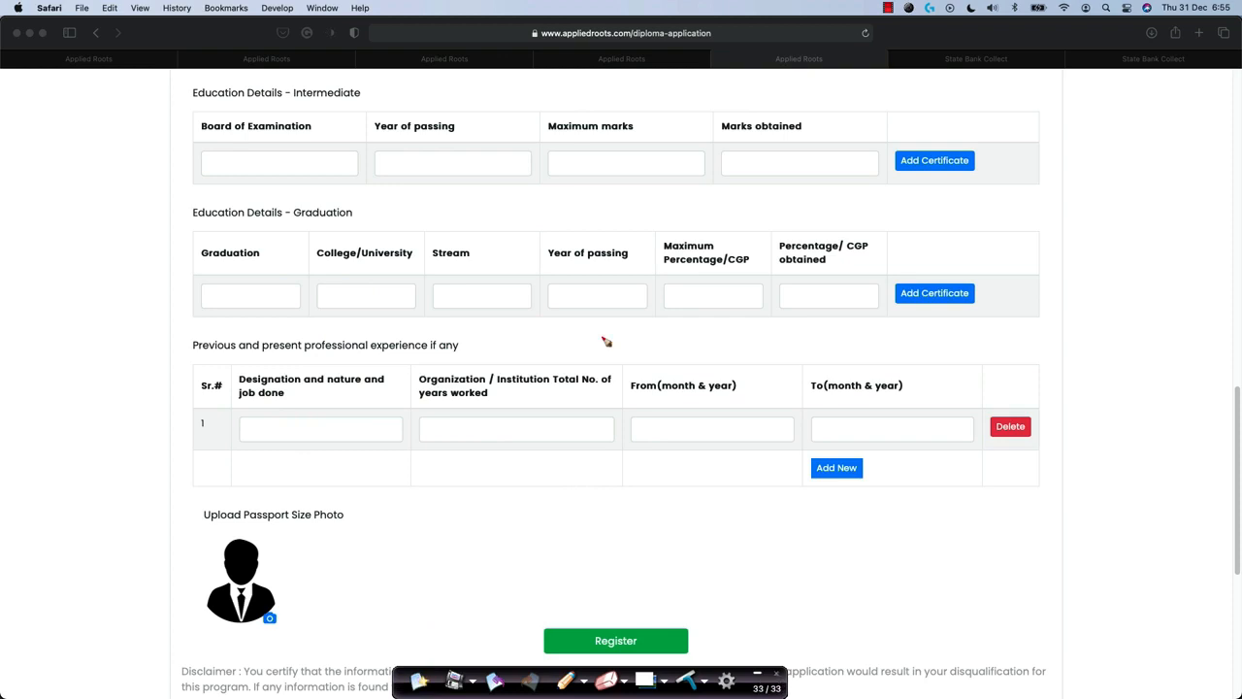
pyautogui.moveTo(621, 388)
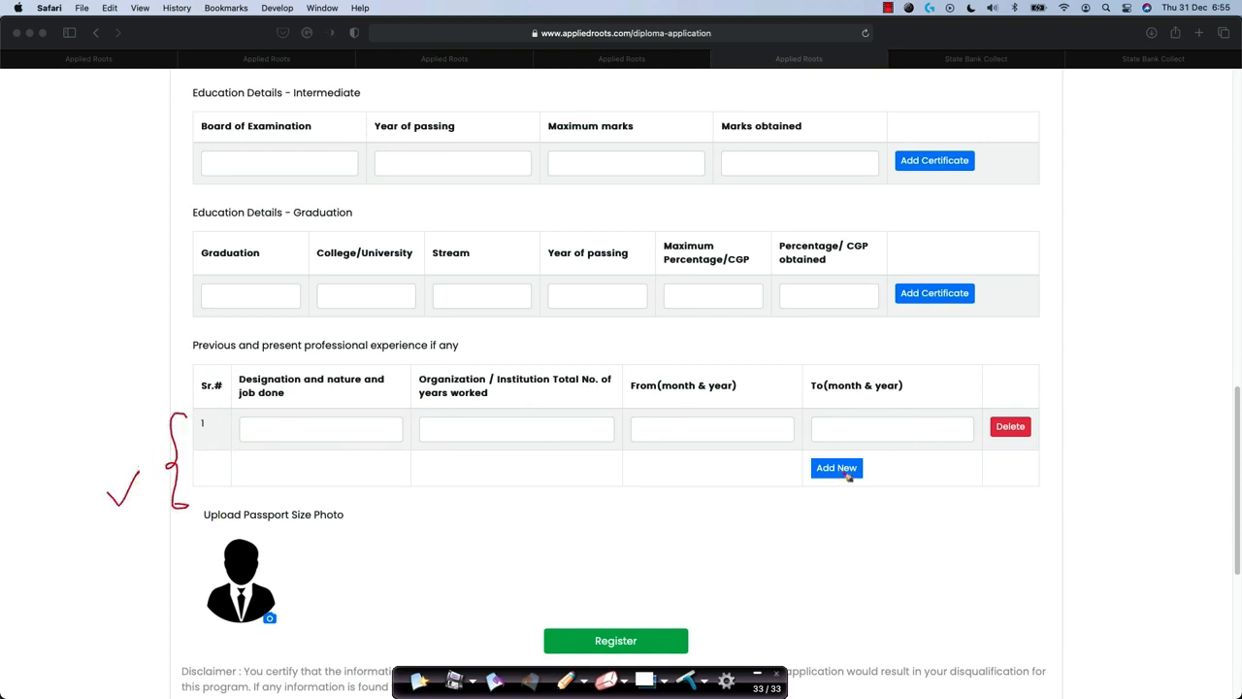
pyautogui.moveTo(838, 477)
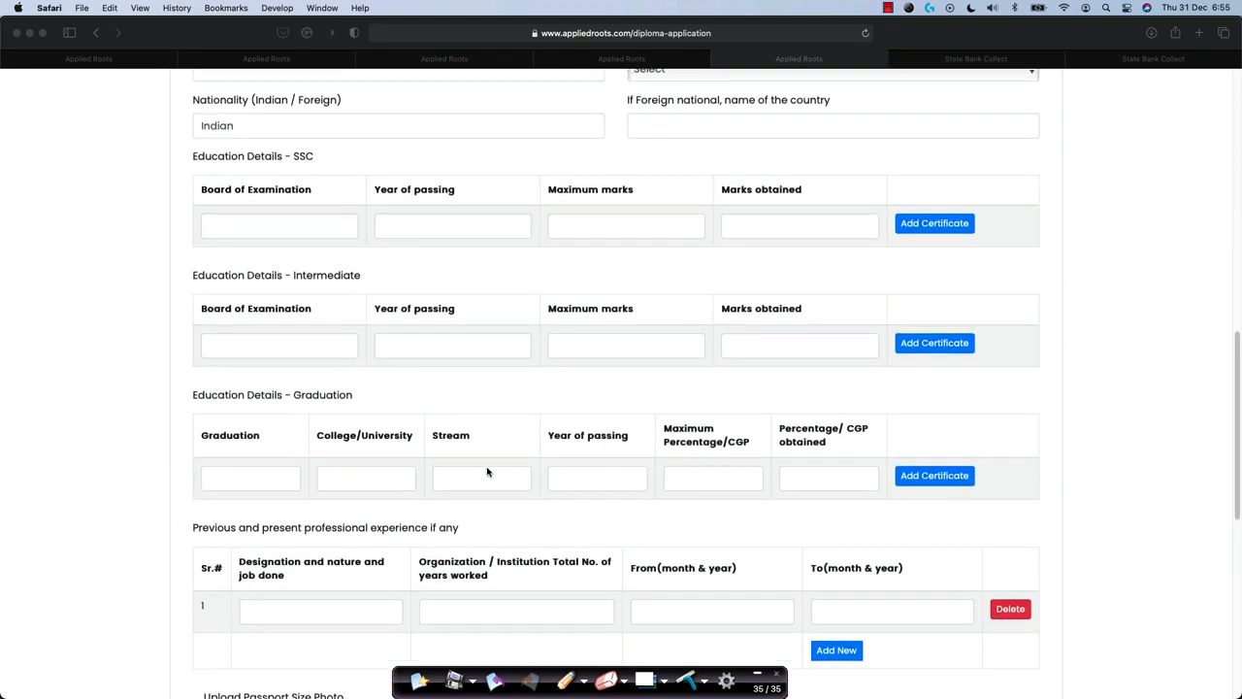
pyautogui.scroll(-3)
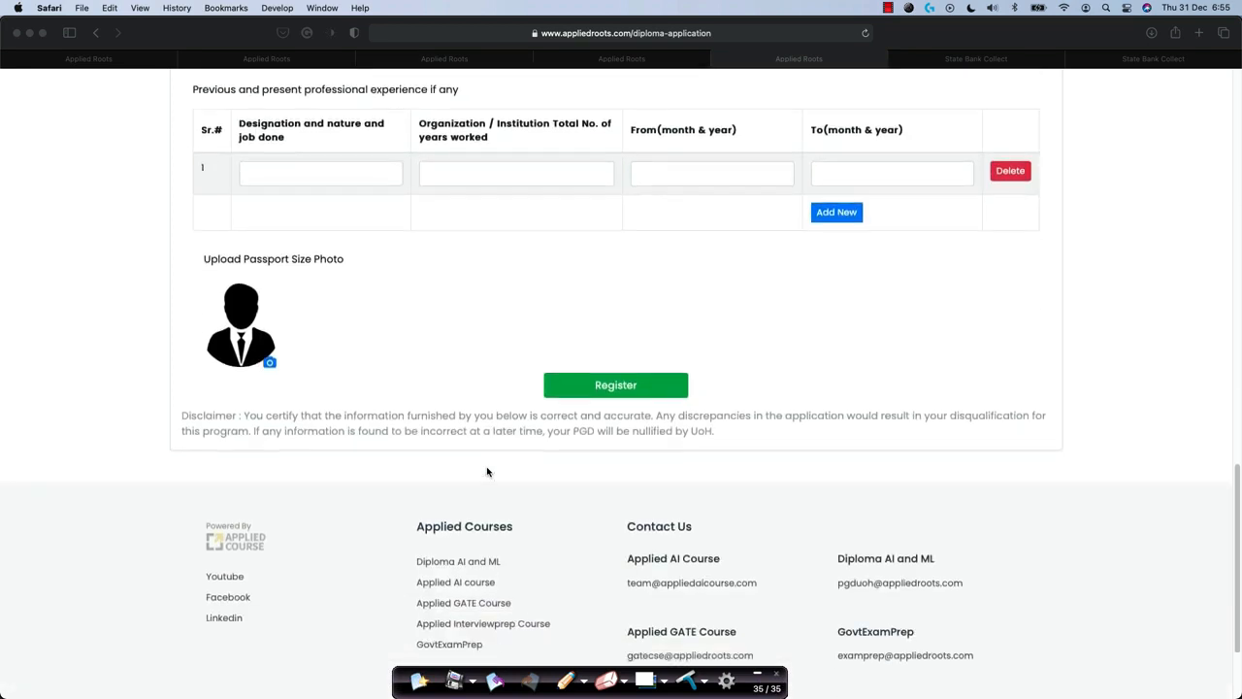
pyautogui.scroll(-3)
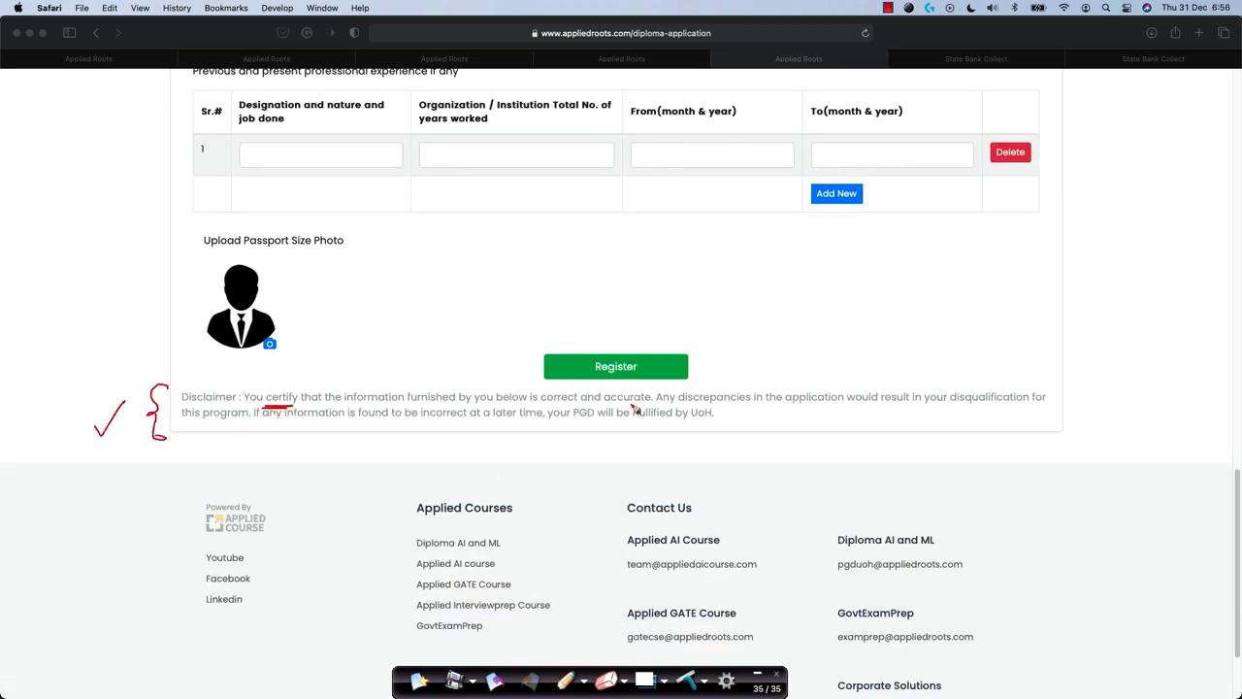
pyautogui.moveTo(671, 416)
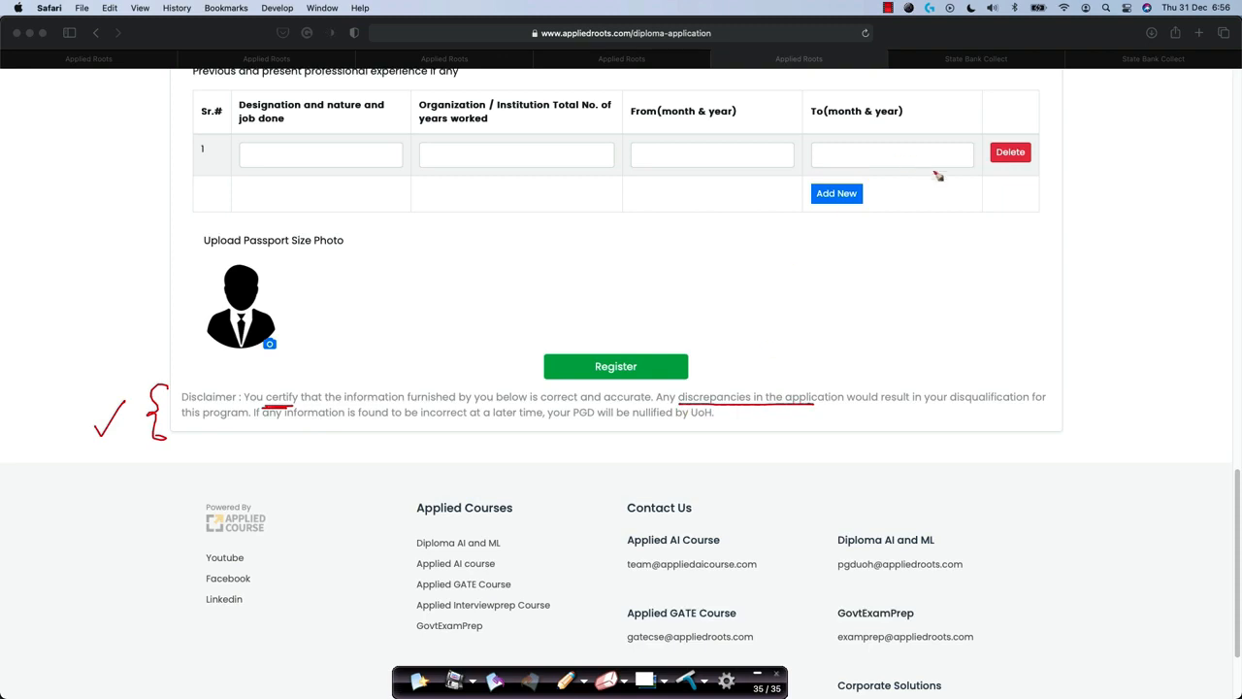
pyautogui.moveTo(940, 198)
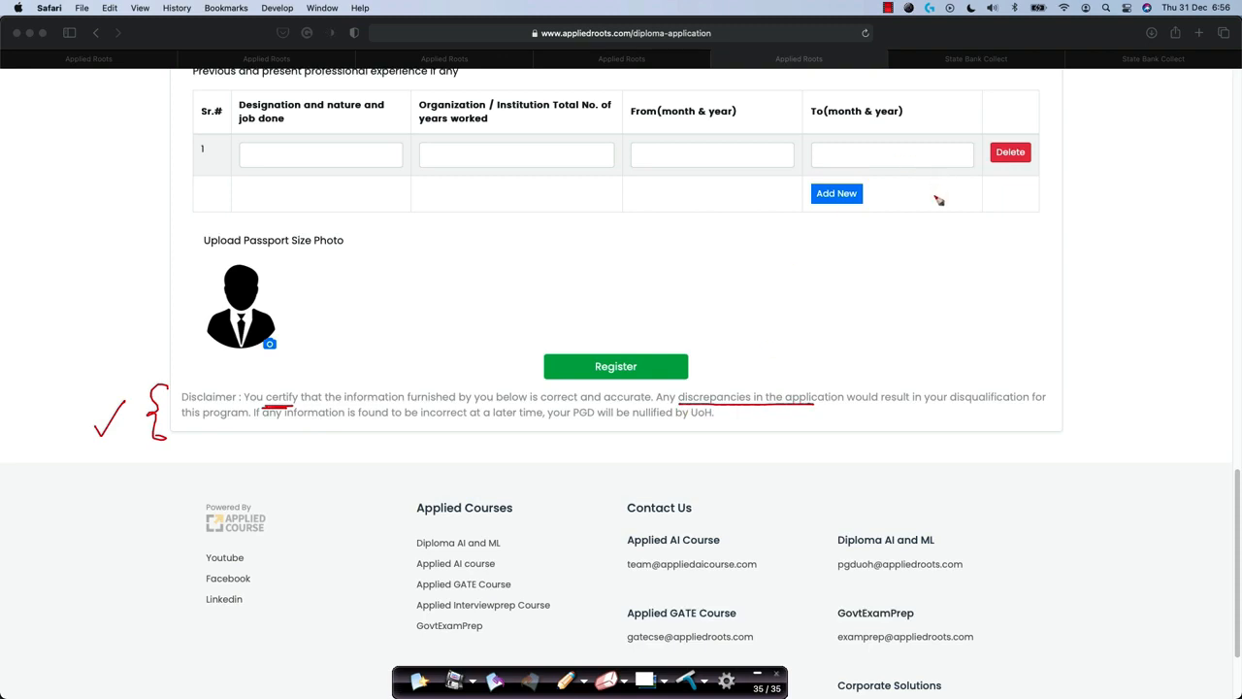
pyautogui.moveTo(776, 339); pyautogui.dragTo(757, 392)
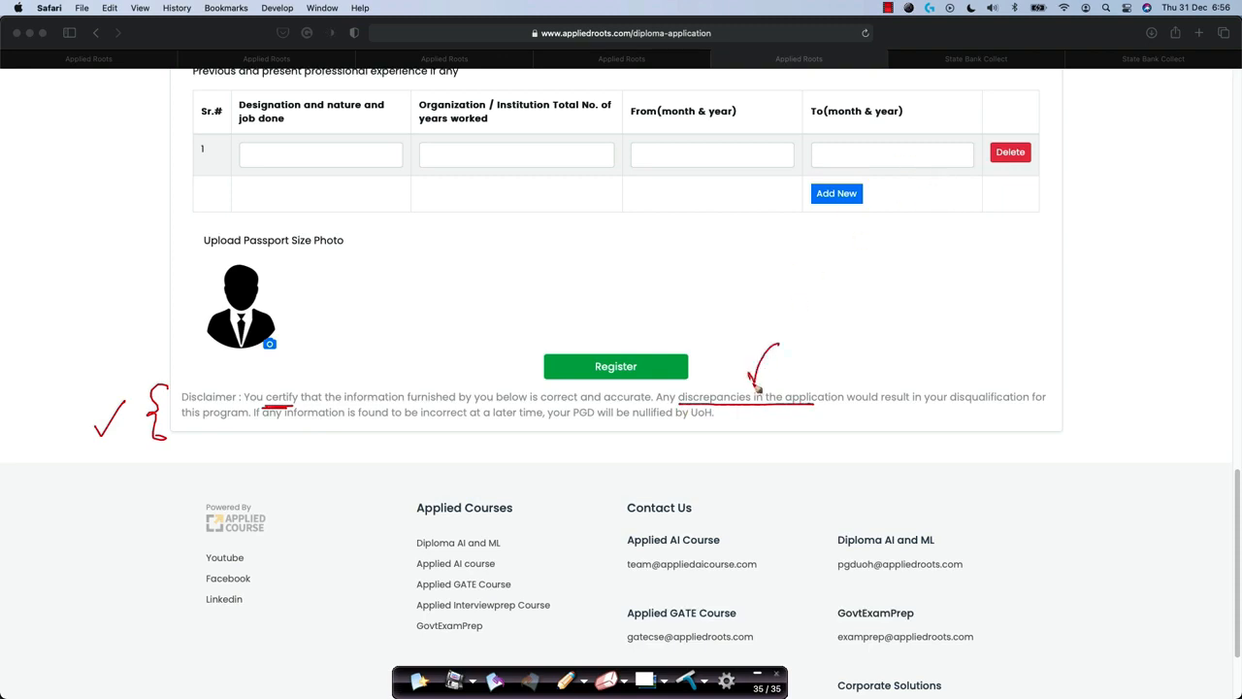
pyautogui.moveTo(345, 454)
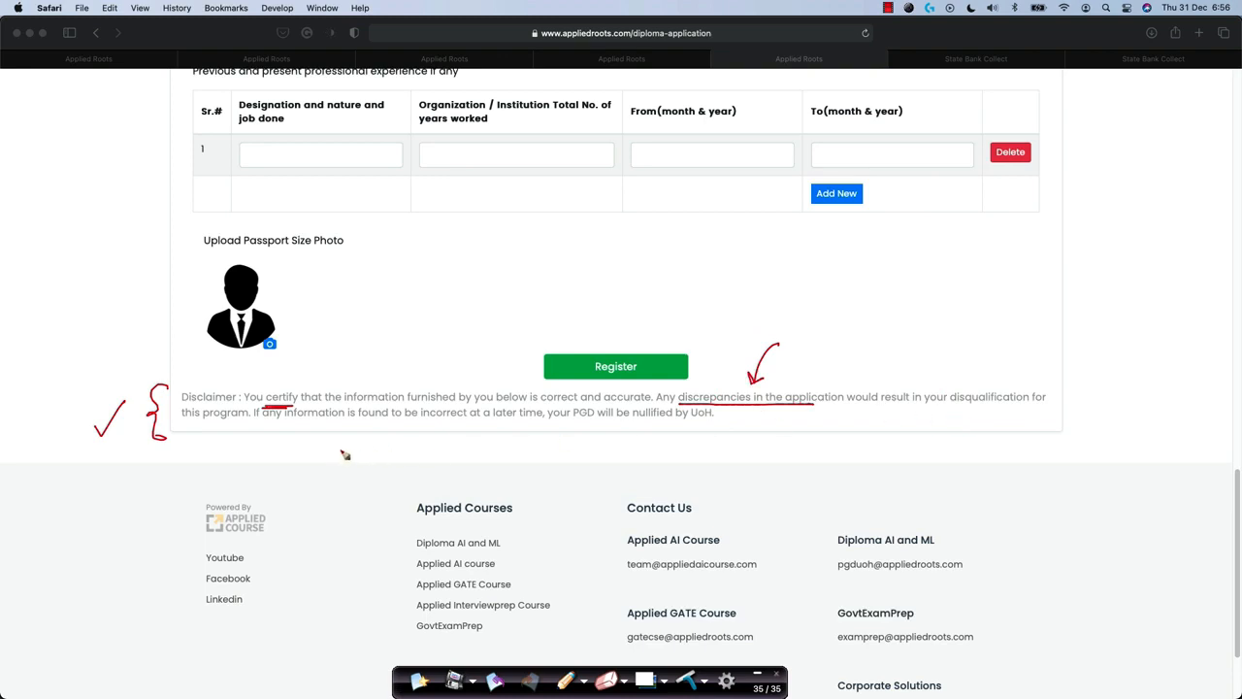
pyautogui.moveTo(870, 423)
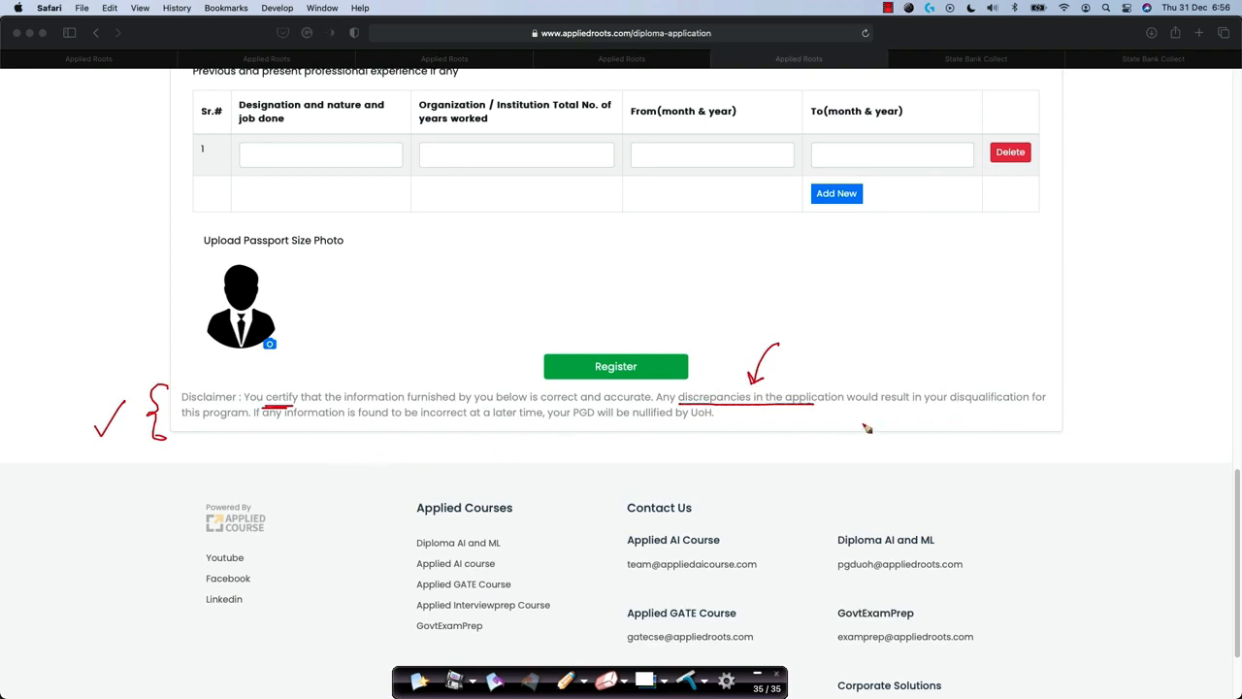
pyautogui.moveTo(392, 447)
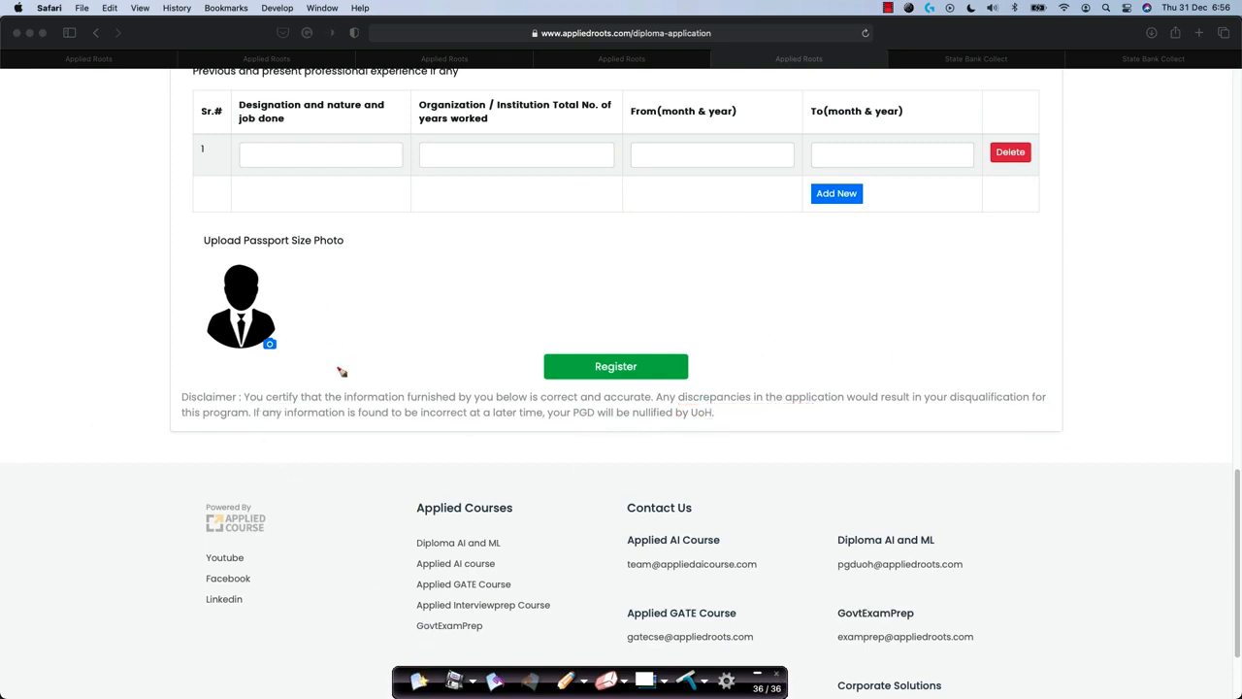
pyautogui.scroll(3)
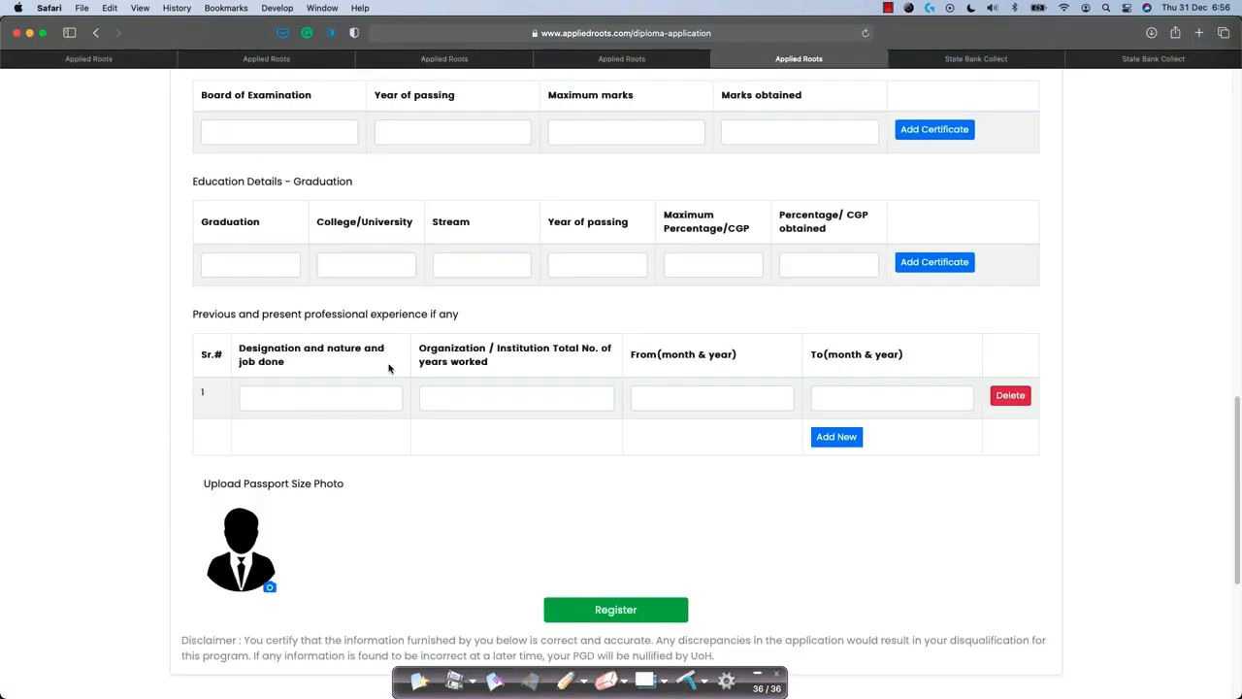
pyautogui.scroll(3)
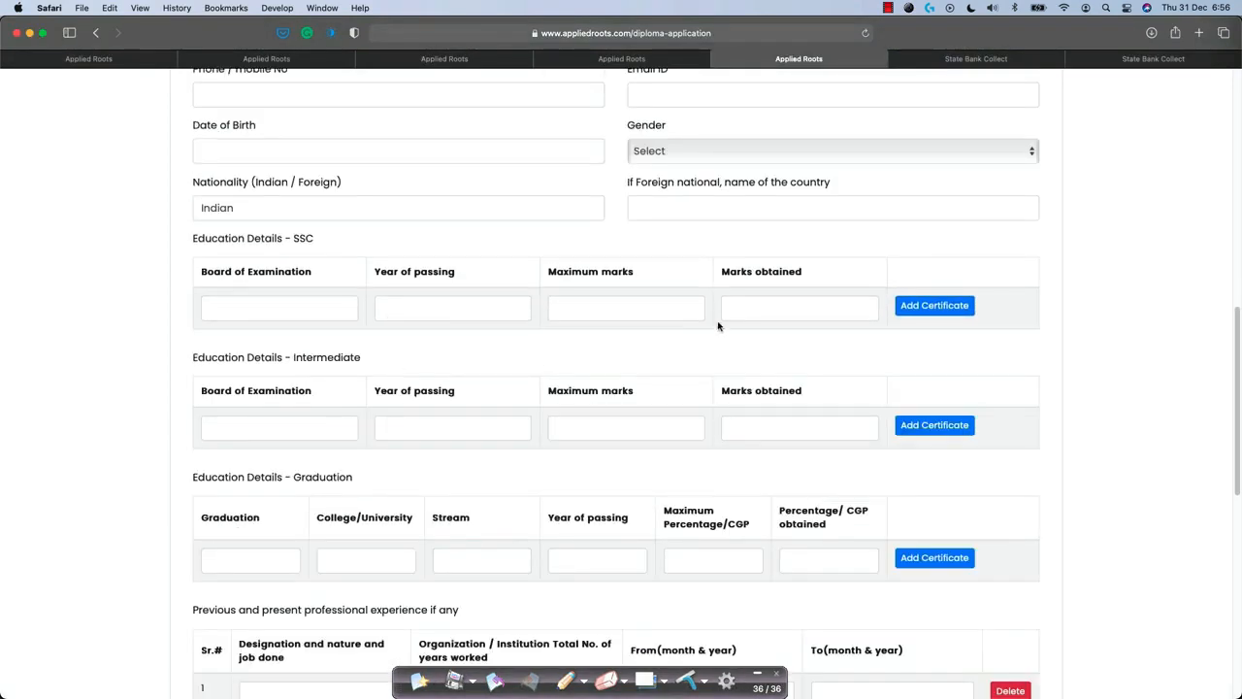
pyautogui.scroll(-3)
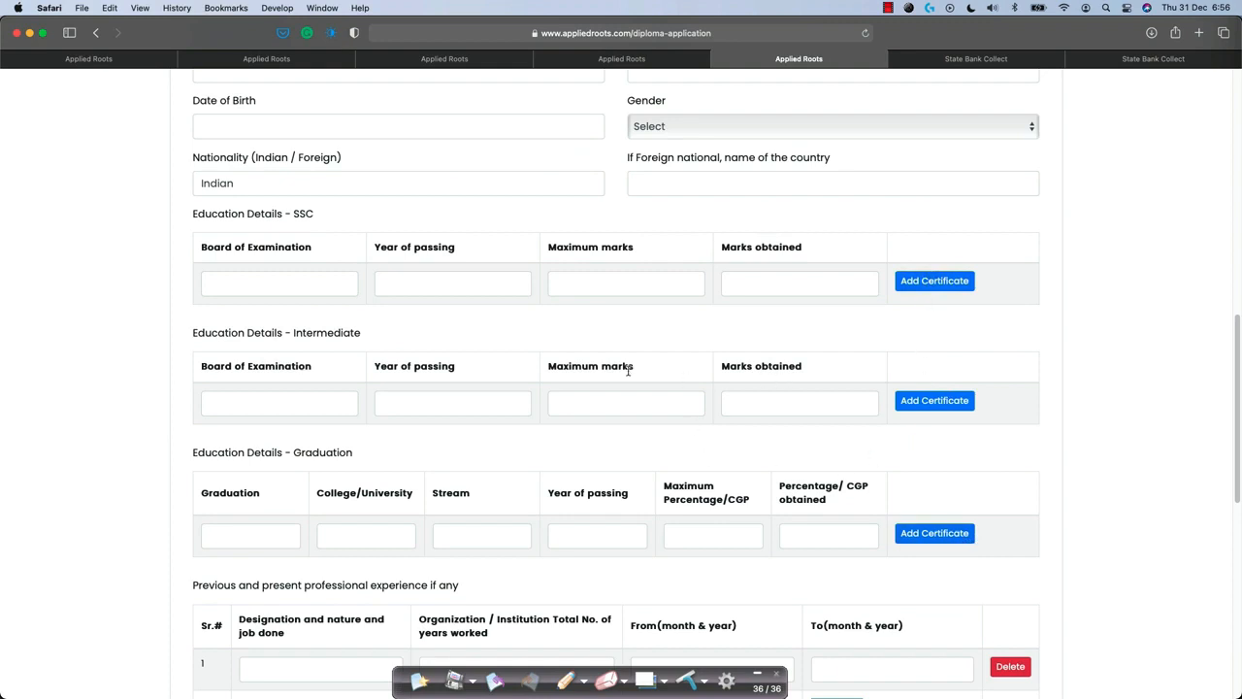
pyautogui.scroll(-3)
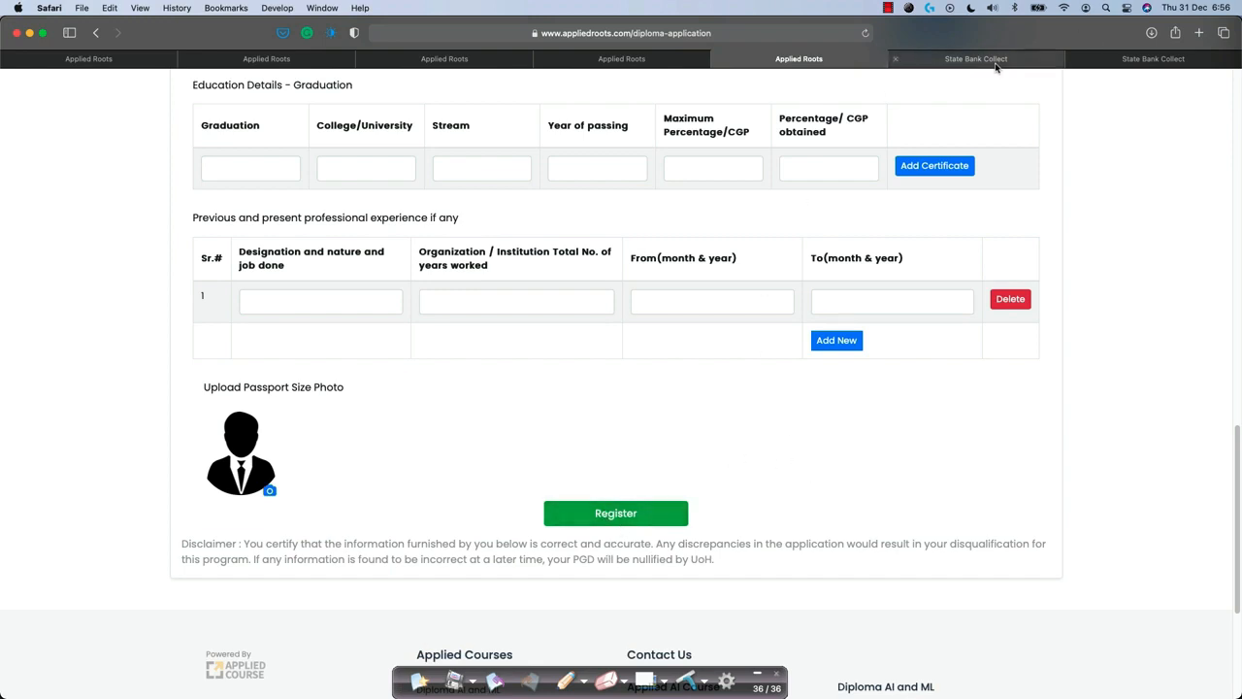
# On State Bank Collect, accept the 'I have read and accepted' terms and proceed to payment details.
pyautogui.click(972, 58)
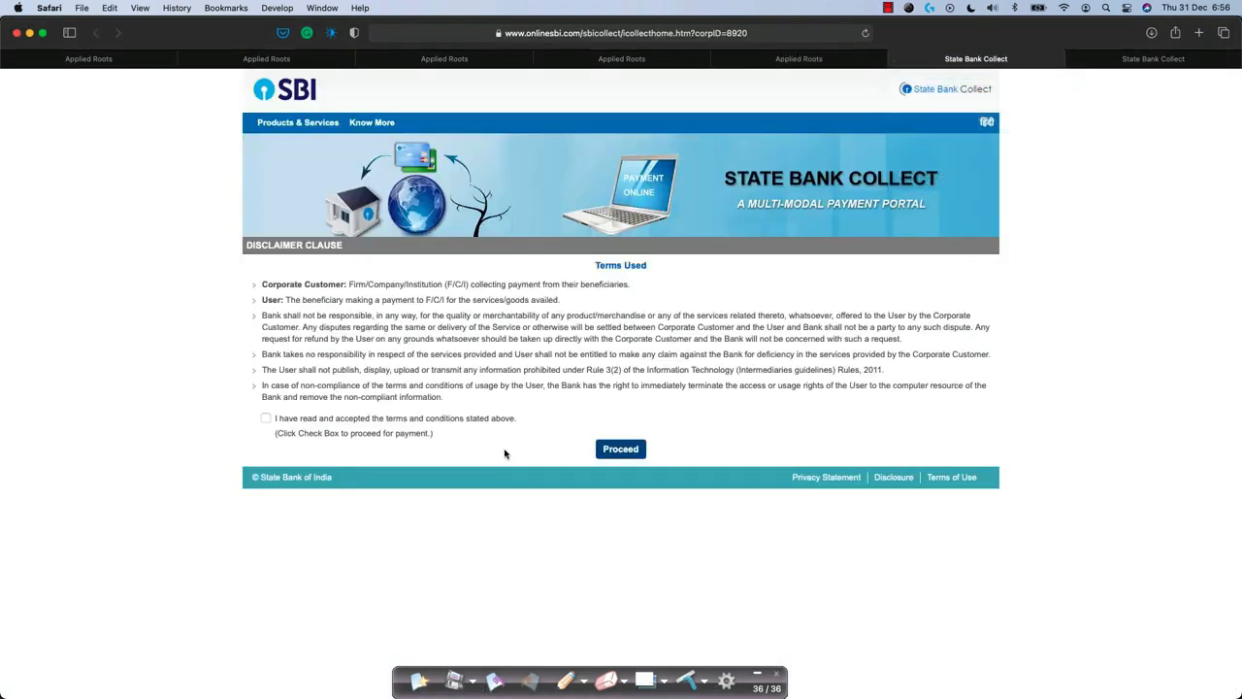
pyautogui.moveTo(328, 509)
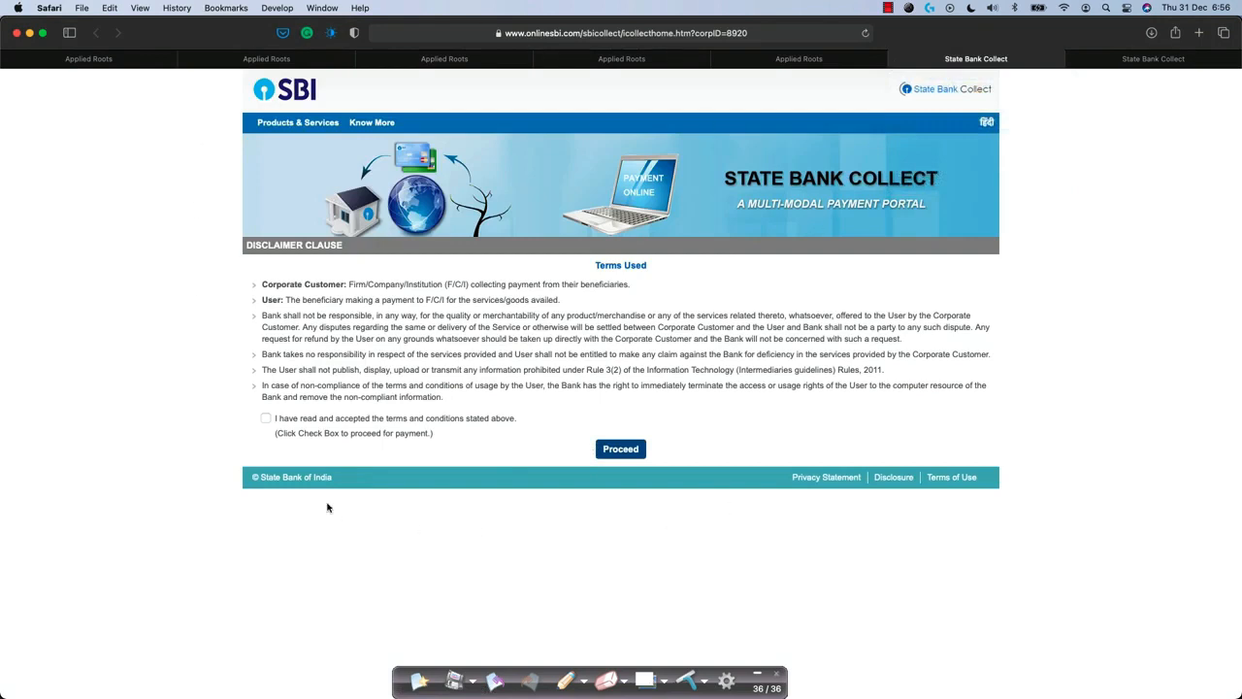
pyautogui.moveTo(445, 369)
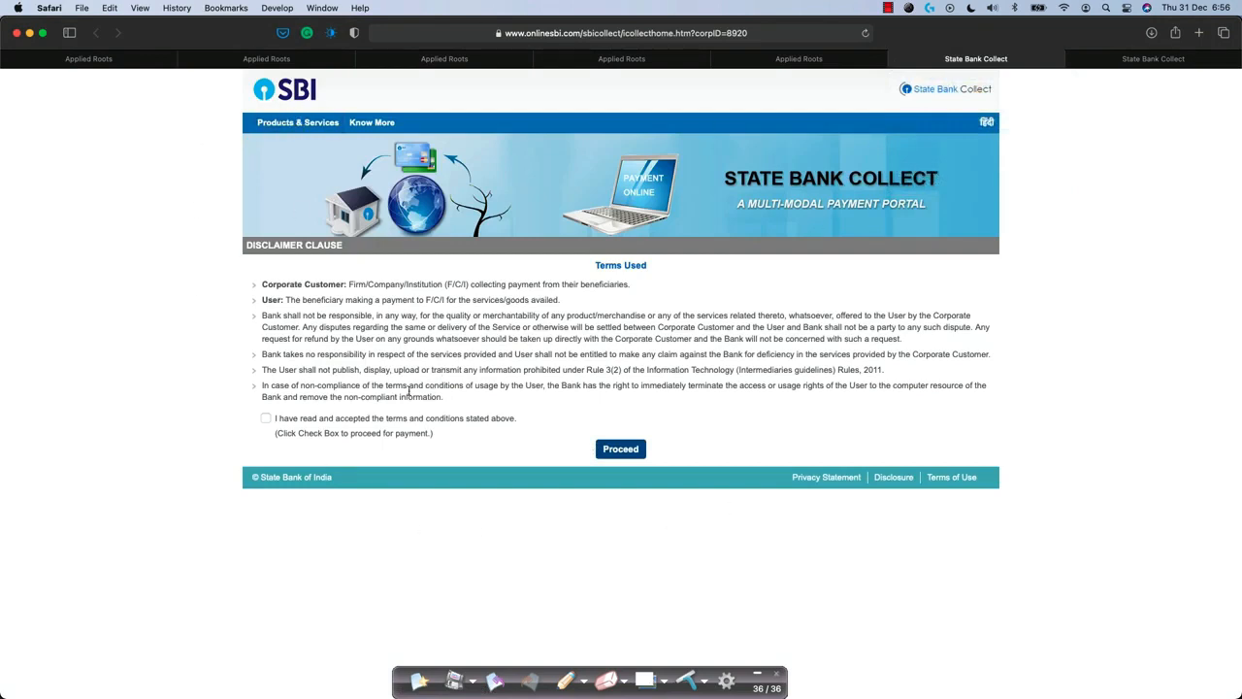
pyautogui.click(264, 417)
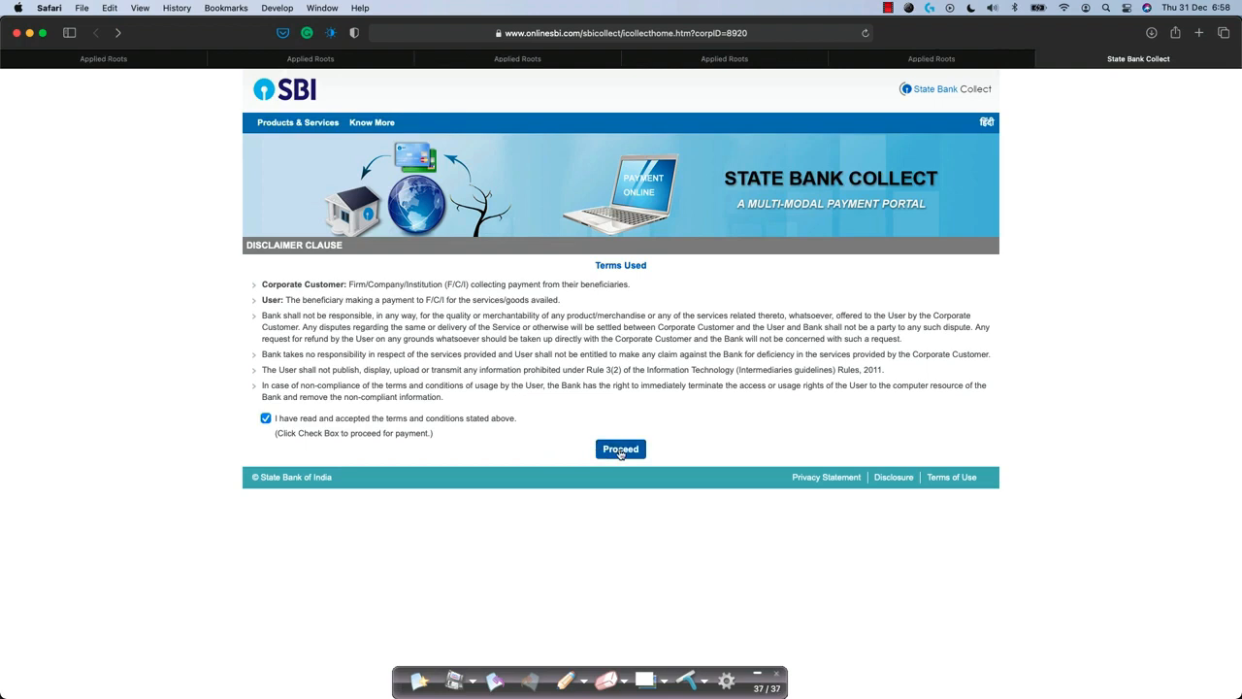
pyautogui.click(619, 449)
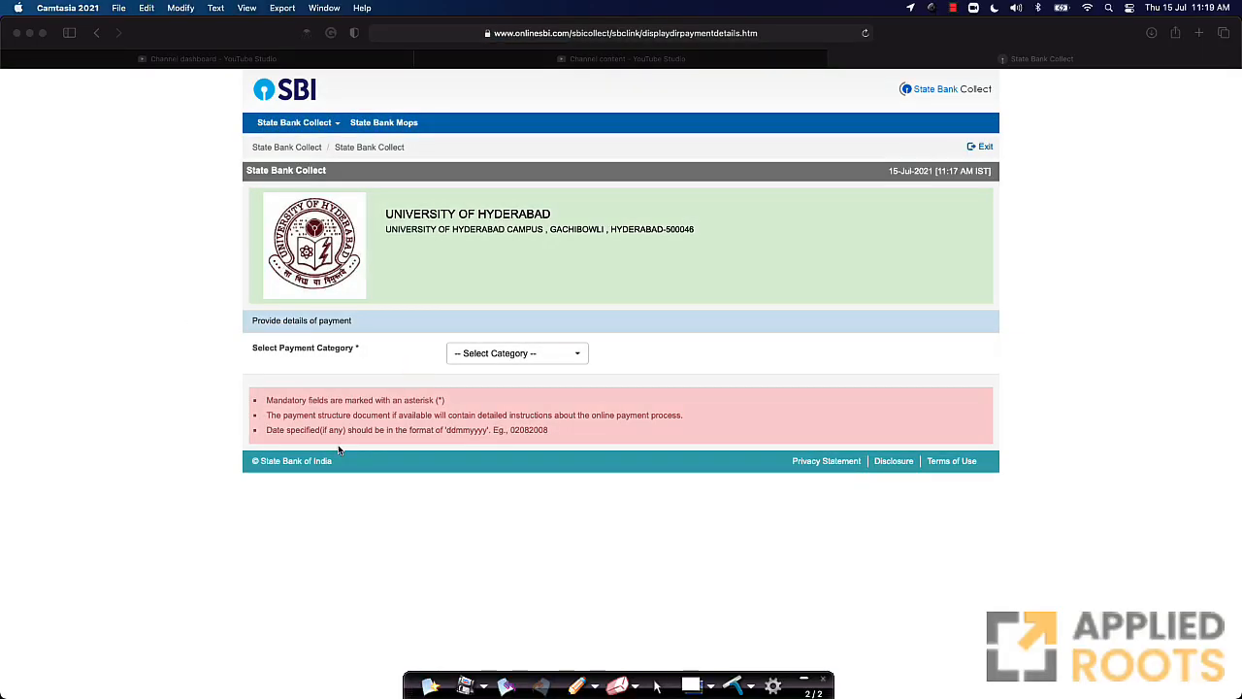
pyautogui.moveTo(295, 363)
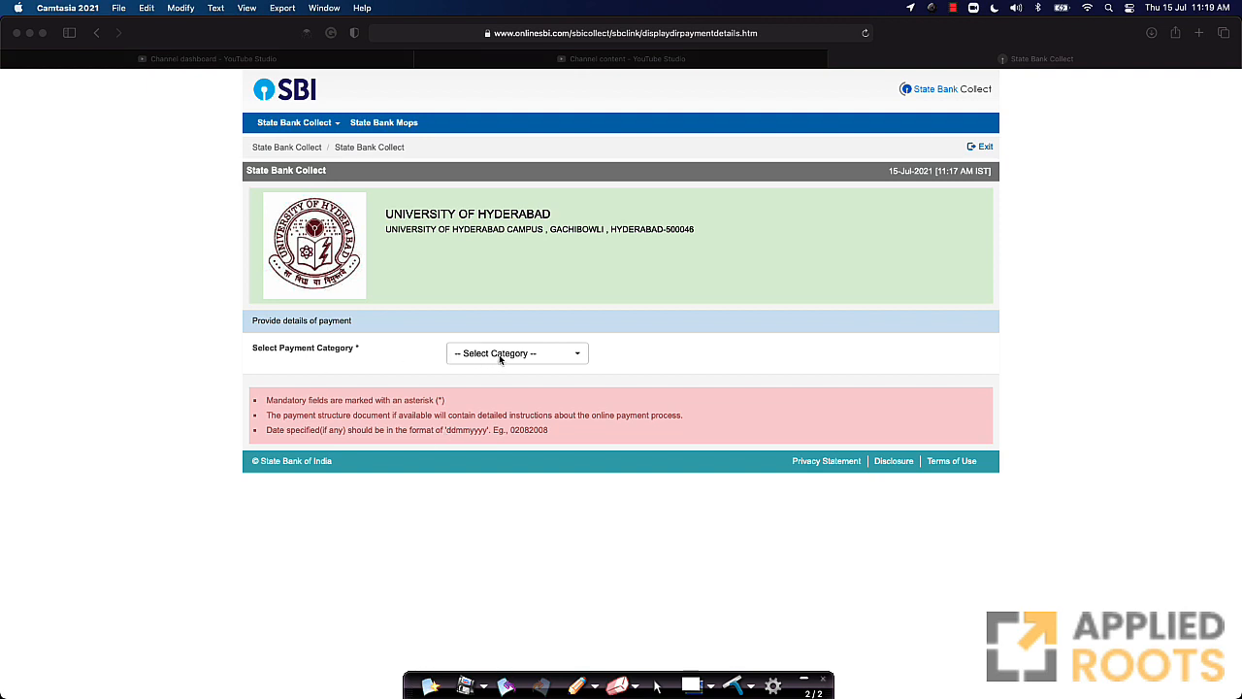
# Choose 'Distance Education-Course Fee/other Fee' as the University of Hyderabad payment category.
pyautogui.click(517, 353)
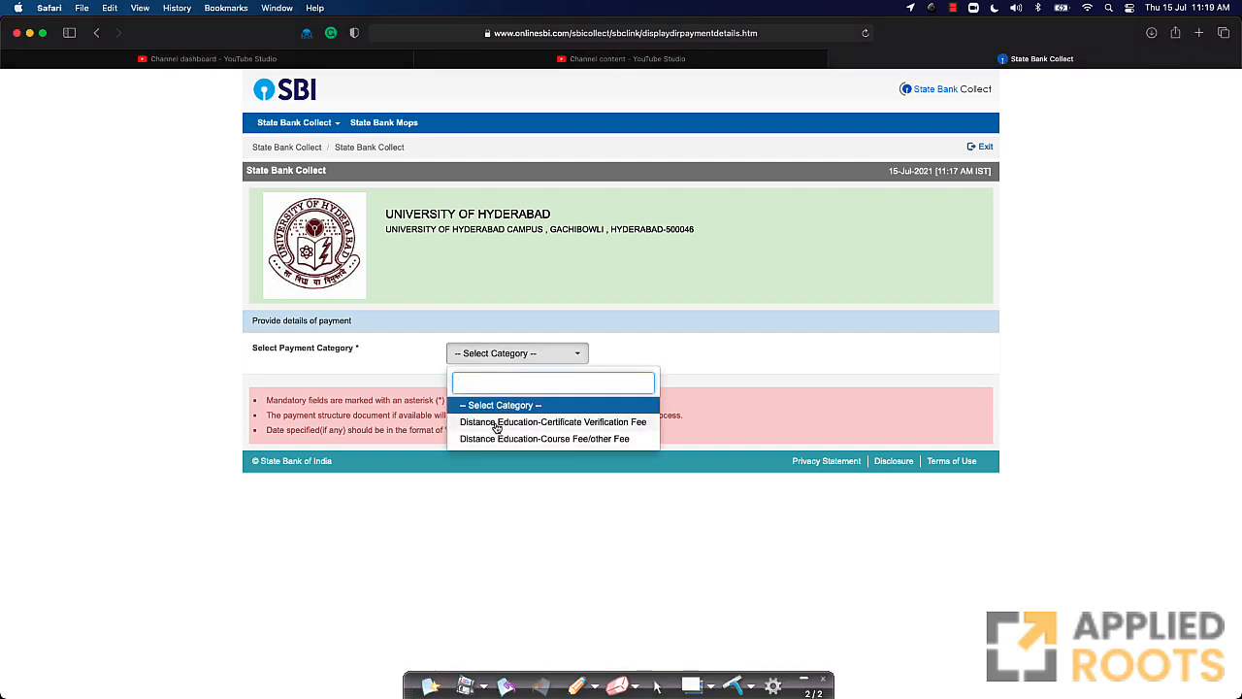
pyautogui.moveTo(636, 429)
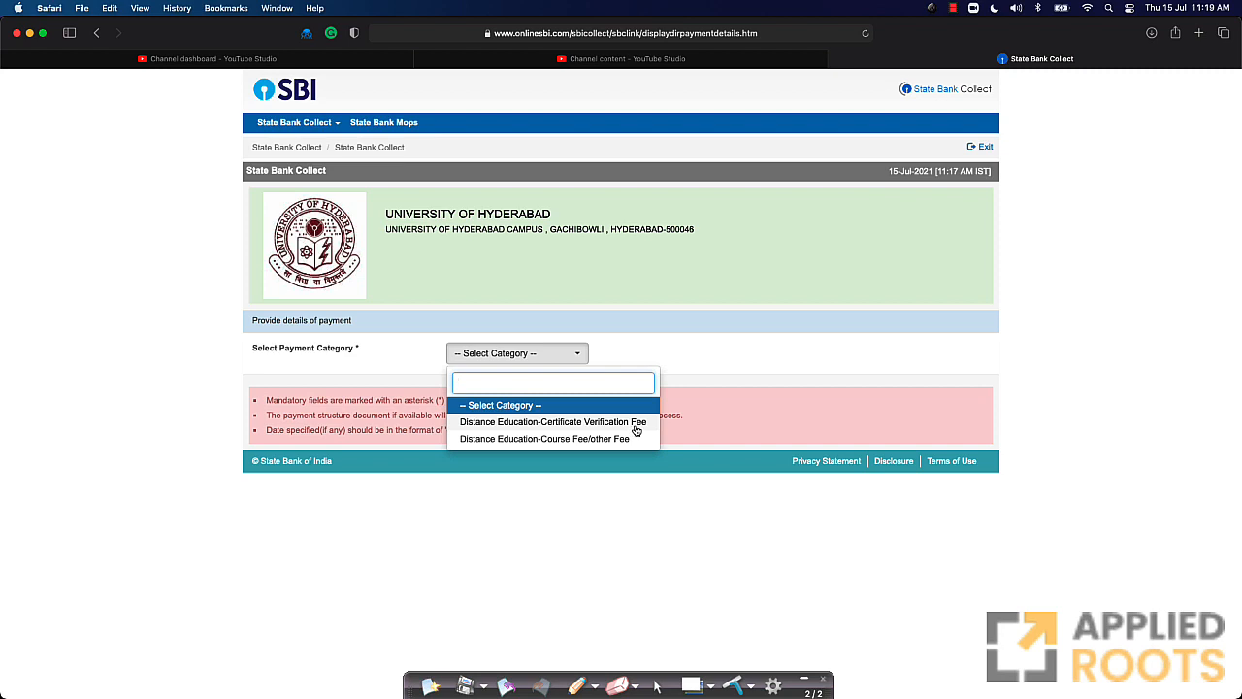
pyautogui.moveTo(479, 450)
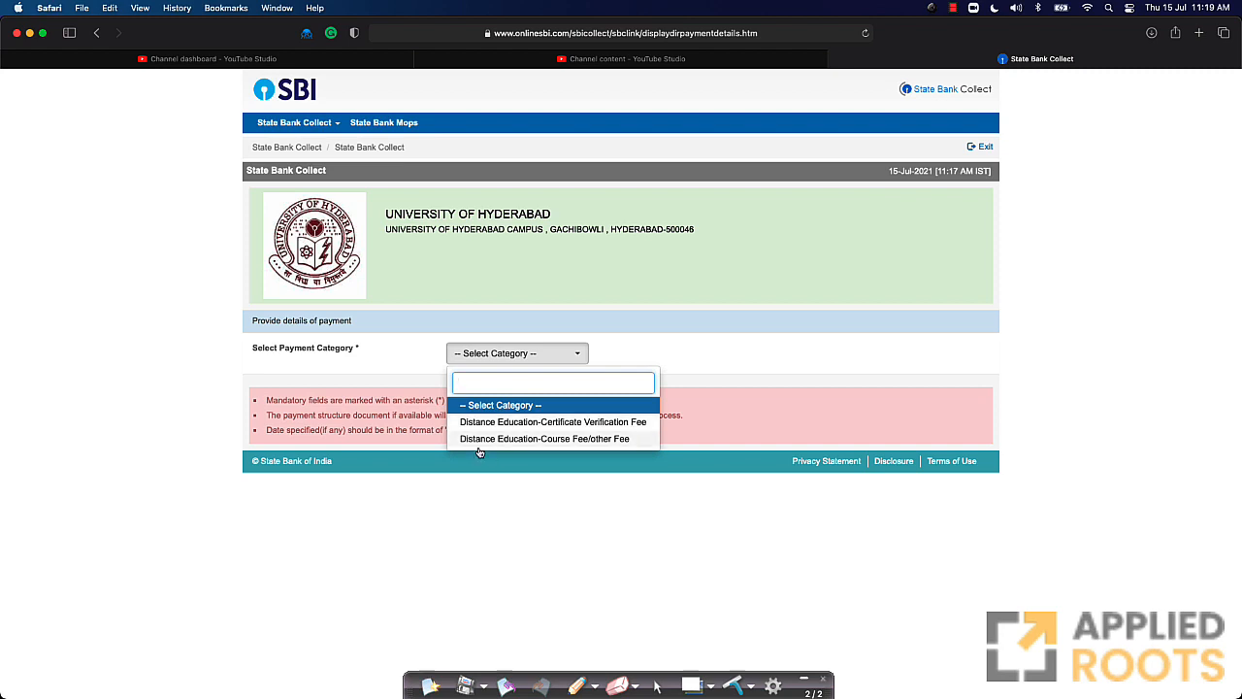
pyautogui.moveTo(586, 443)
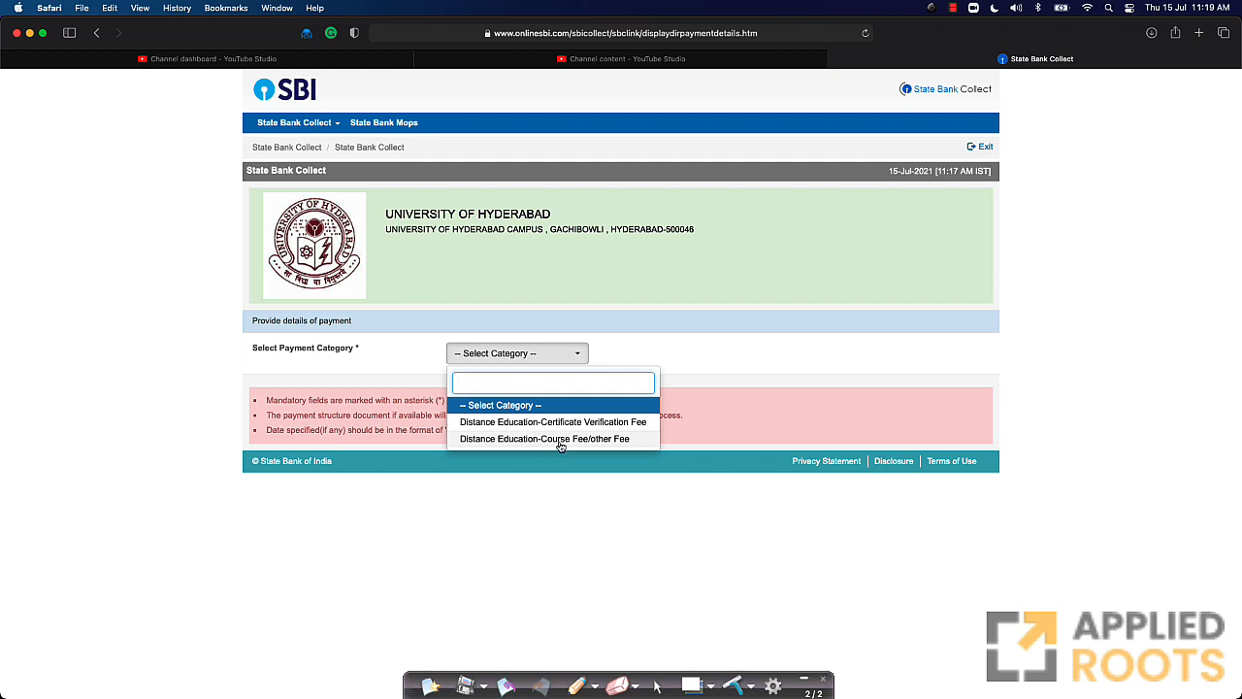
pyautogui.click(543, 438)
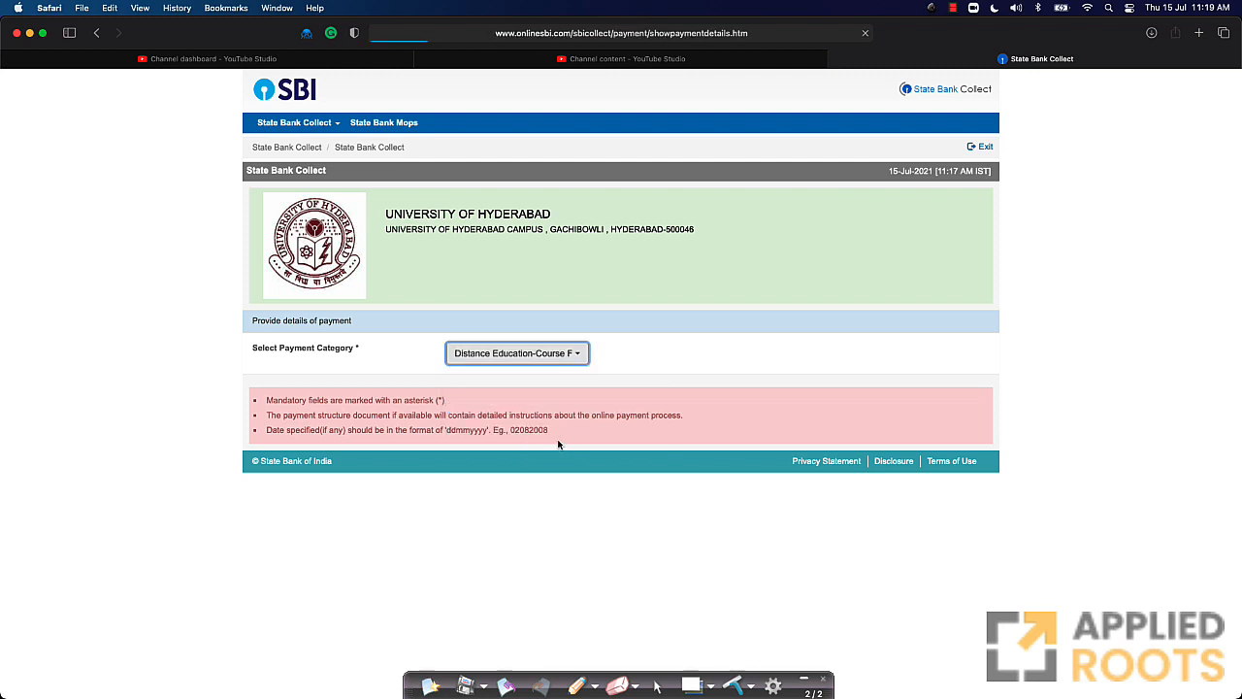
# Set Type of Fee to 'Any other Fee' and review the Course Fee field on the payment form.
pyautogui.click(516, 353)
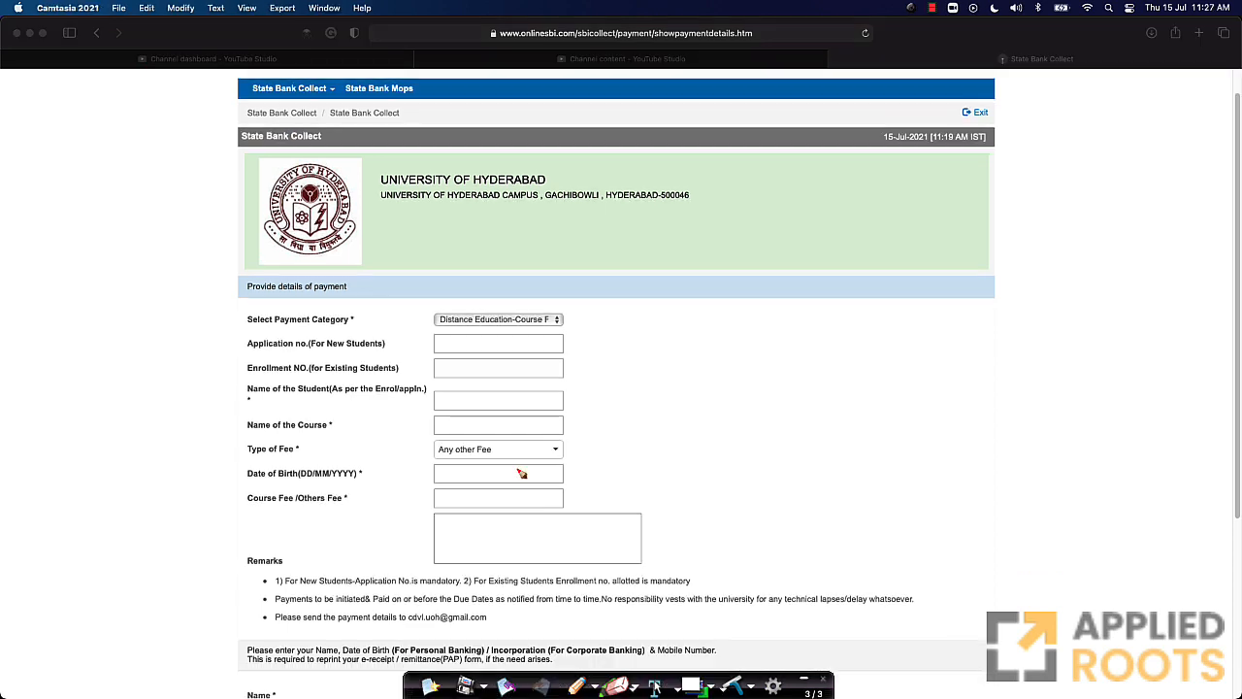
pyautogui.moveTo(264, 398)
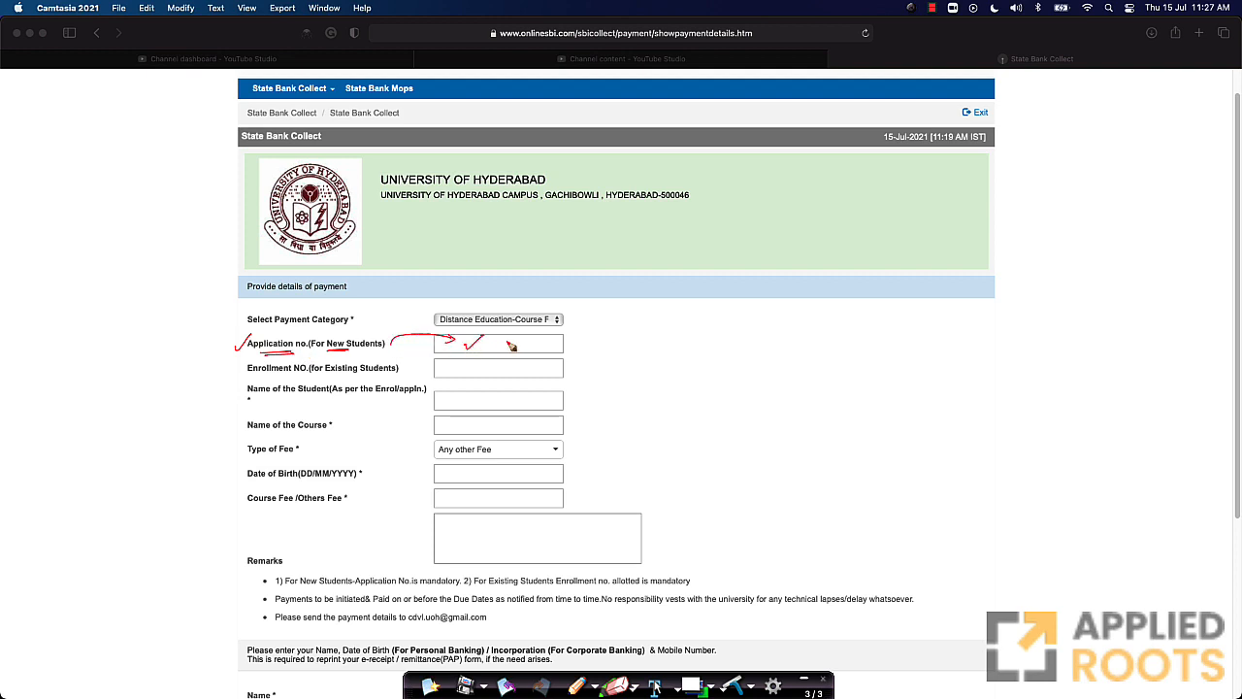
pyautogui.moveTo(369, 373)
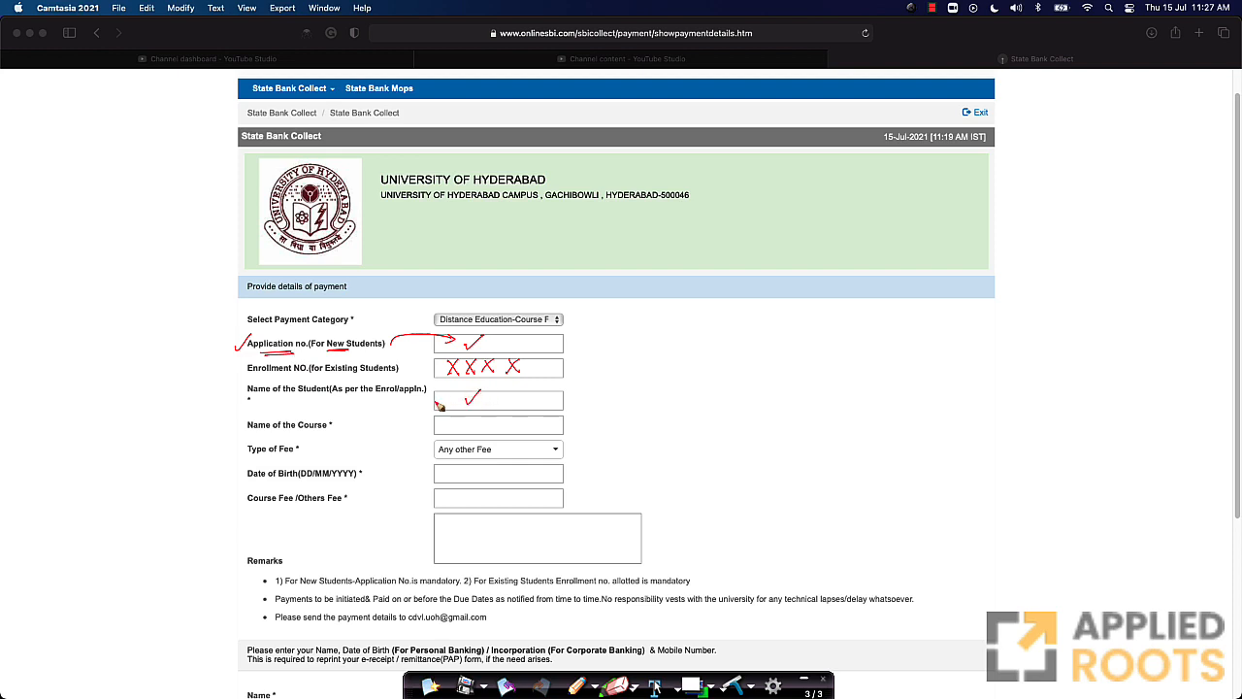
pyautogui.moveTo(559, 425)
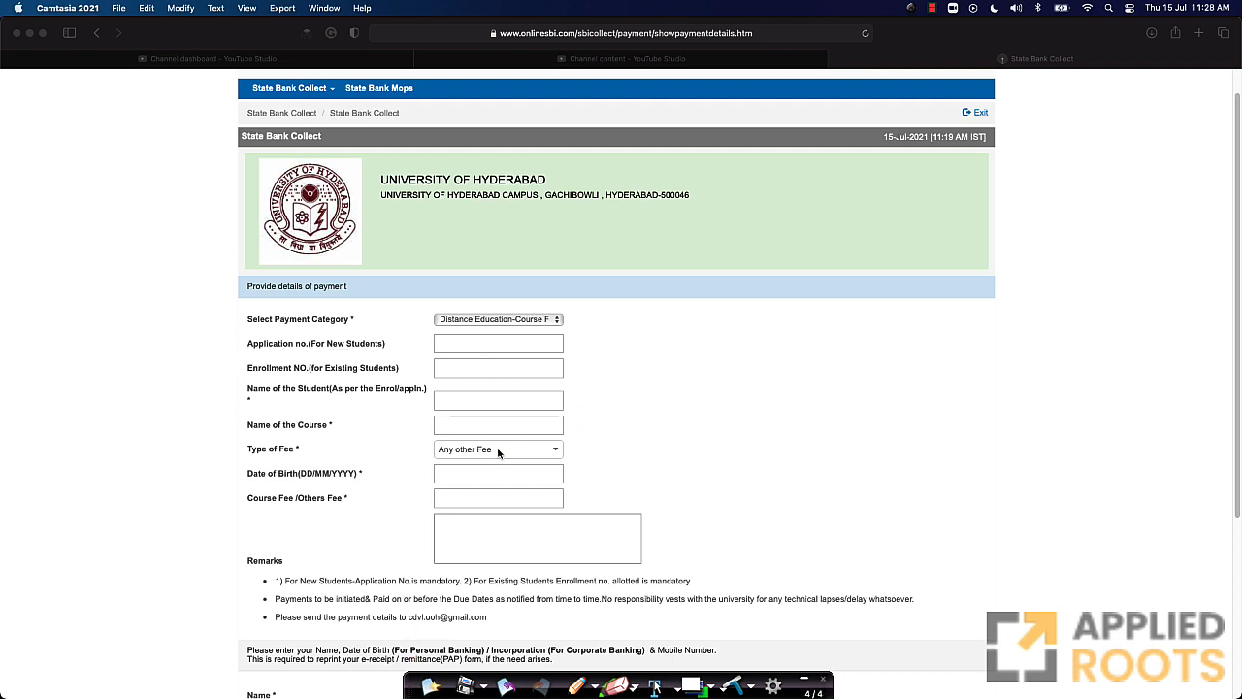
pyautogui.click(497, 450)
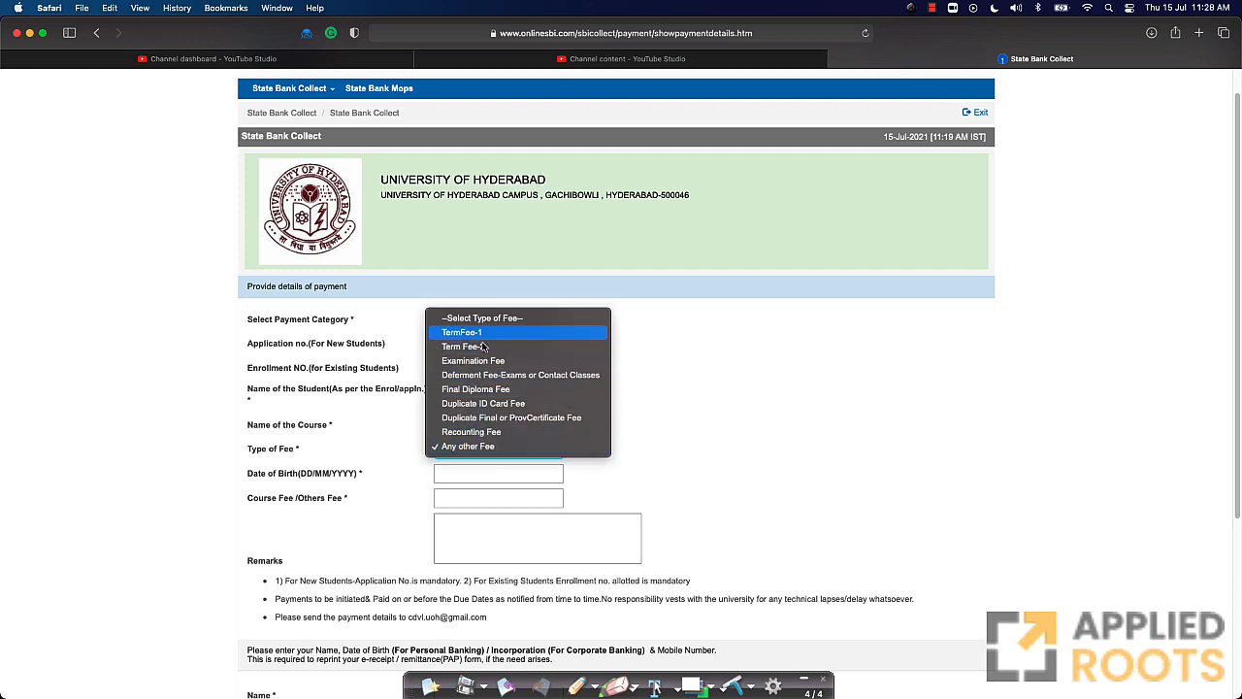
pyautogui.moveTo(473, 447)
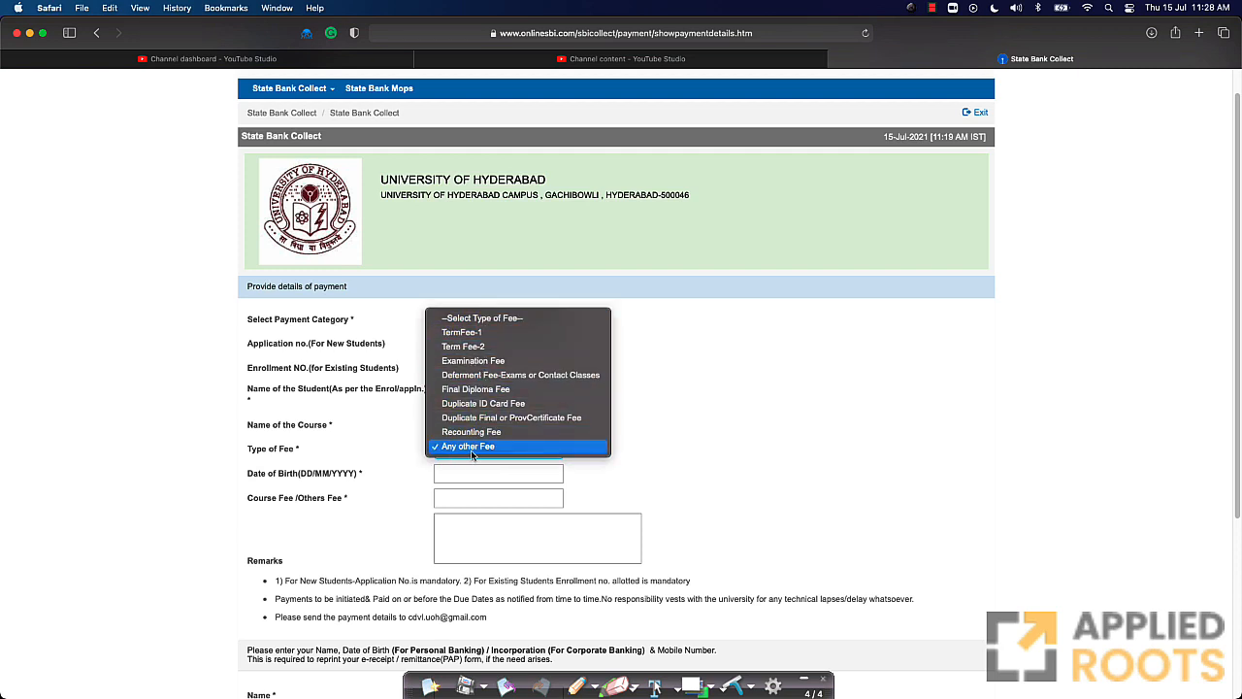
pyautogui.click(465, 444)
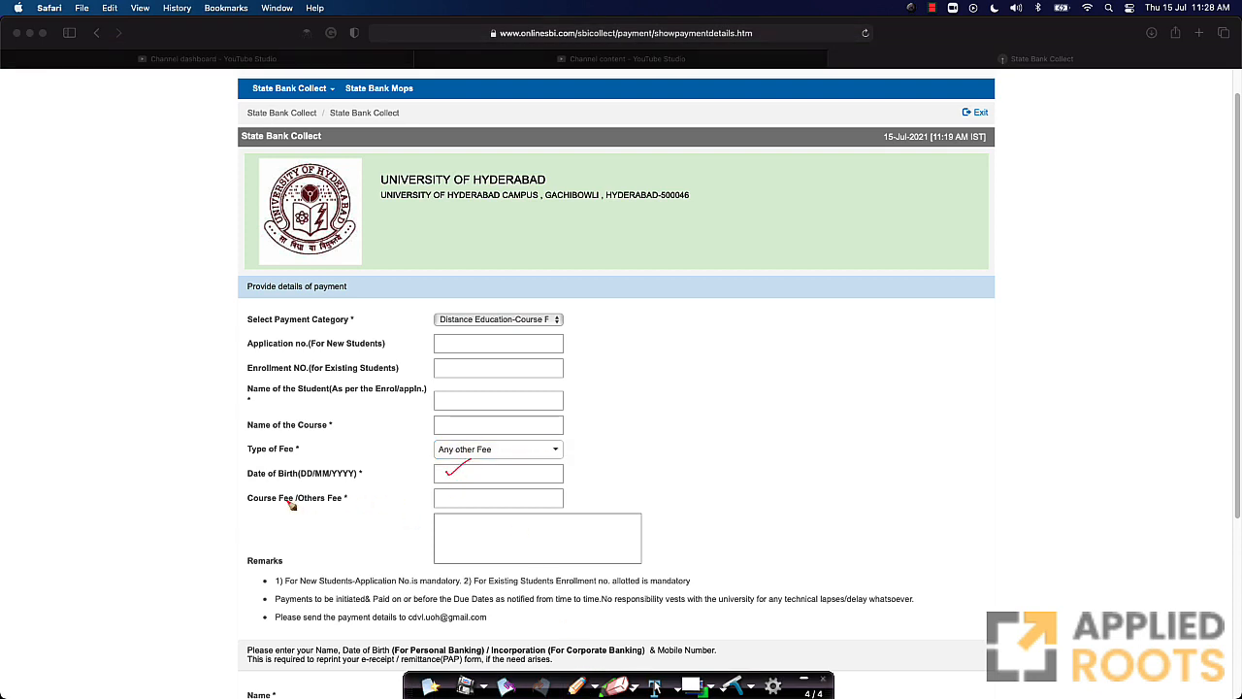
pyautogui.write('300')
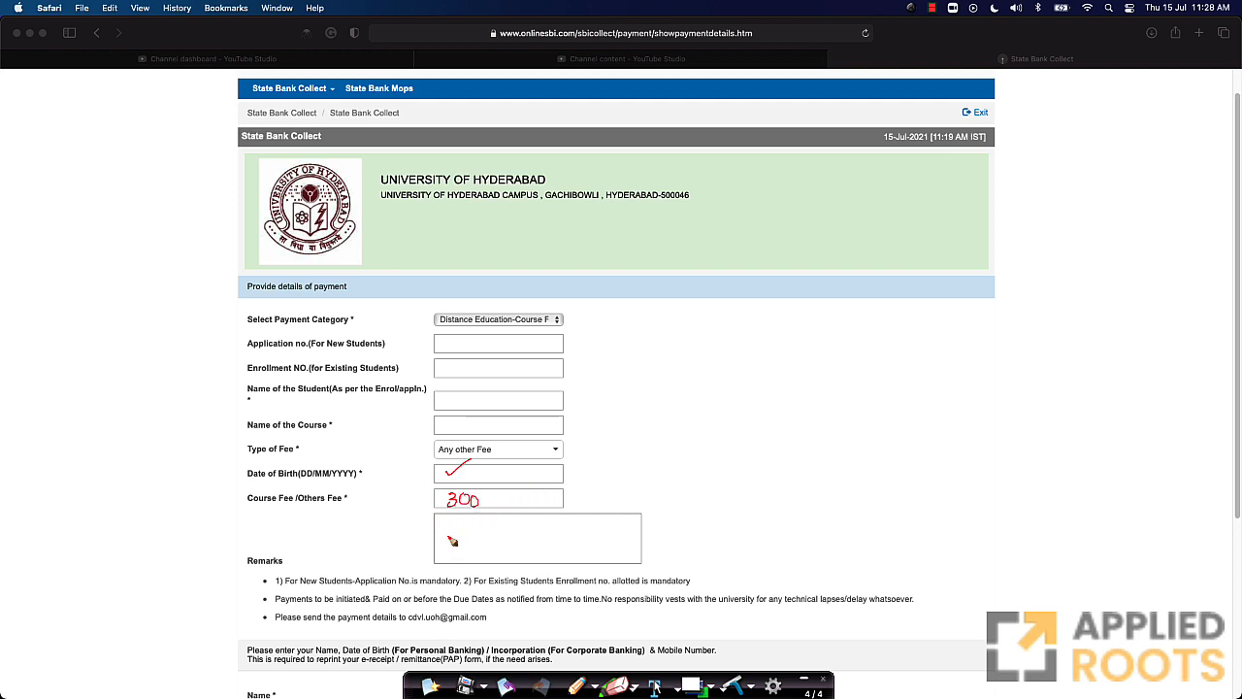
pyautogui.moveTo(458, 540)
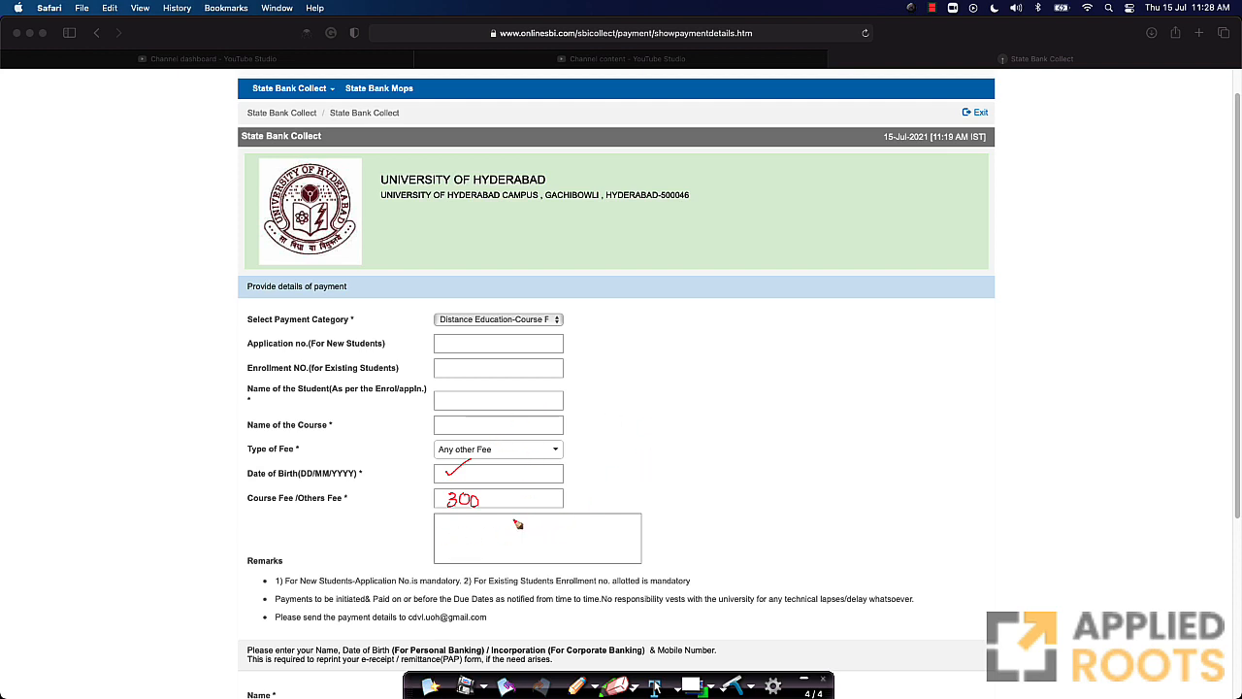
pyautogui.moveTo(446, 489); pyautogui.dragTo(476, 524)
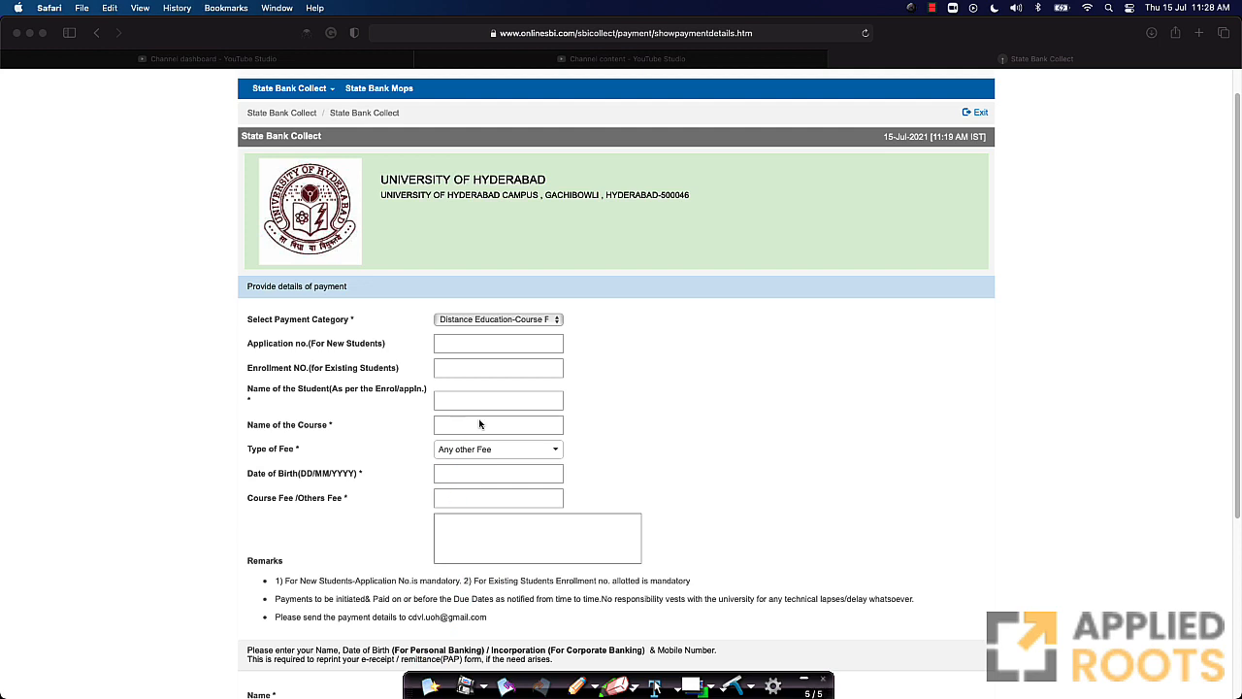
pyautogui.scroll(-3)
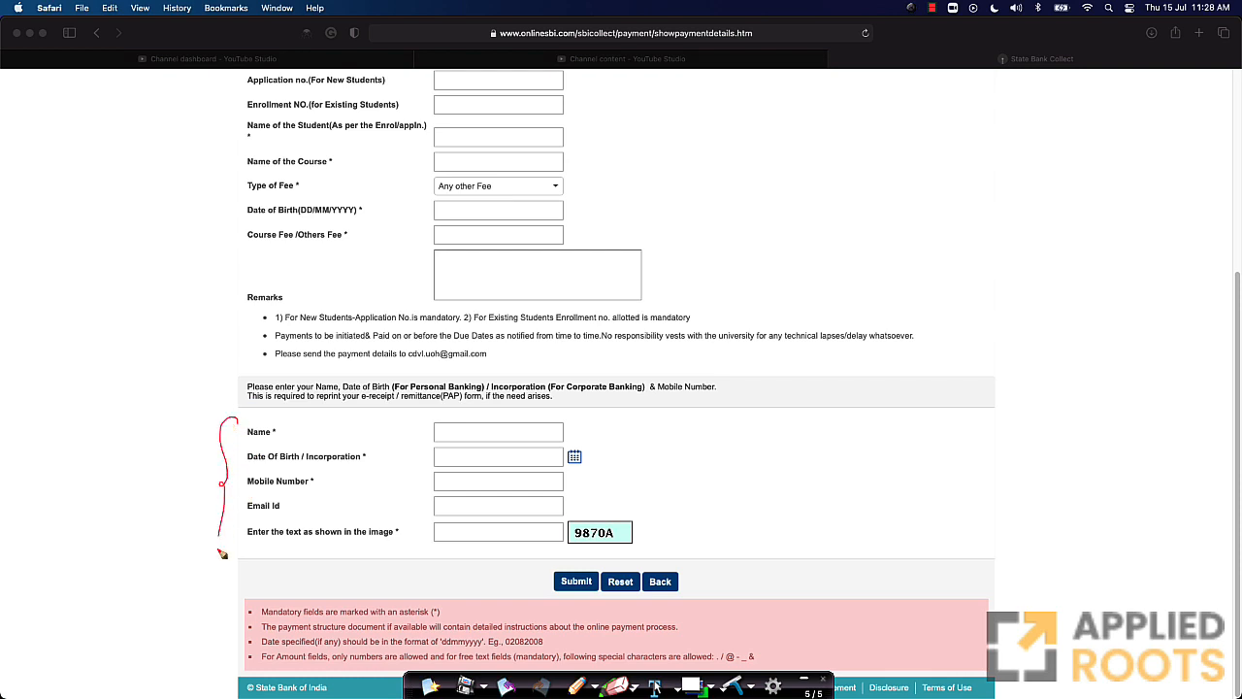
pyautogui.moveTo(303, 507)
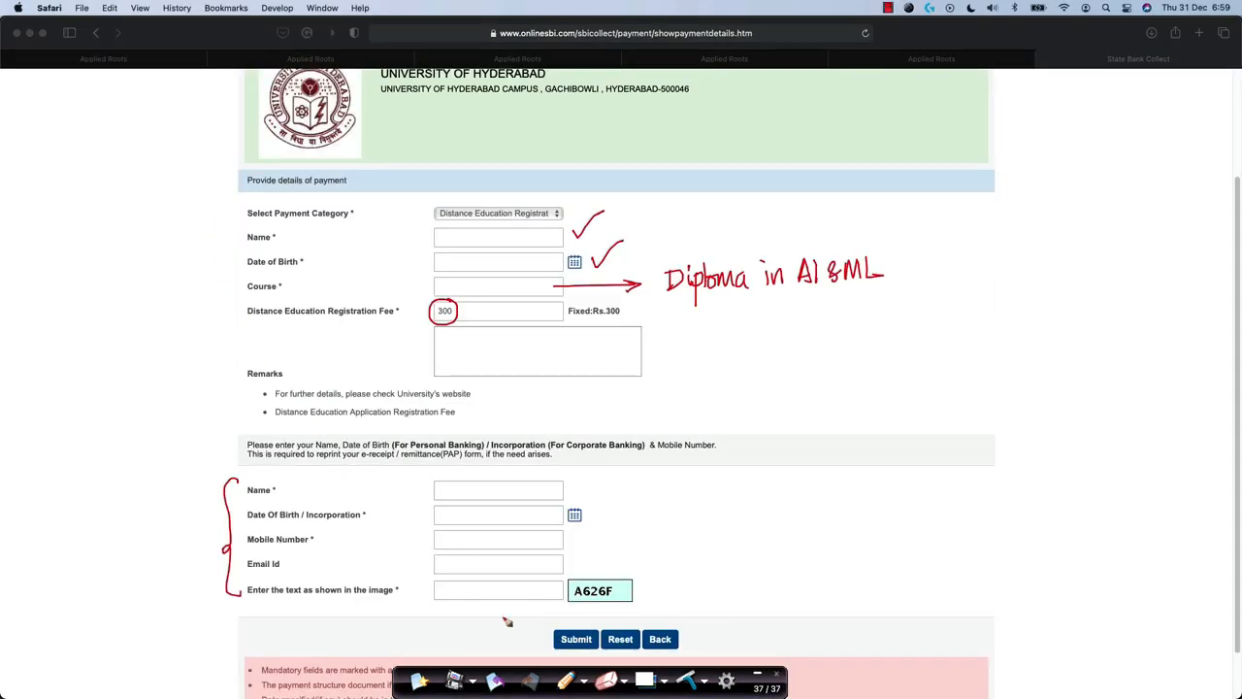
pyautogui.moveTo(619, 311)
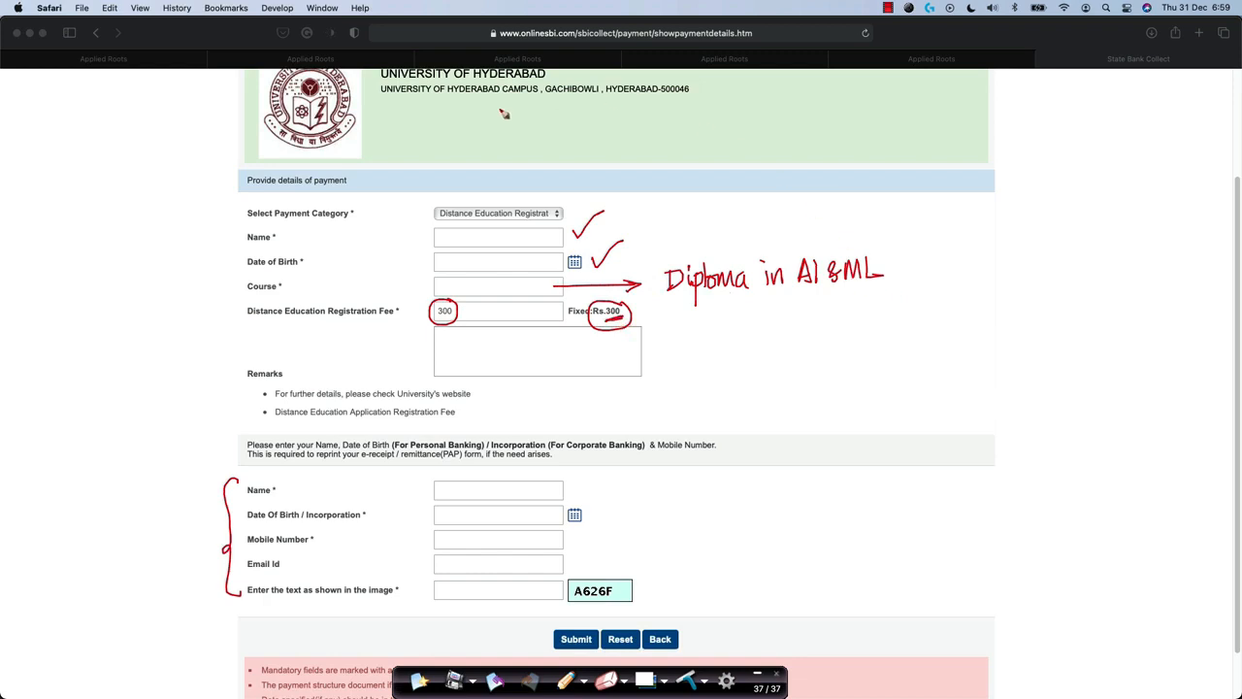
pyautogui.moveTo(860, 295)
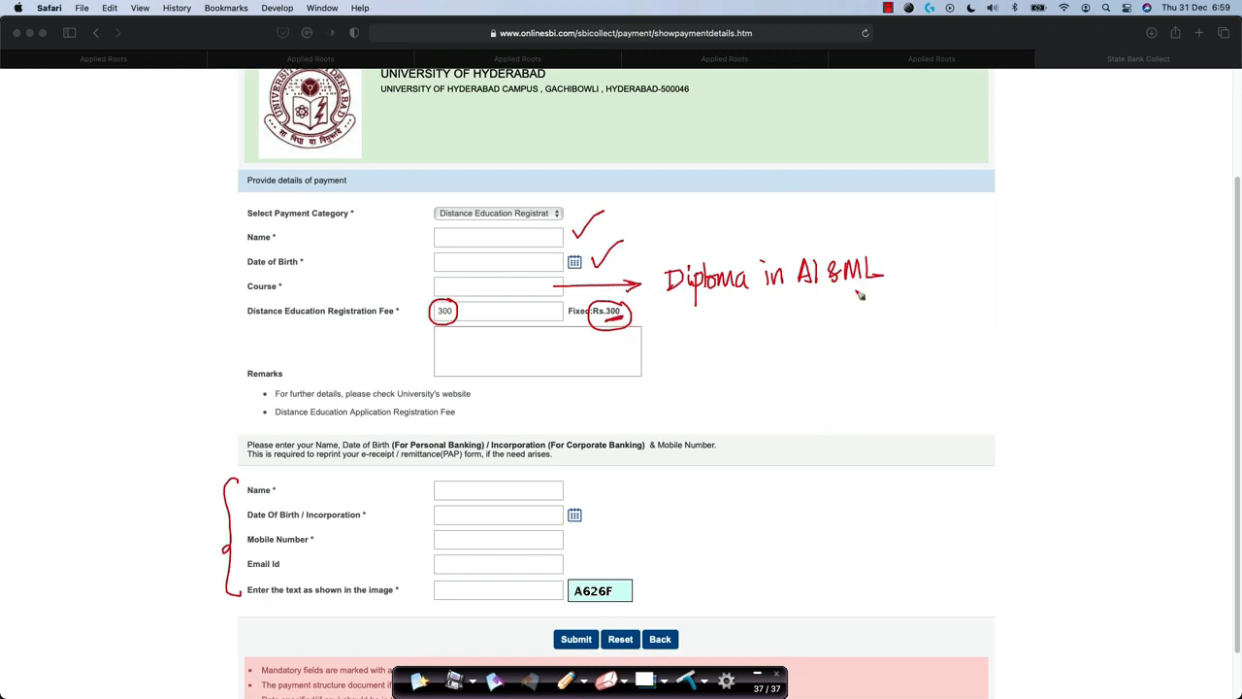
pyautogui.moveTo(974, 326); pyautogui.dragTo(974, 427)
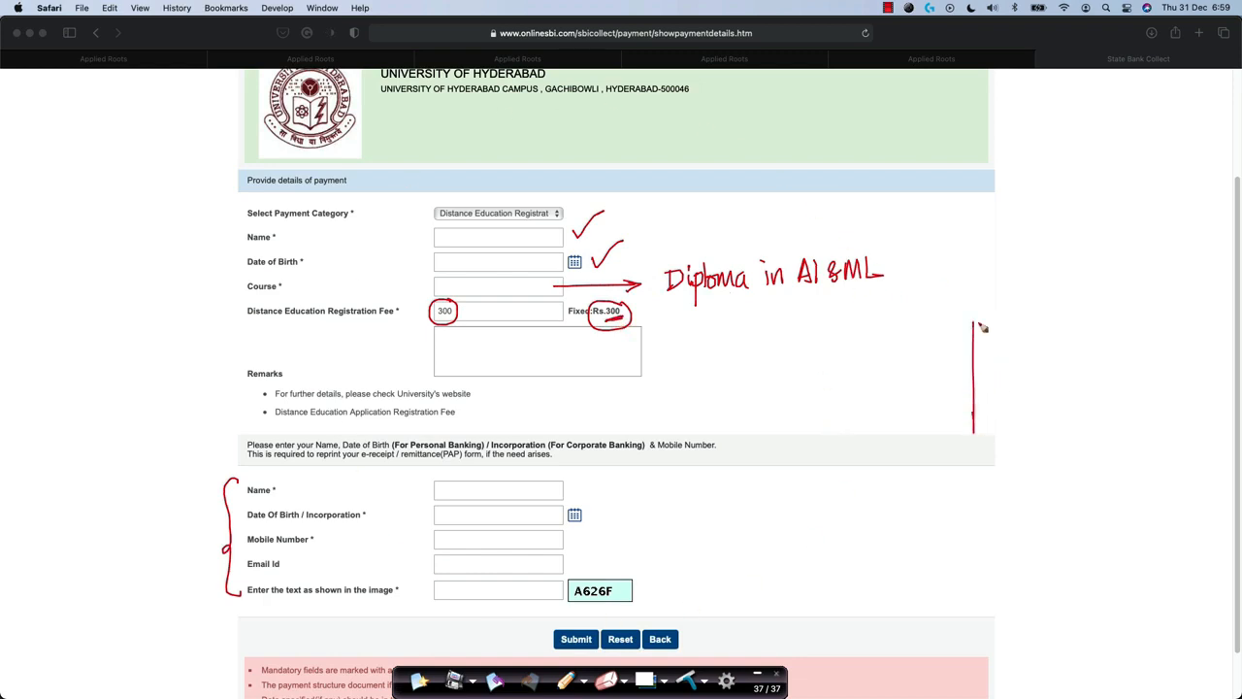
pyautogui.moveTo(974, 320); pyautogui.dragTo(1077, 423)
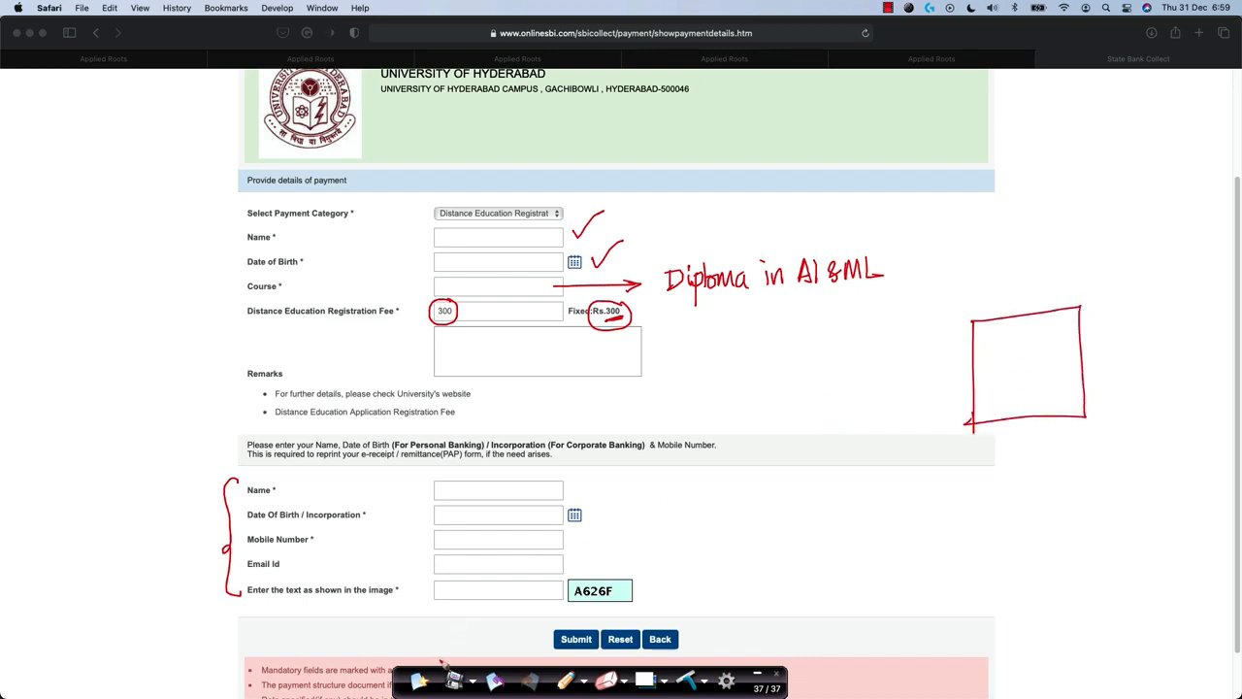
pyautogui.click(645, 679)
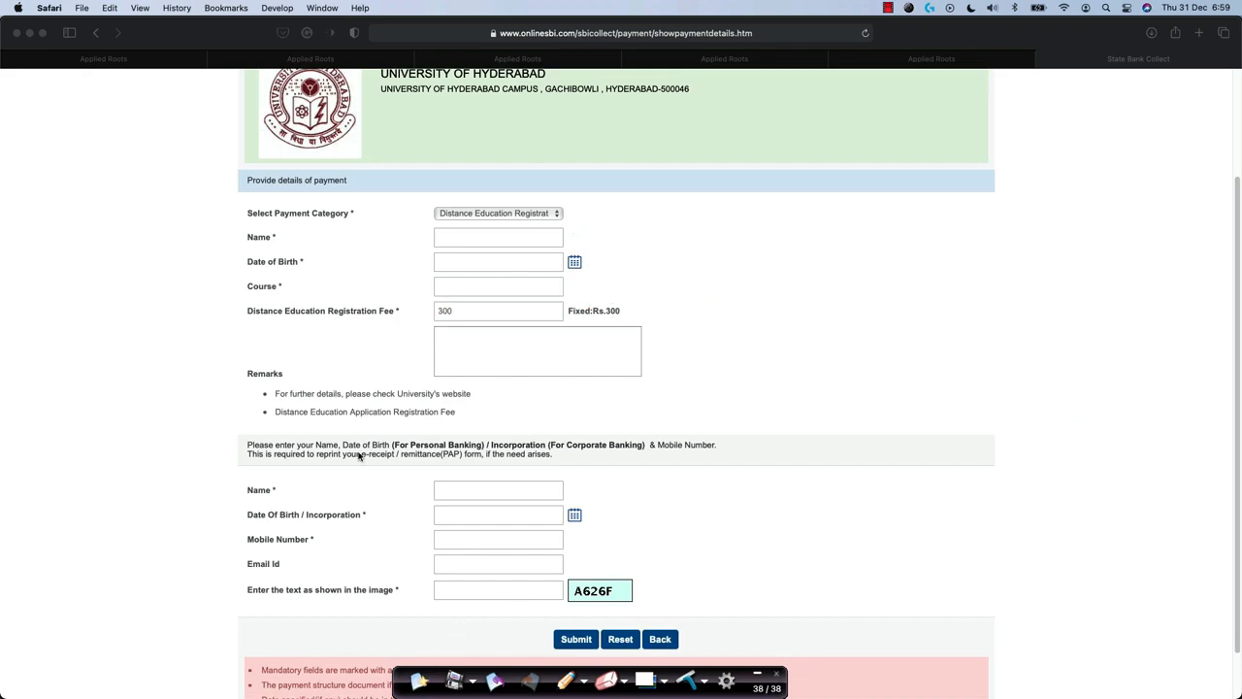
# Reopen the Applied Roots diploma application form, comparing it with the SBI Collect payment form.
pyautogui.click(722, 59)
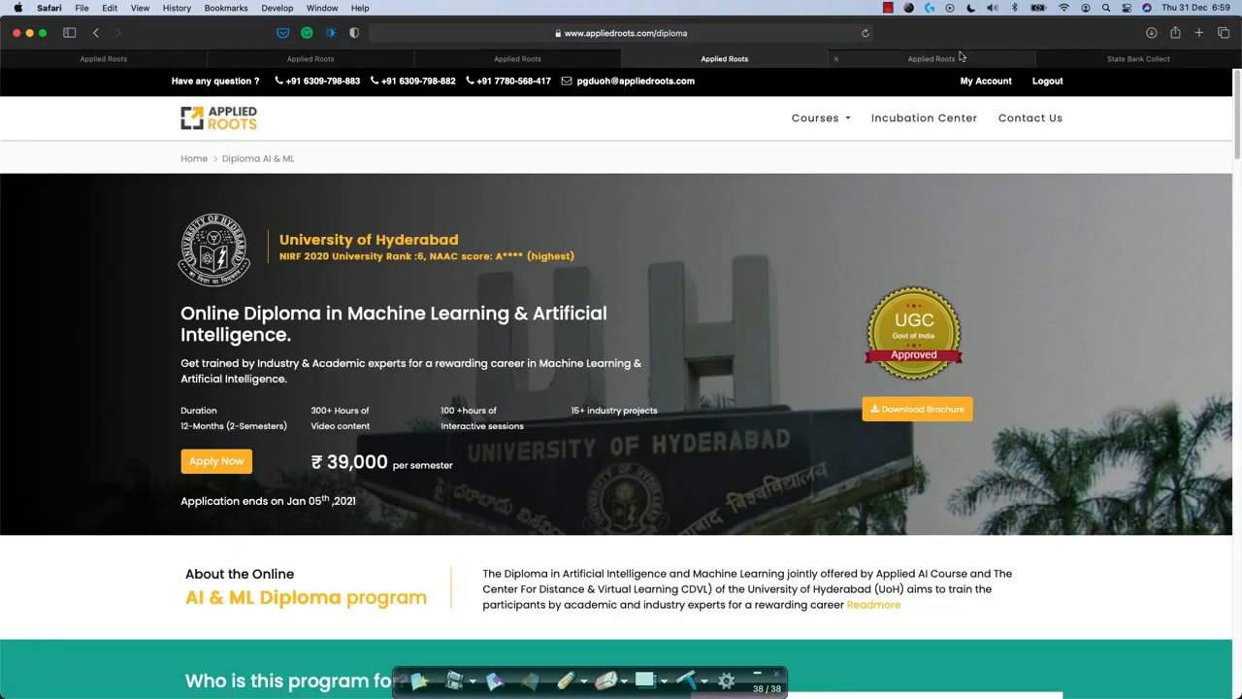
pyautogui.click(217, 460)
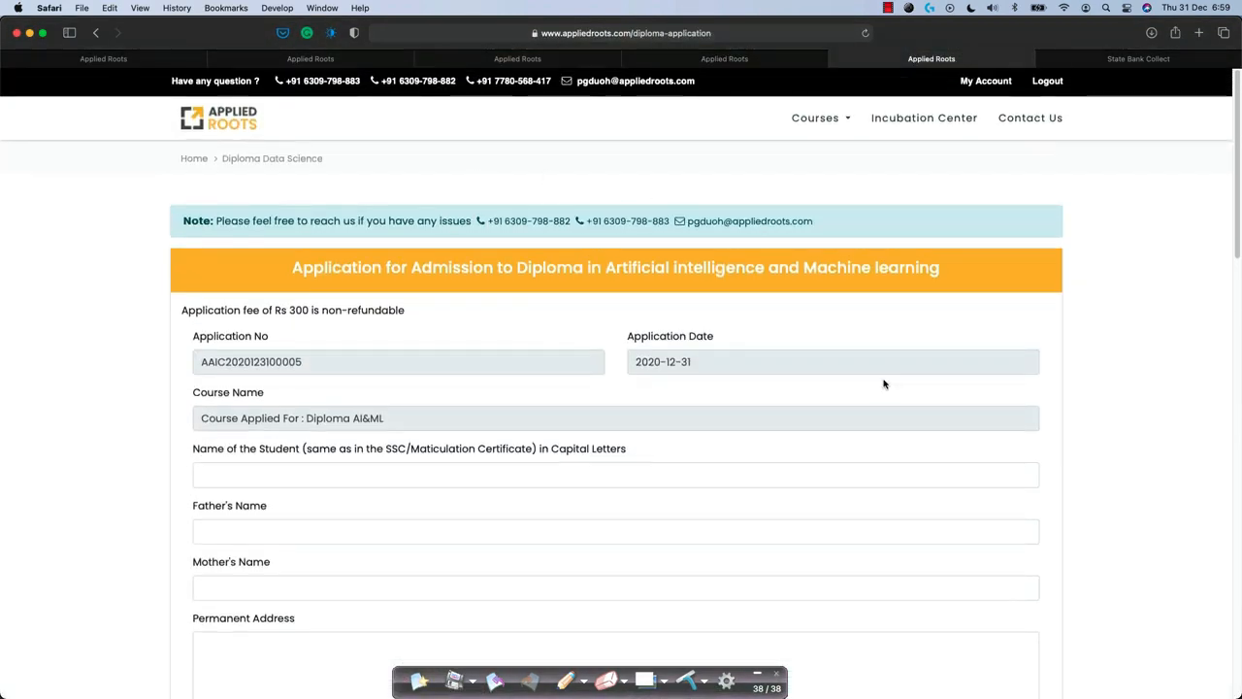
pyautogui.moveTo(536, 326)
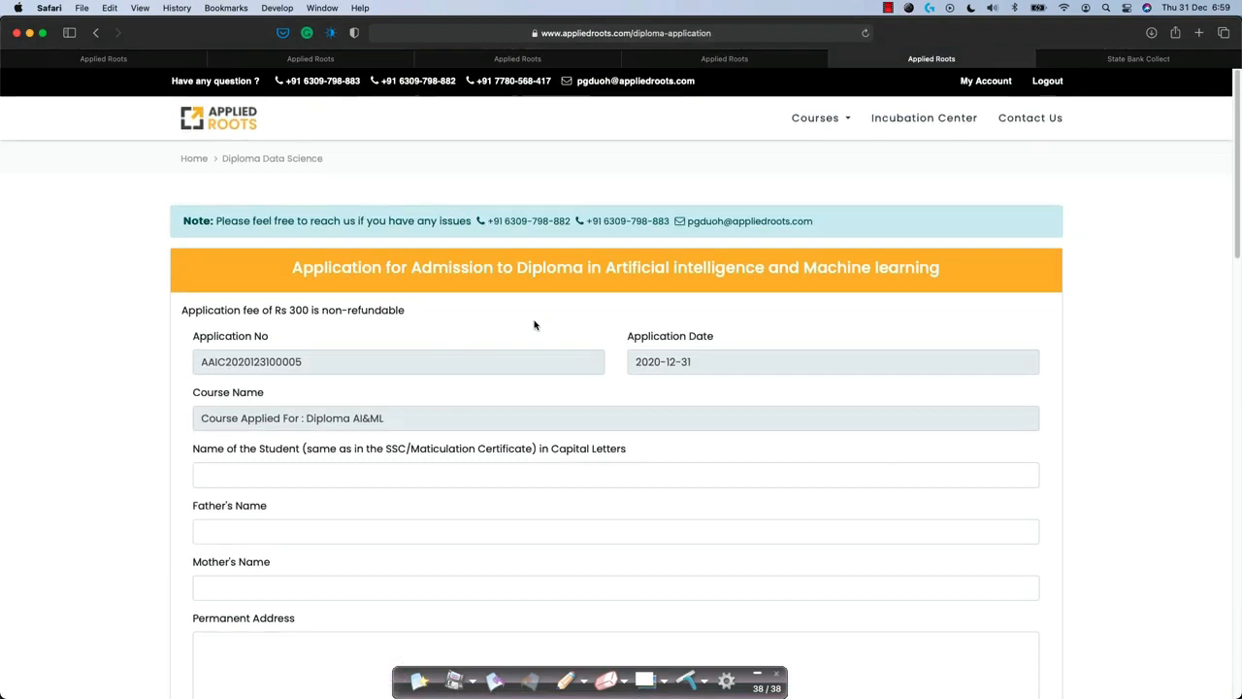
pyautogui.scroll(-3)
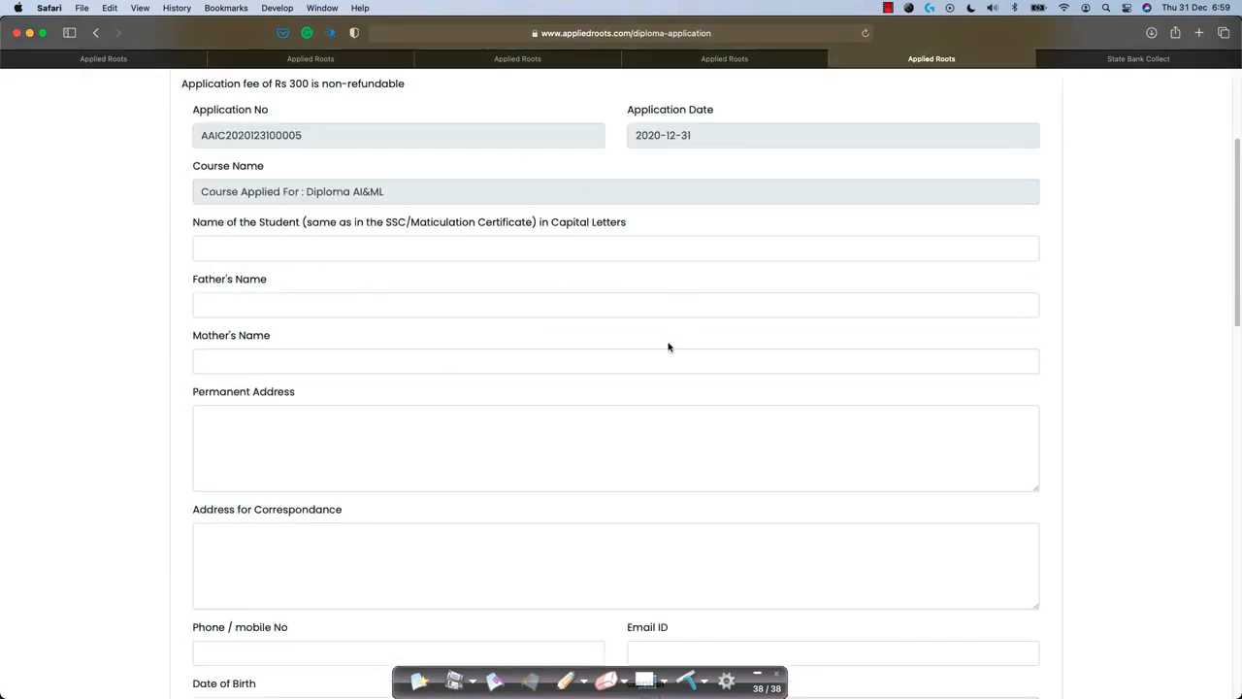
pyautogui.click(1142, 58)
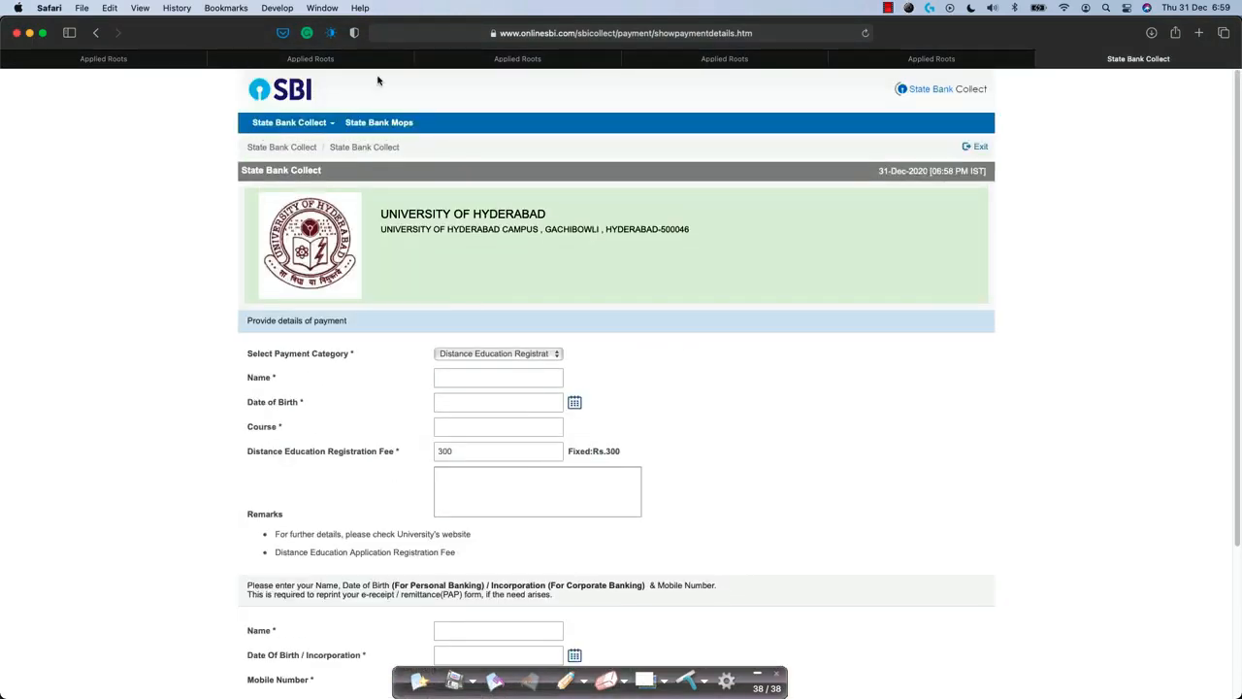
pyautogui.moveTo(485, 209)
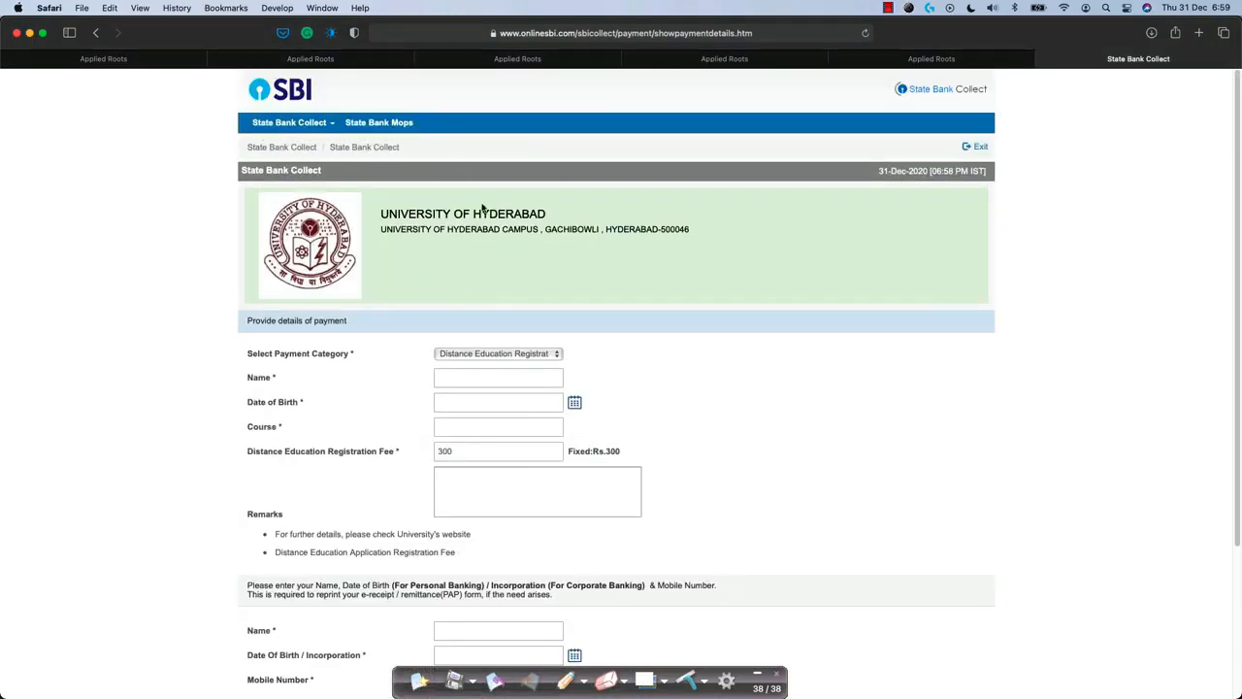
pyautogui.scroll(-3)
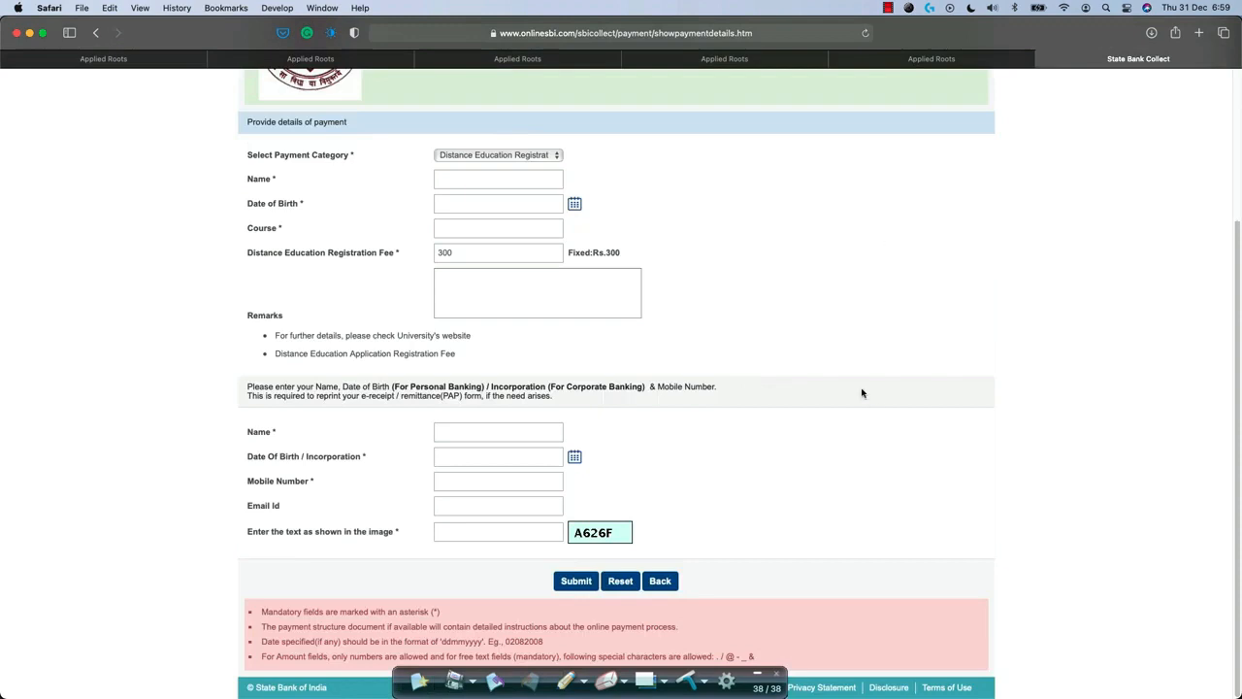
pyautogui.moveTo(974, 315)
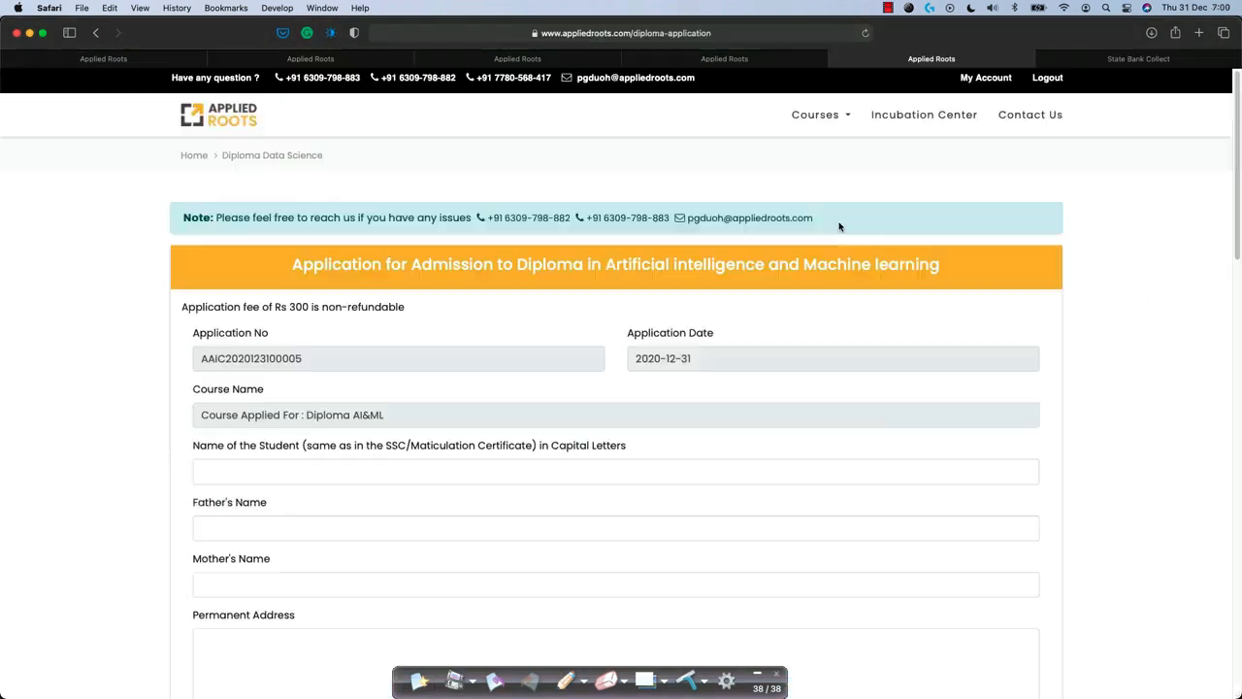
pyautogui.moveTo(850, 229)
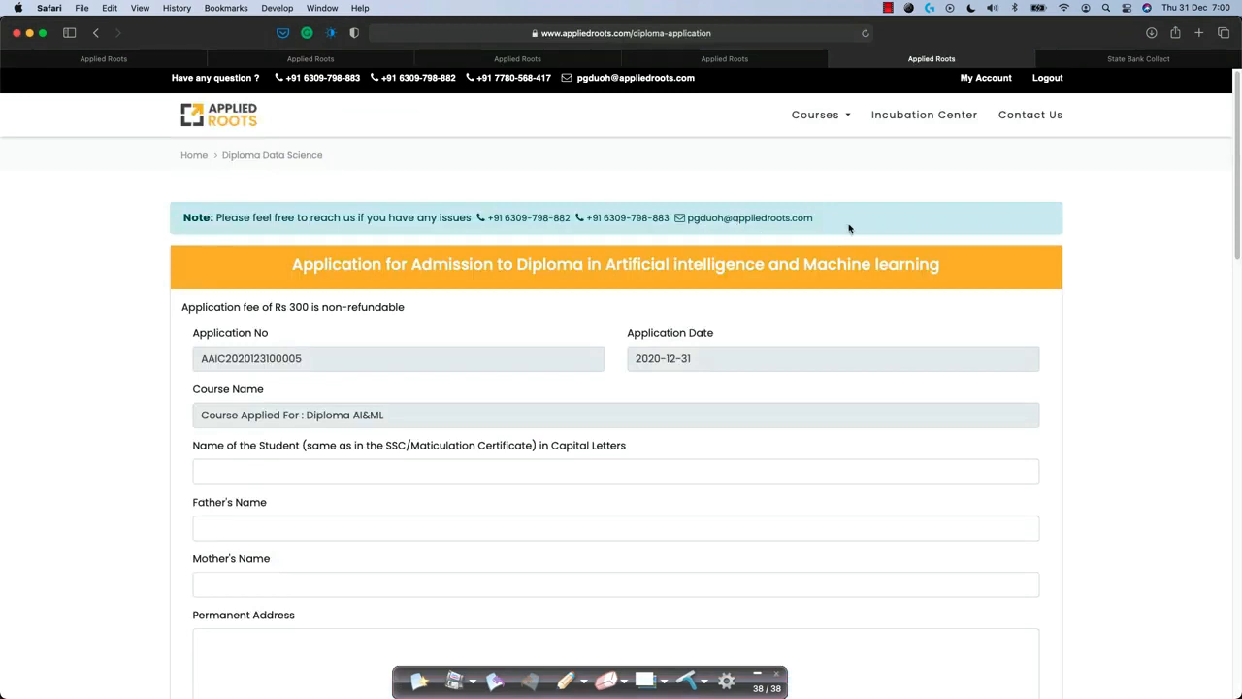
pyautogui.moveTo(1106, 70)
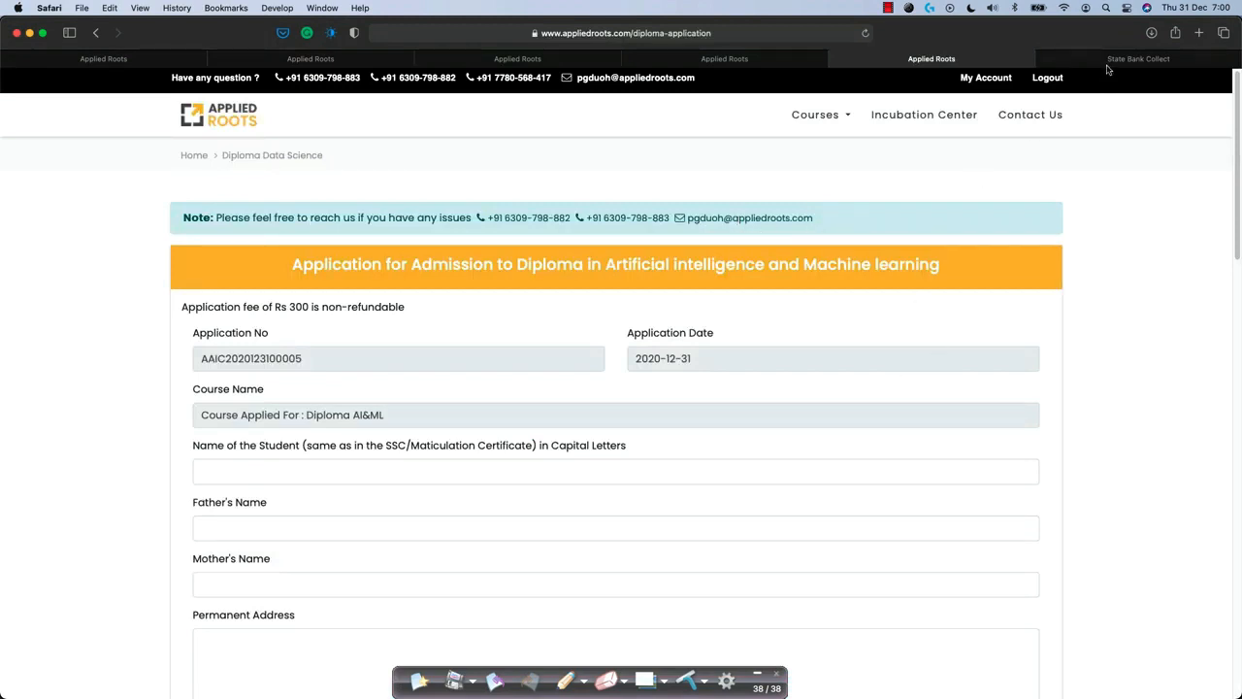
# Scroll the application form down to its still-empty contact and education details sections.
pyautogui.click(1145, 59)
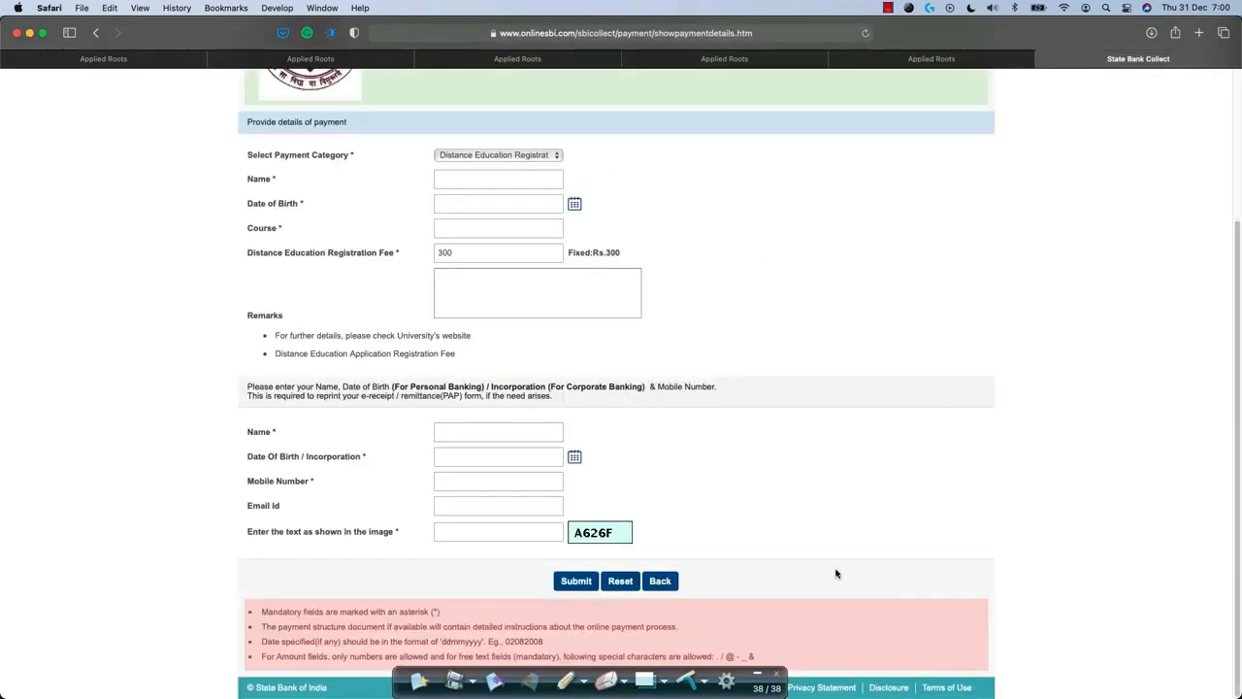
pyautogui.scroll(3)
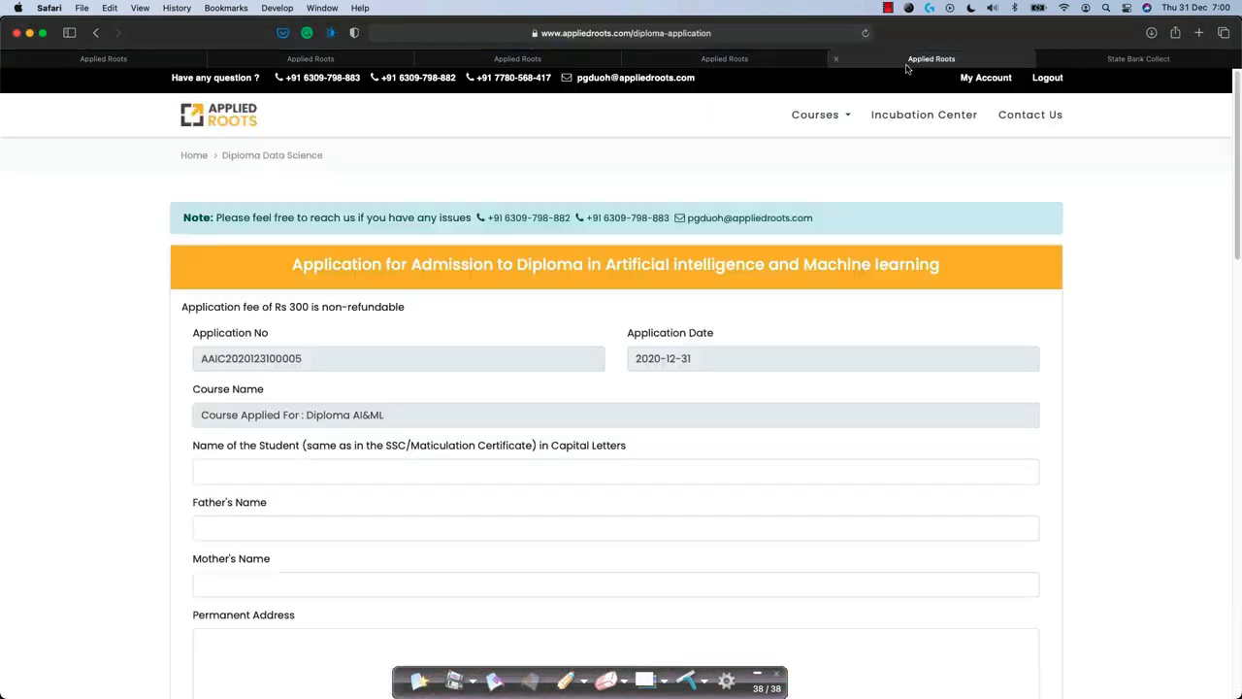
pyautogui.scroll(-3)
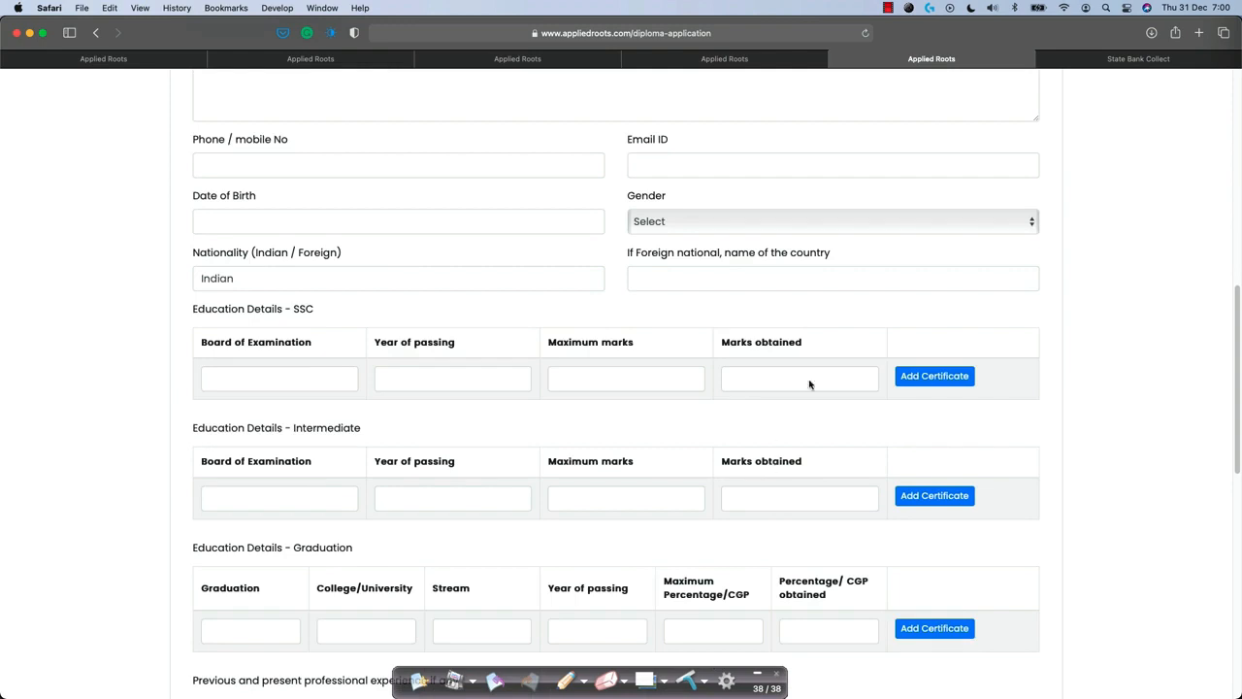
pyautogui.scroll(-3)
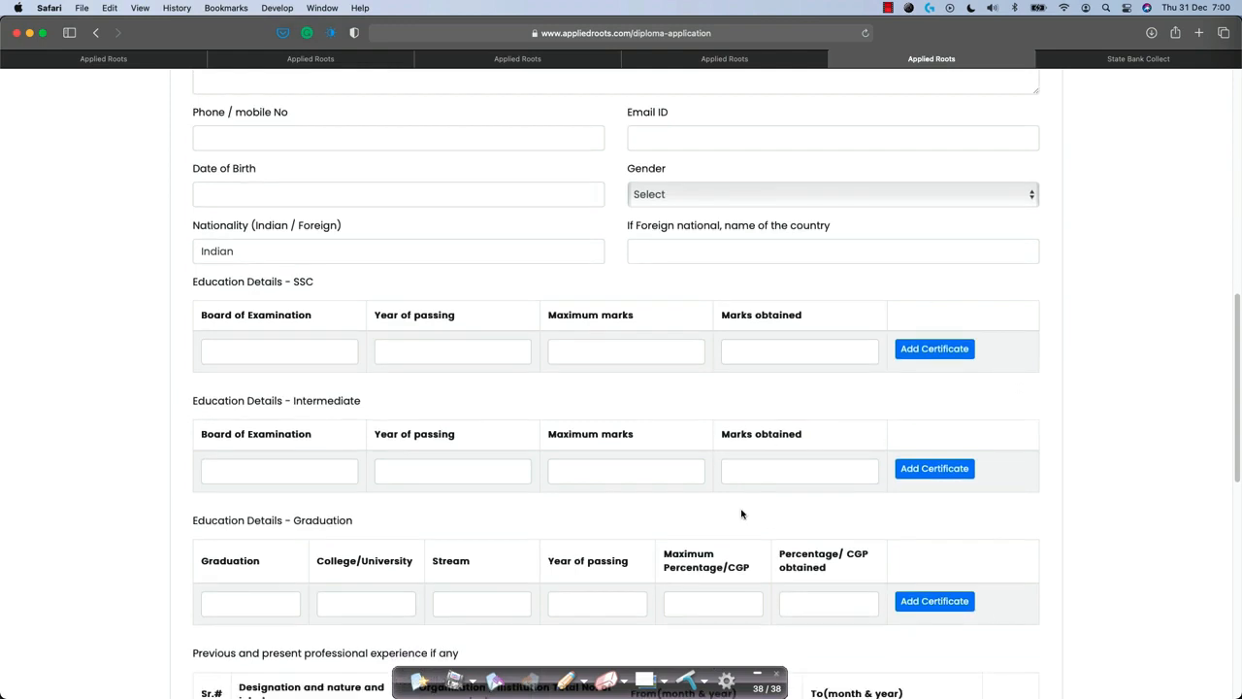
pyautogui.moveTo(1015, 456)
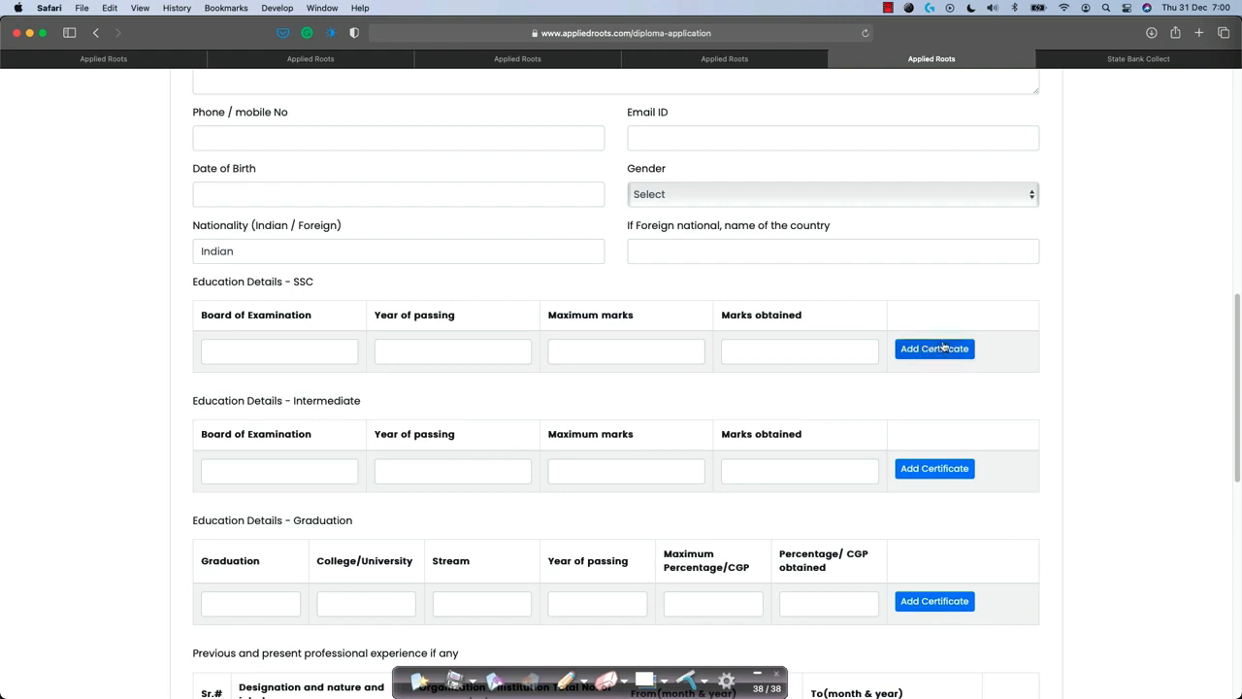
pyautogui.moveTo(155, 118)
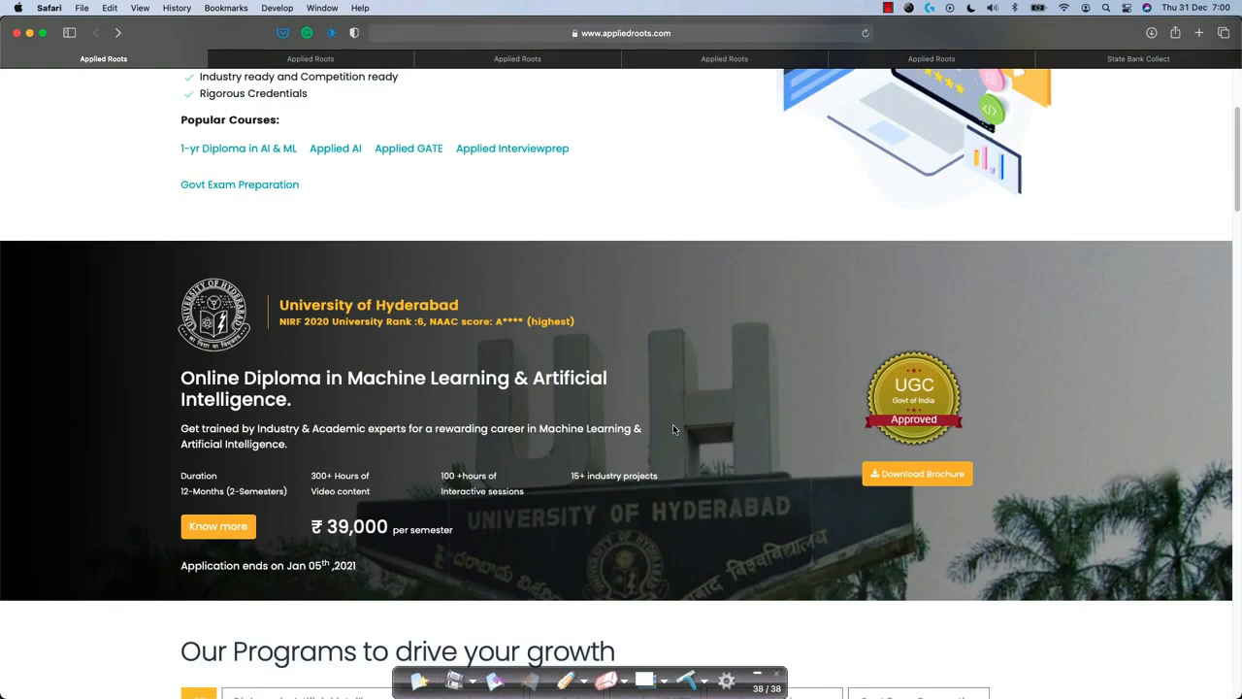
# Return from the application form to the Online Diploma in AI & ML course page.
pyautogui.scroll(-3)
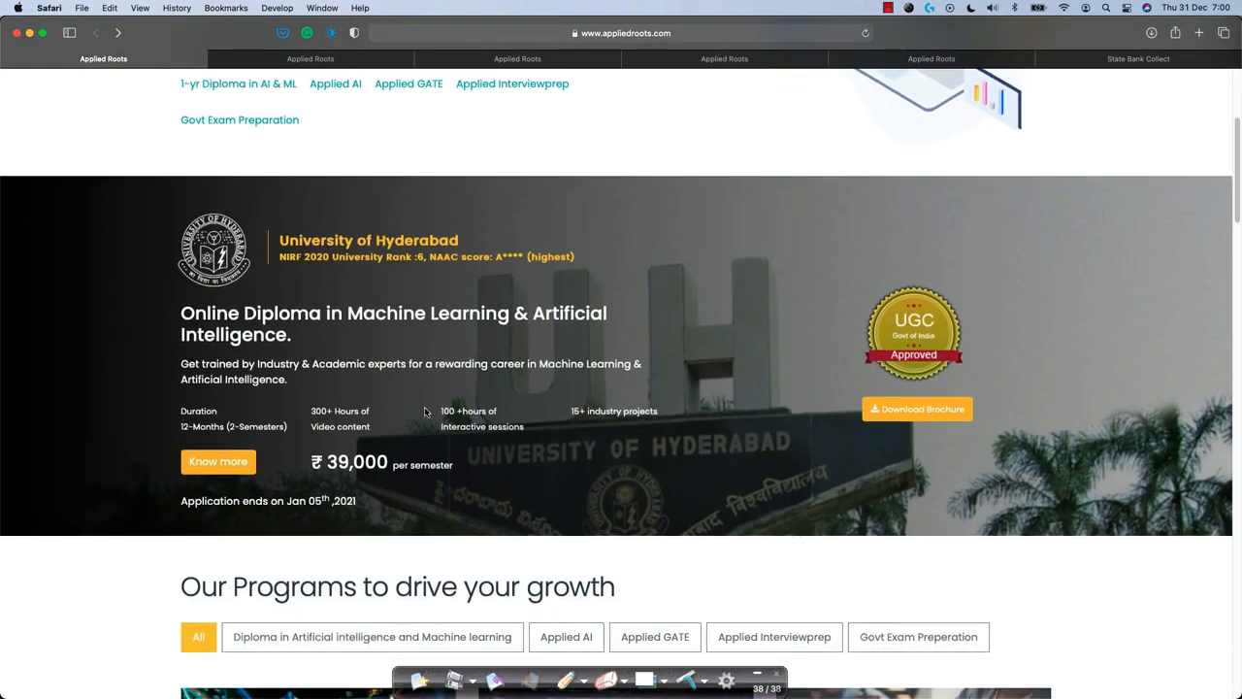
pyautogui.moveTo(403, 179)
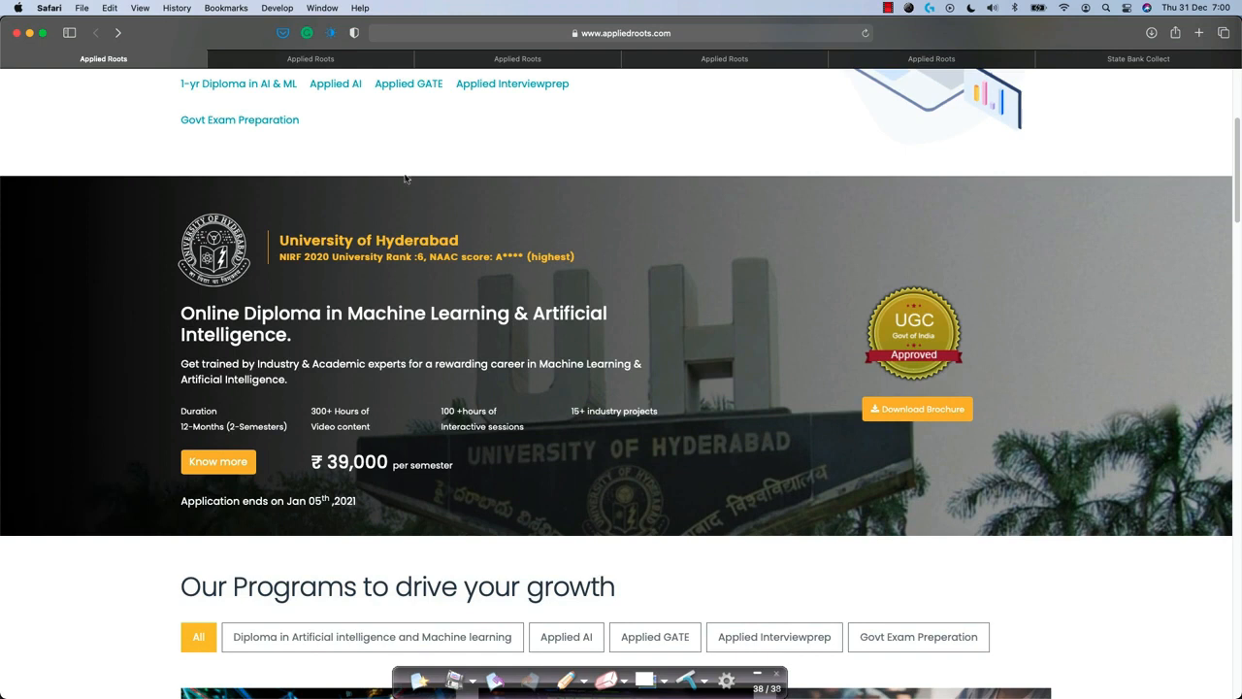
pyautogui.click(218, 462)
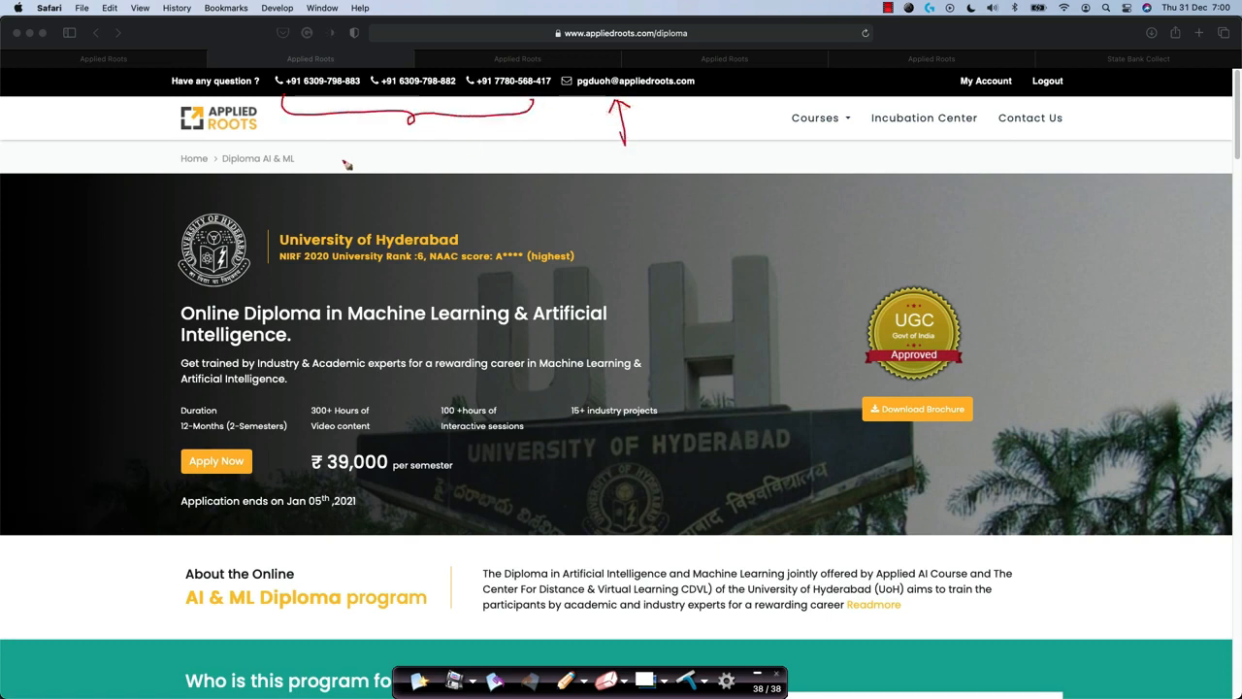
pyautogui.moveTo(699, 350)
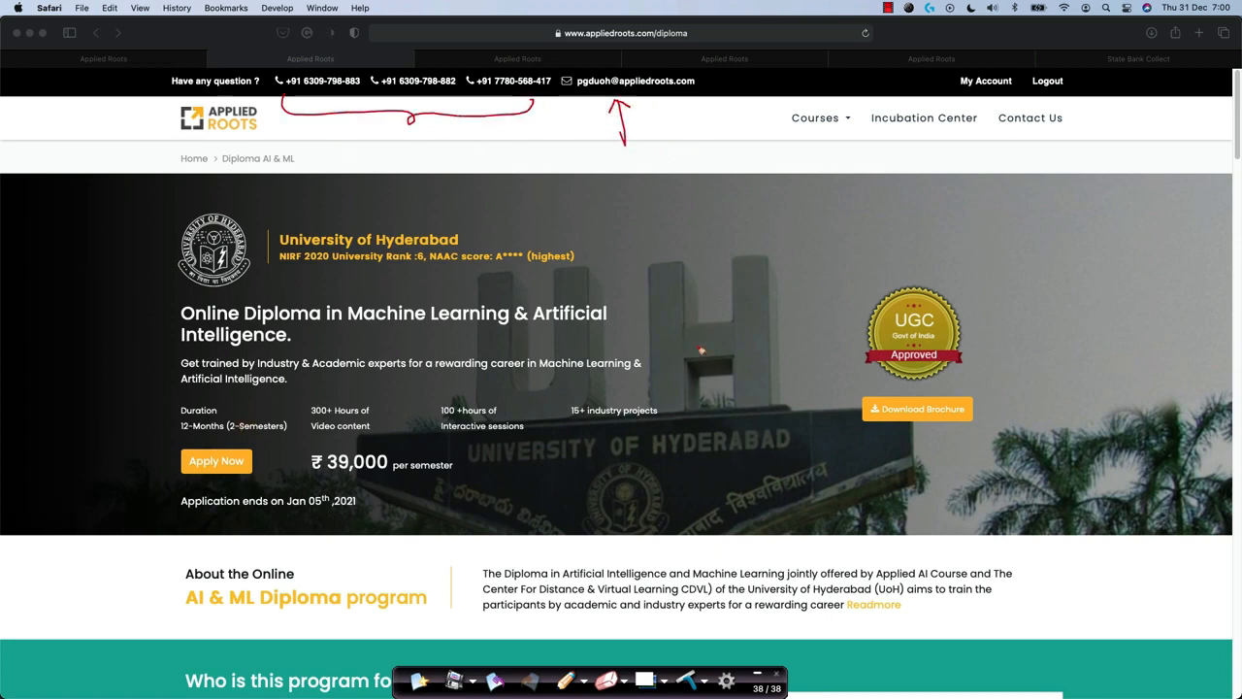